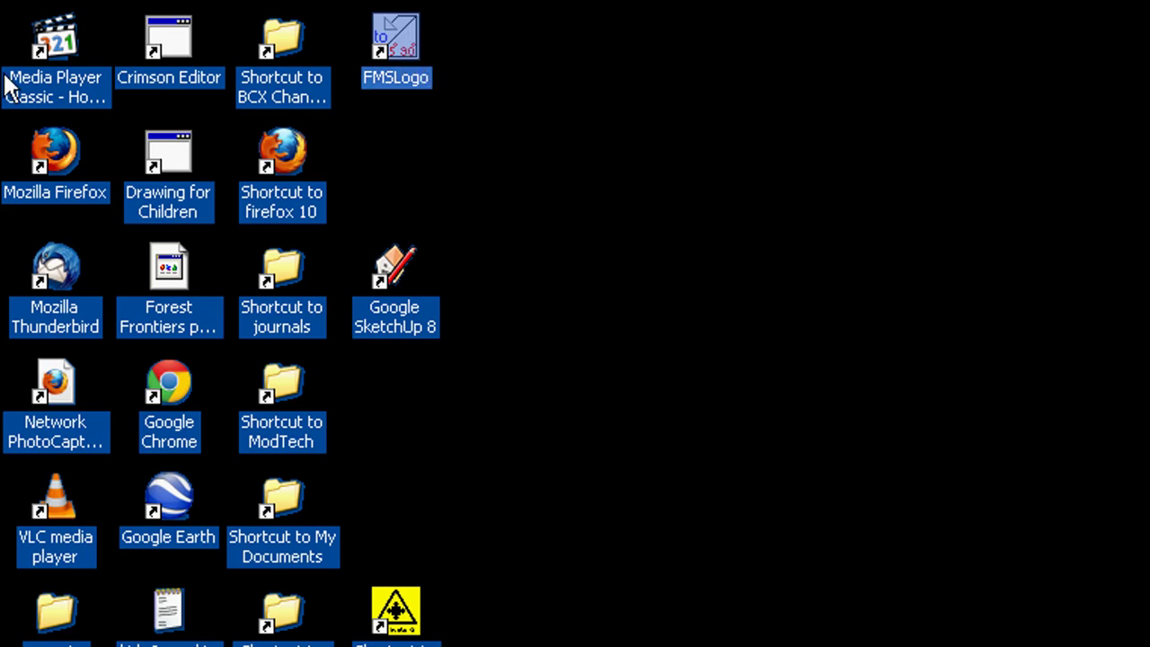
mouse_move(18, 219)
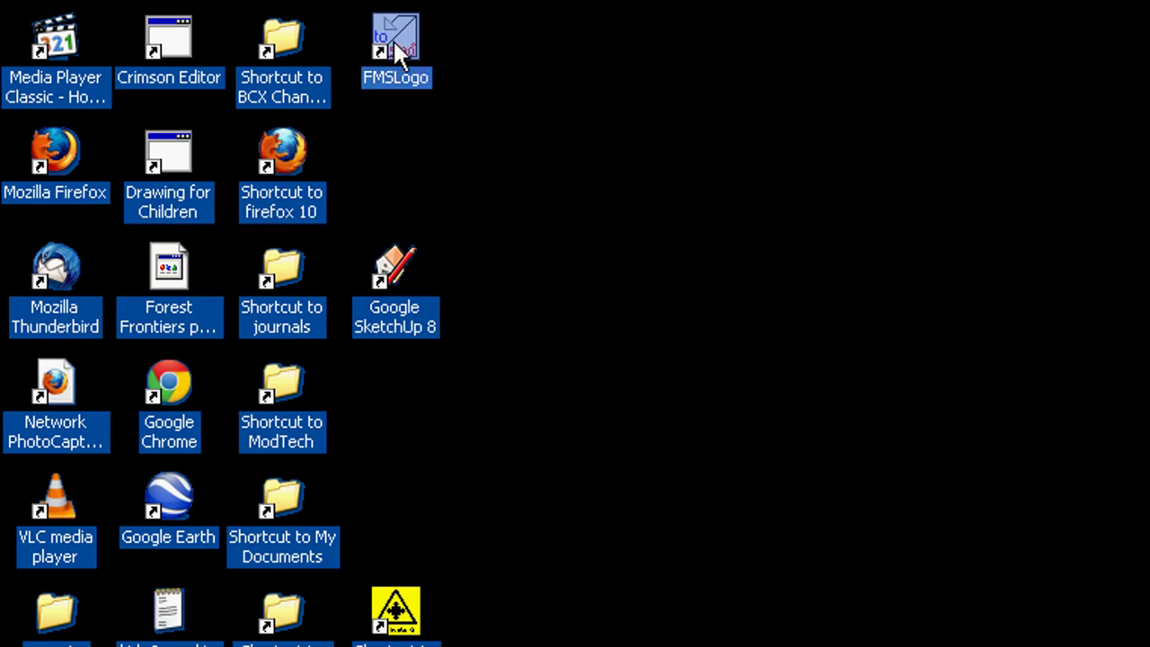
mouse_move(395, 39)
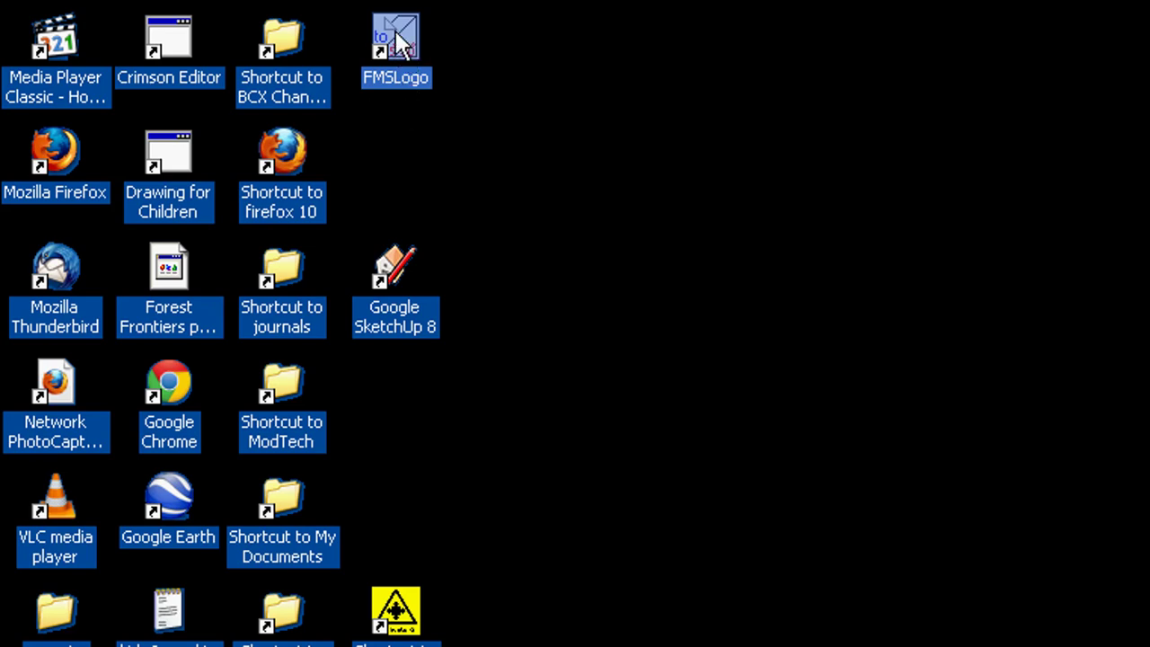
mouse_move(414, 65)
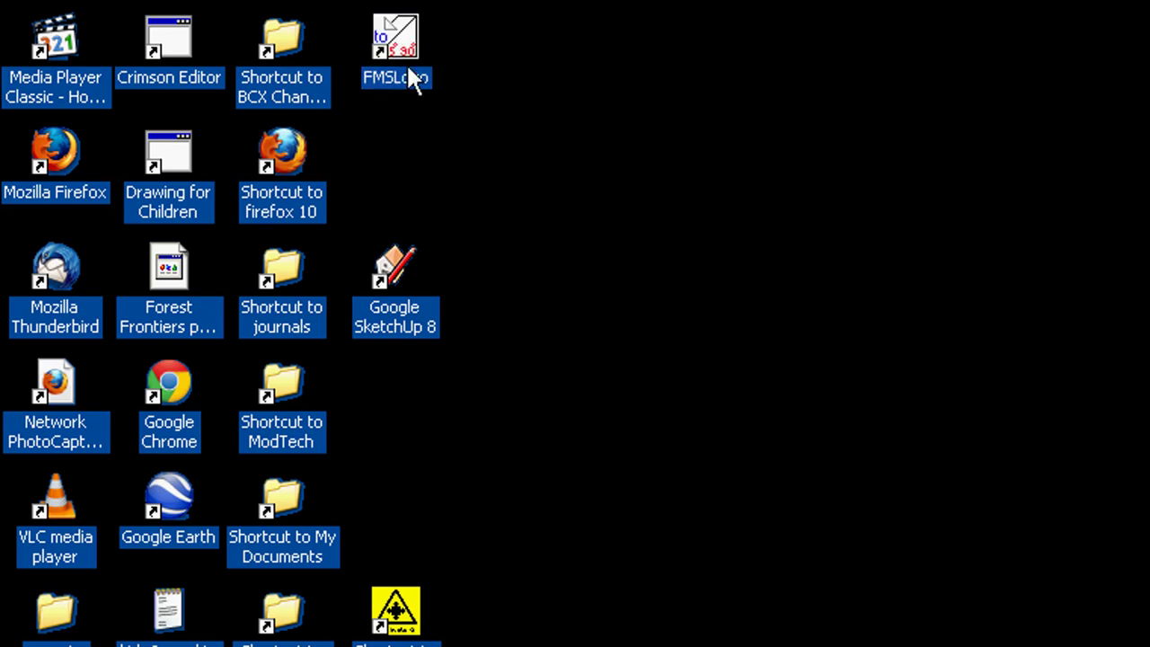
- Launch FMSLogo from its desktop shortcut
double_click(395, 36)
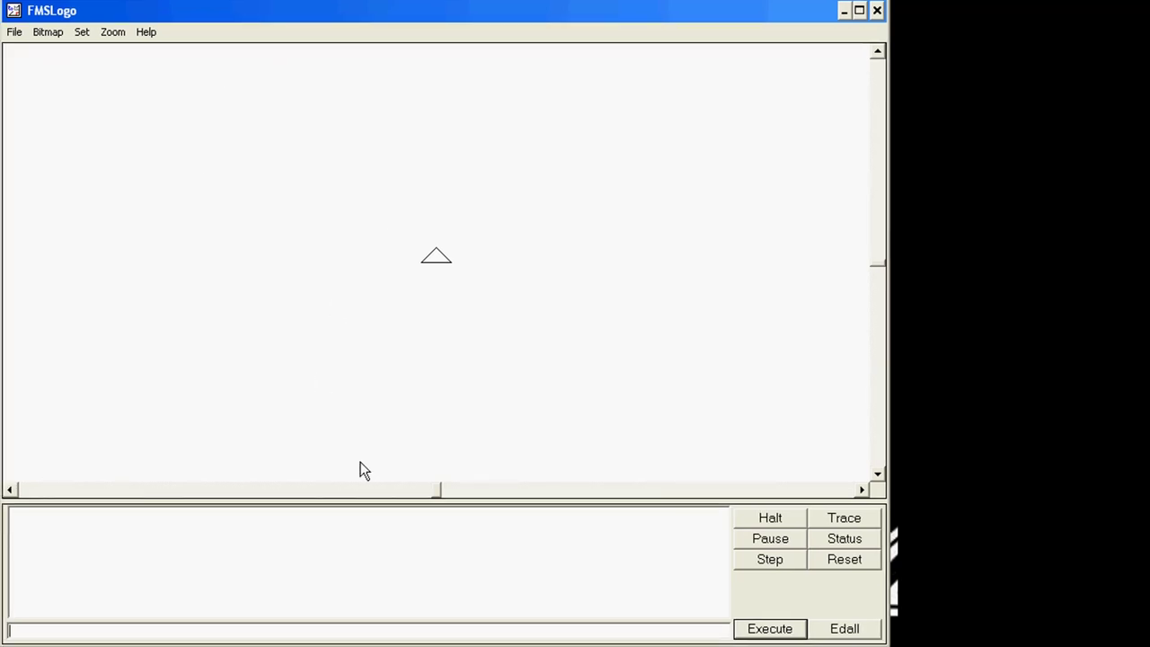
mouse_move(314, 470)
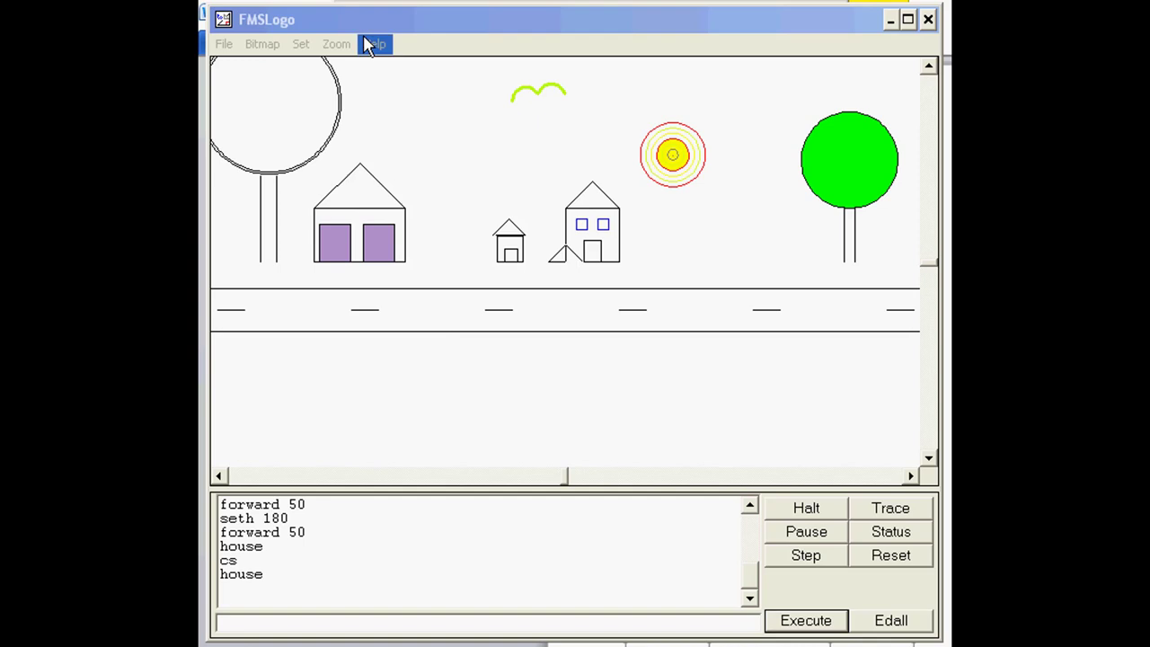
mouse_move(571, 250)
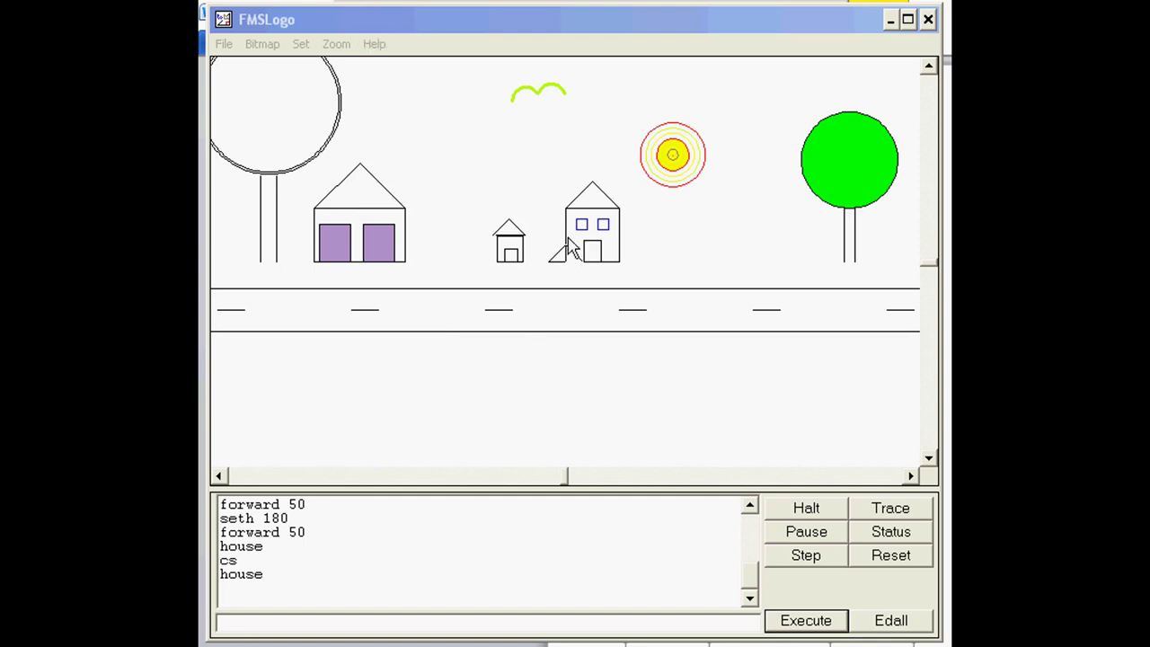
mouse_move(591, 322)
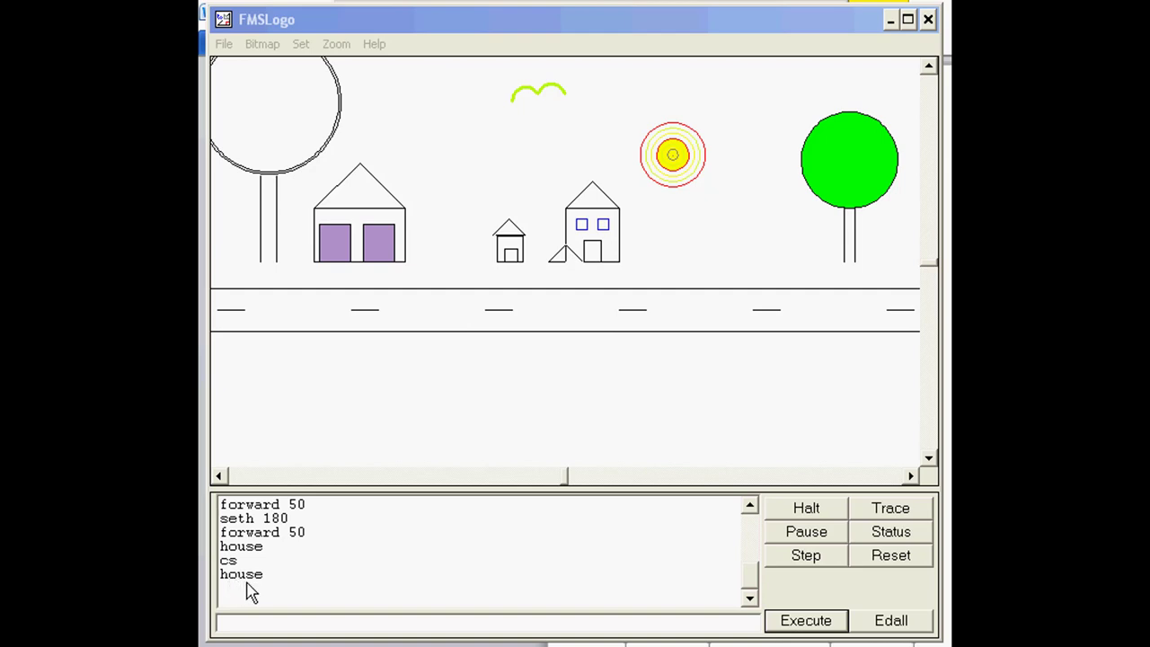
mouse_move(525, 481)
type("cs")
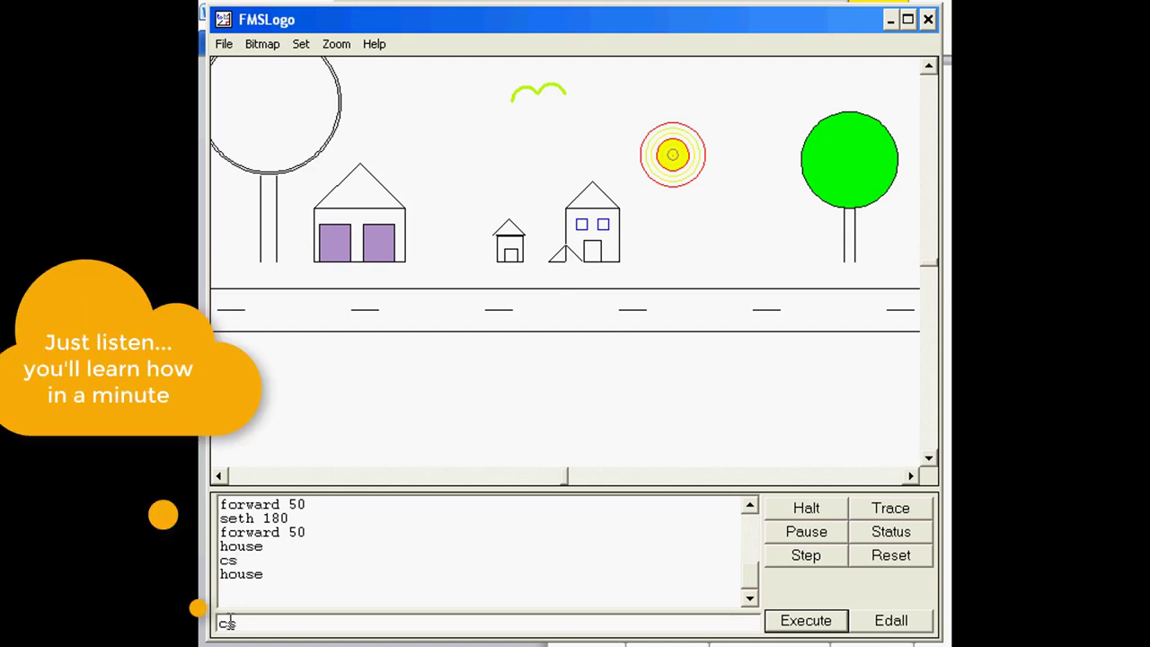
- Run clearscreen to wipe the street scene off the canvas
type("clears")
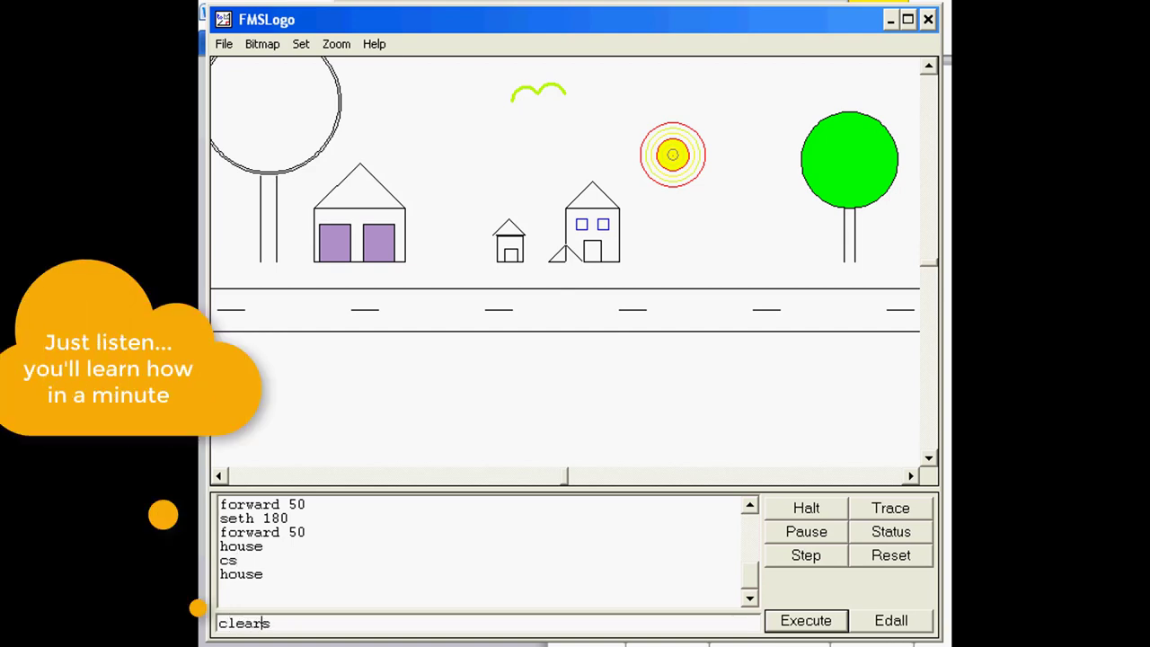
type("creen")
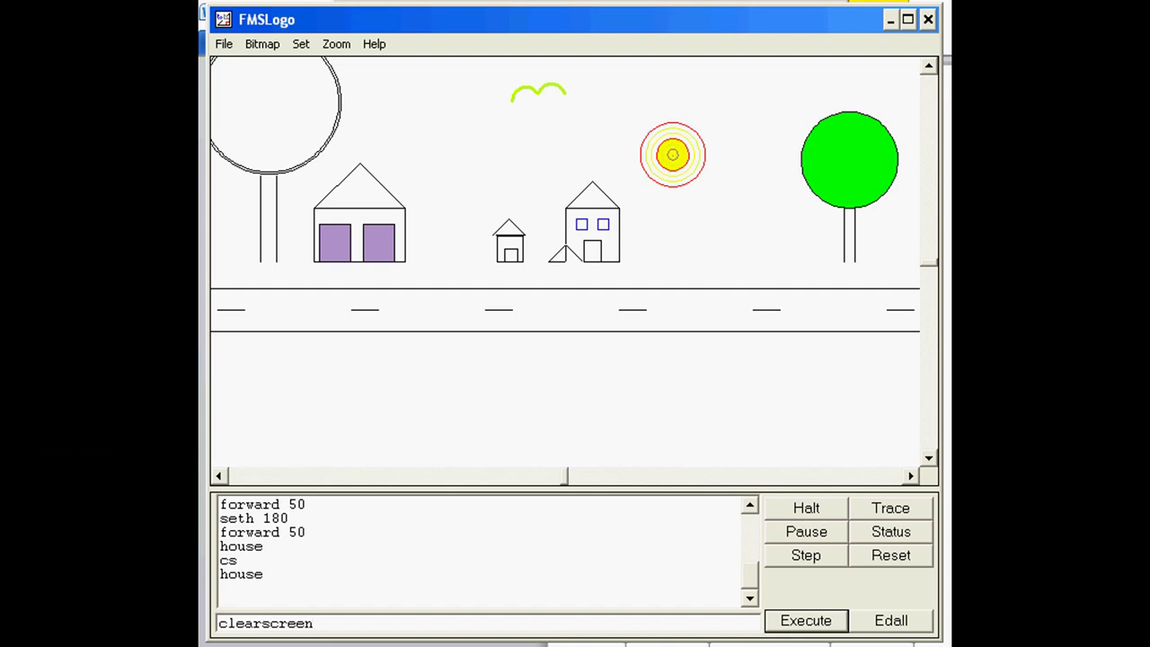
left_click(804, 619)
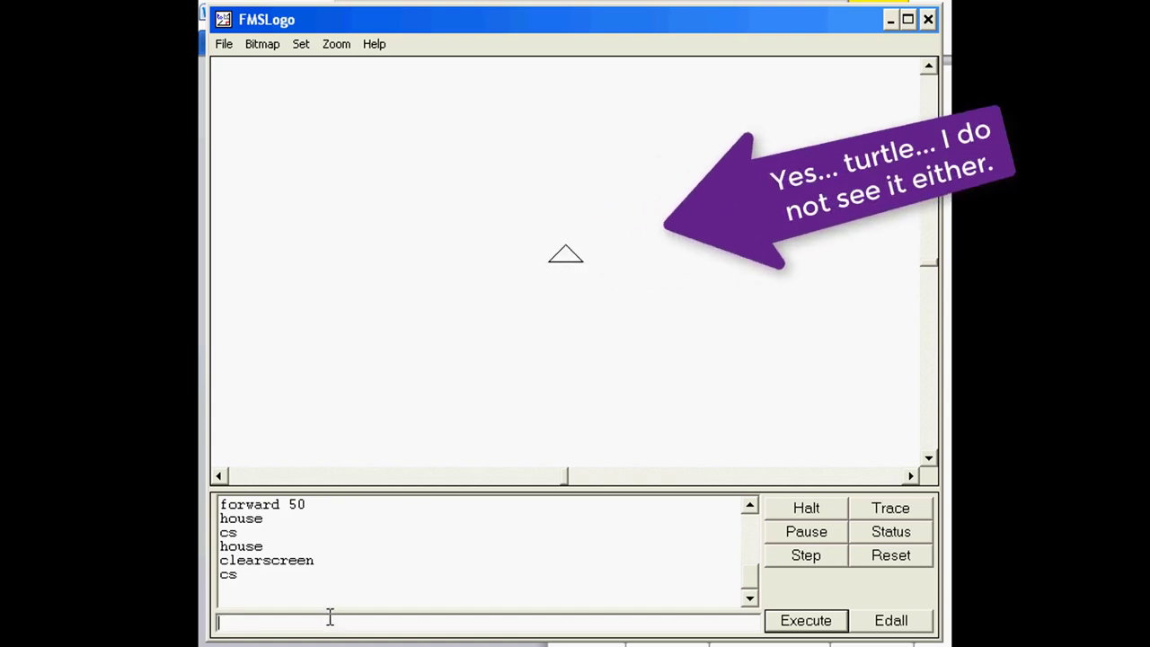
- Run fd 50 to draw a vertical line upward from the centre
type("fd")
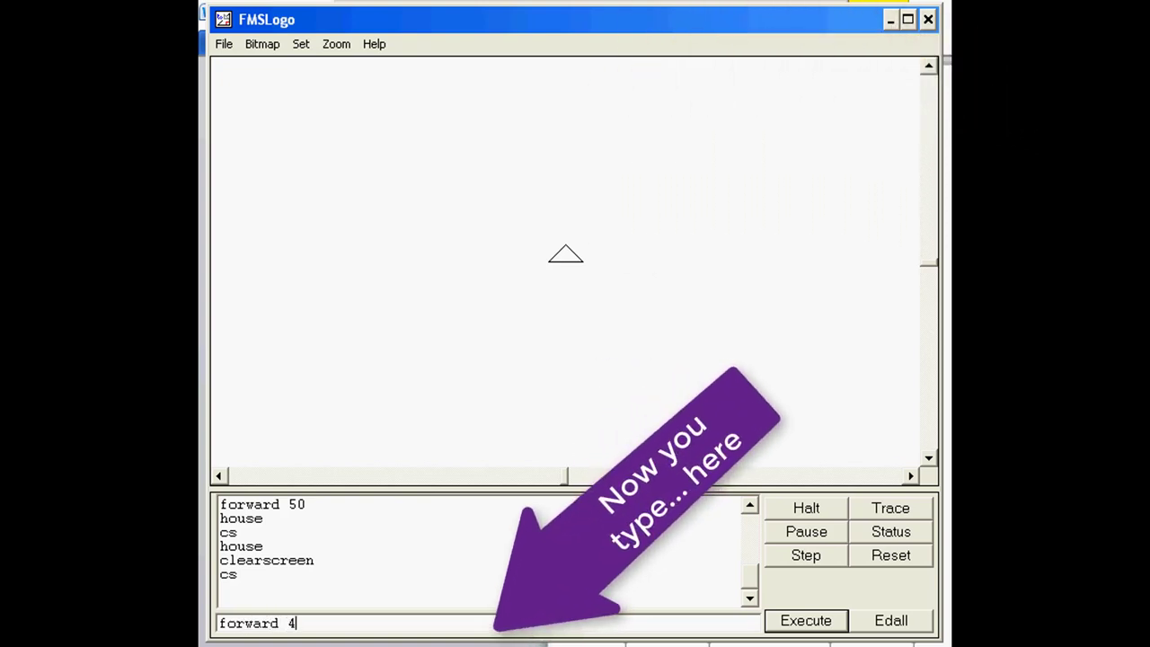
left_click(805, 619)
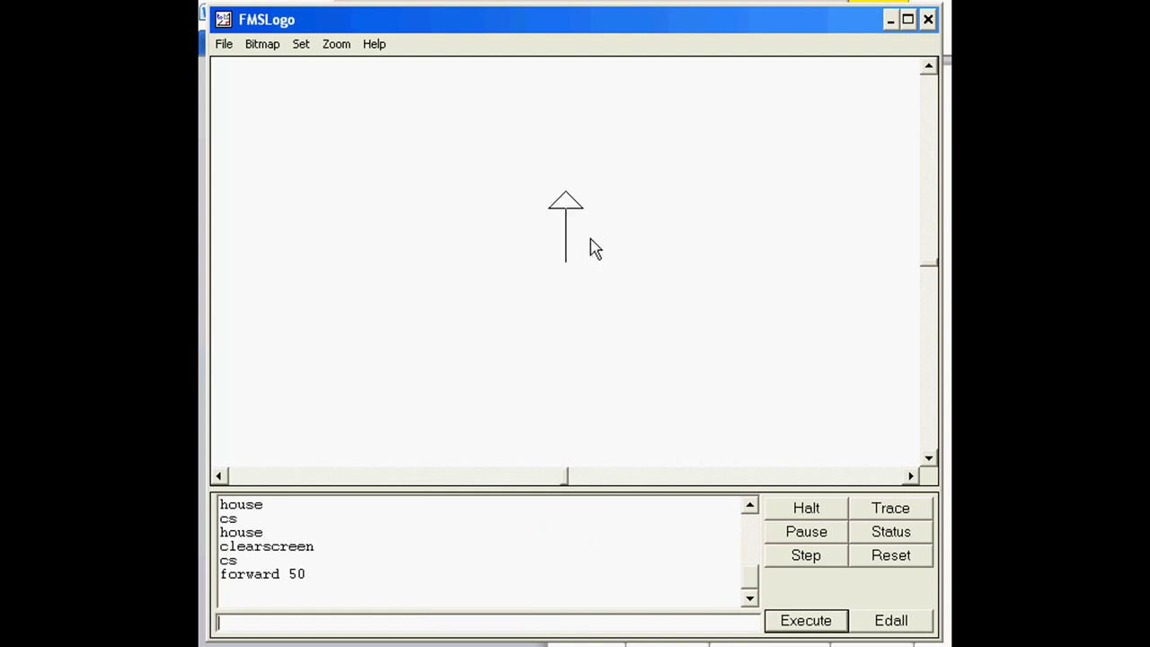
mouse_move(564, 225)
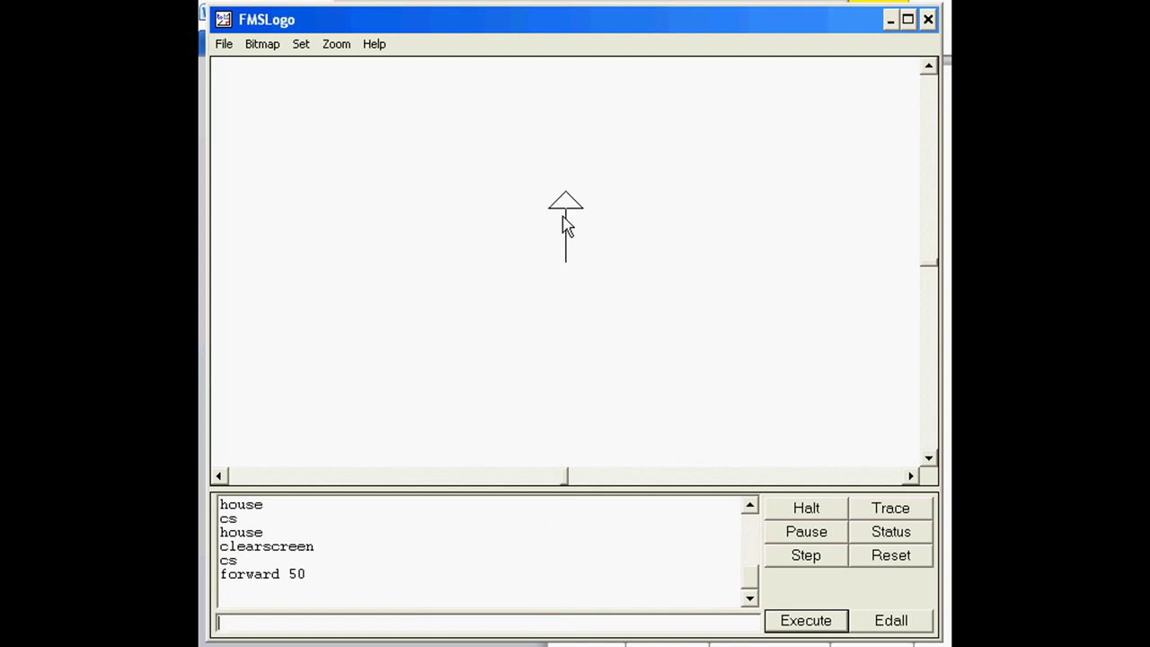
mouse_move(566, 219)
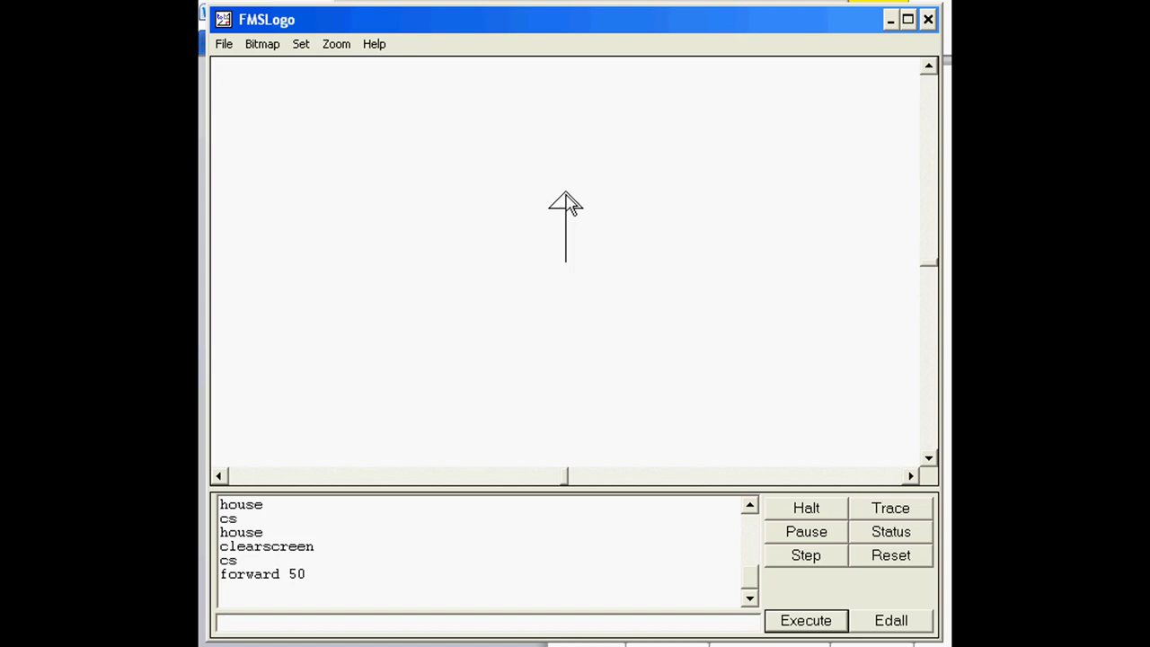
mouse_move(566, 201)
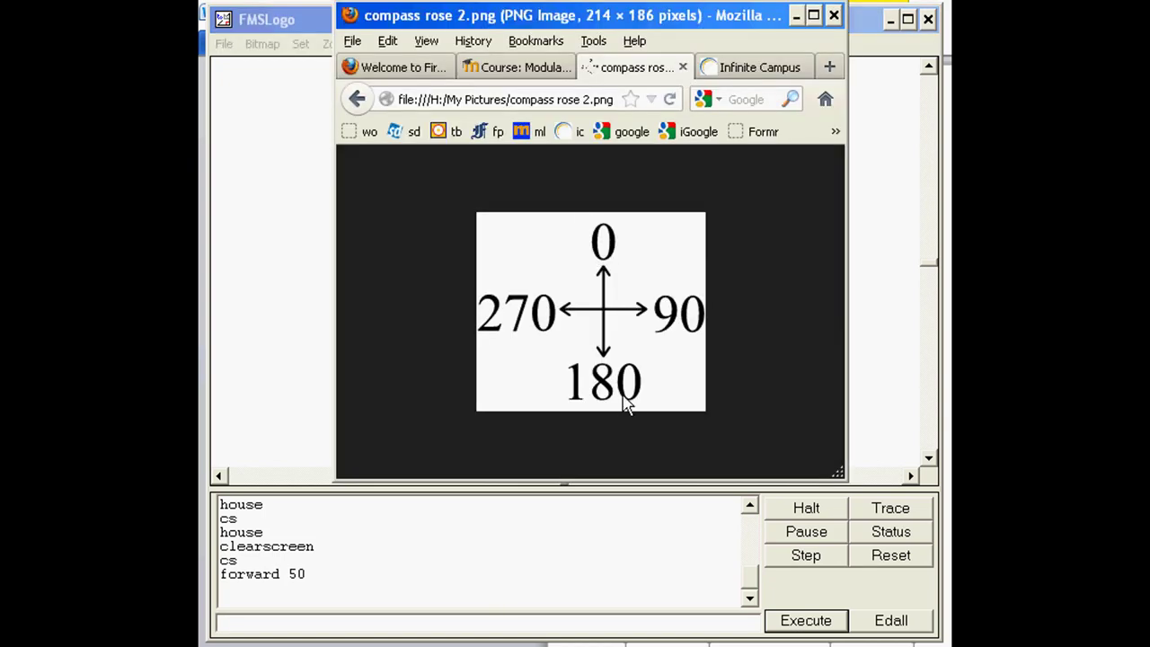
mouse_move(611, 251)
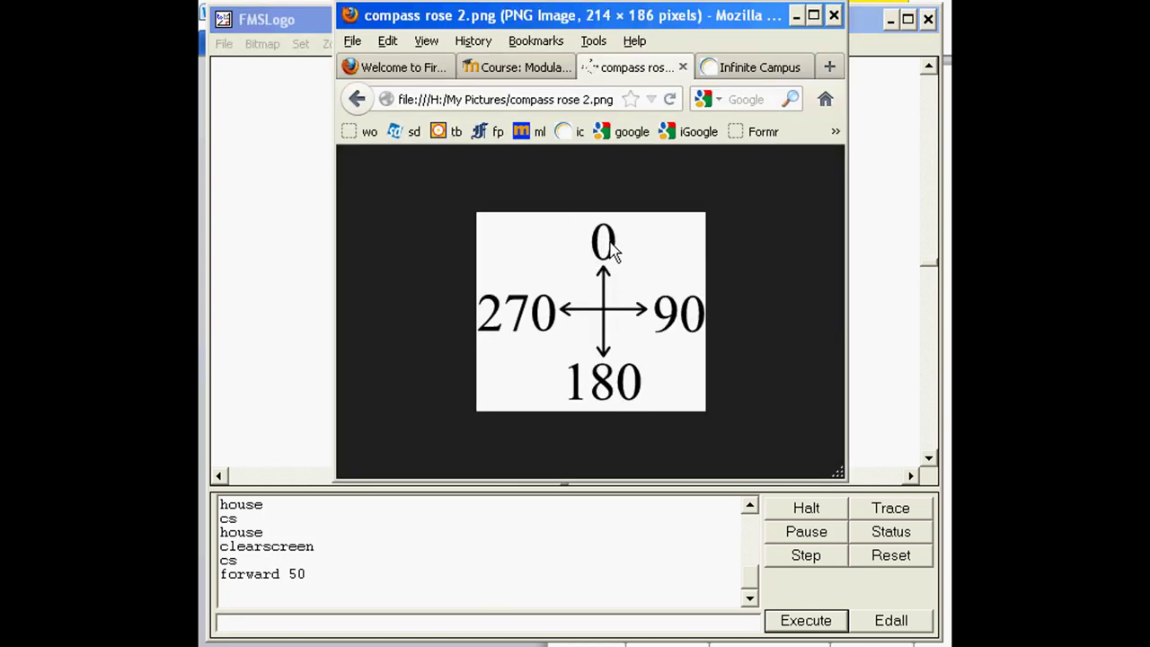
mouse_move(602, 286)
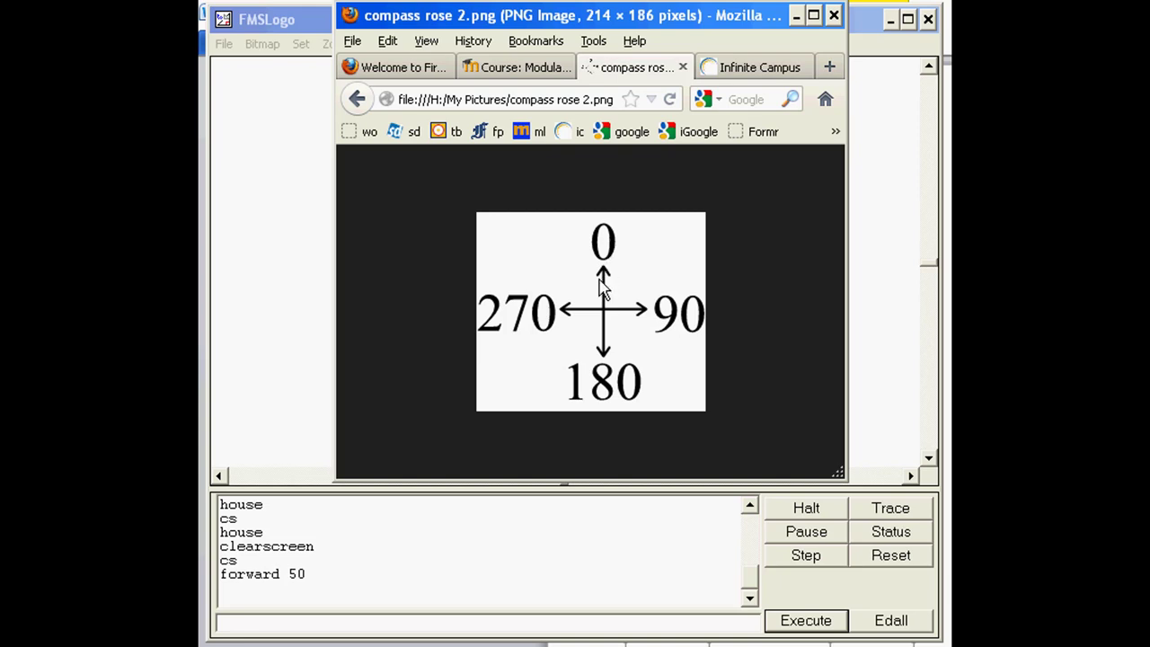
mouse_move(609, 284)
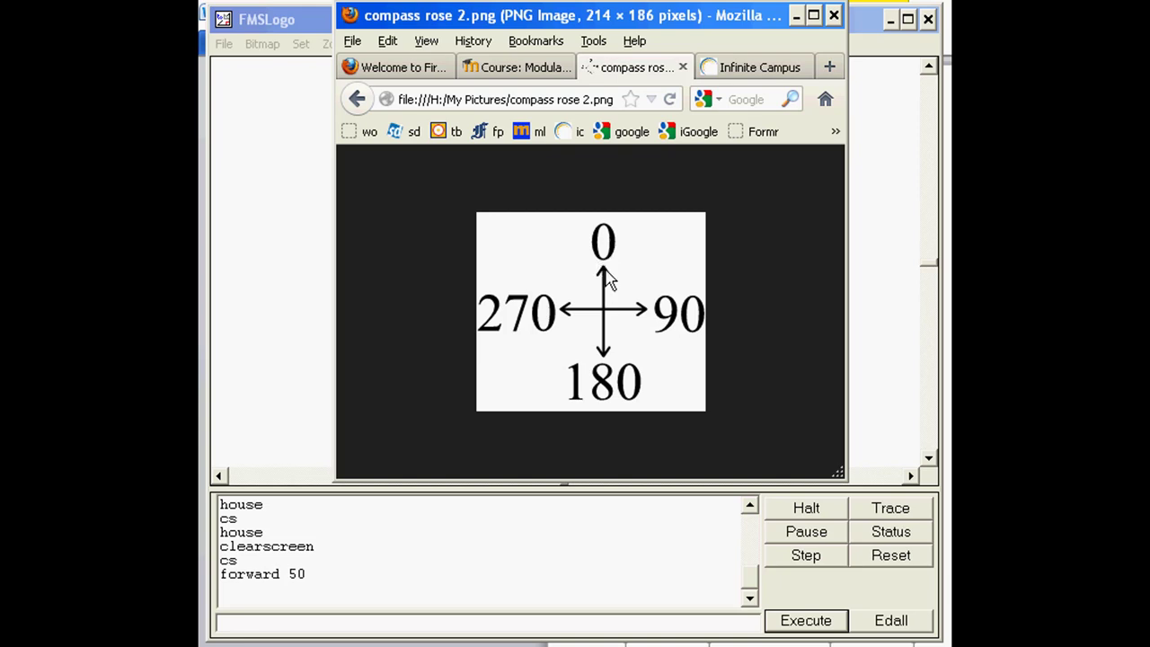
mouse_move(616, 286)
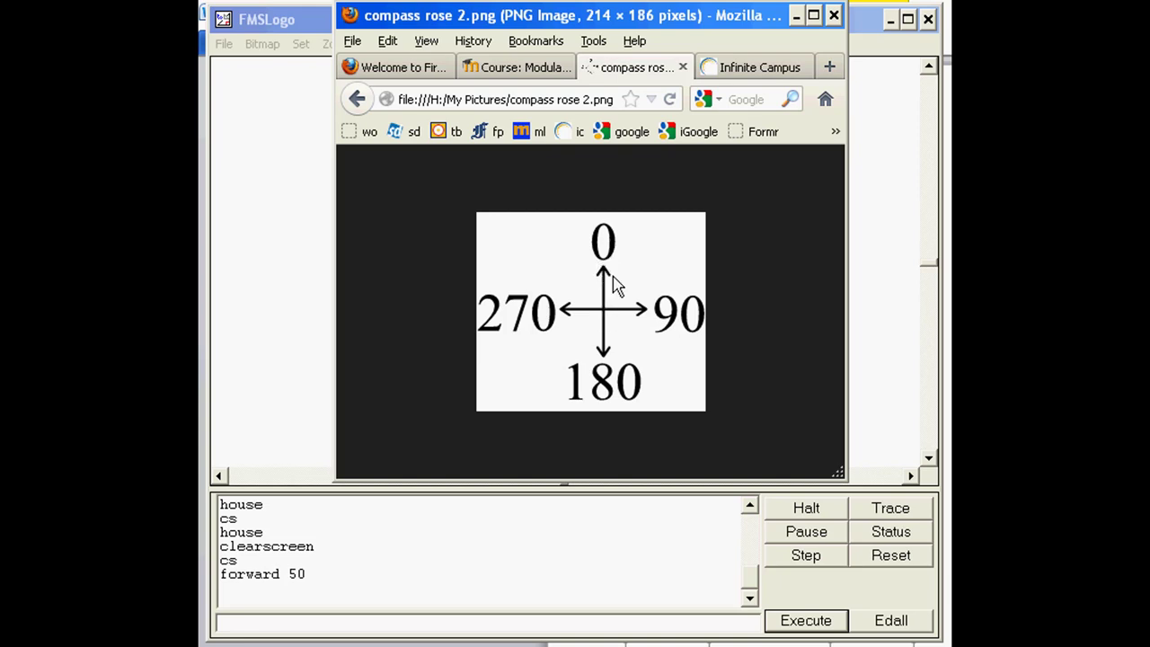
mouse_move(650, 316)
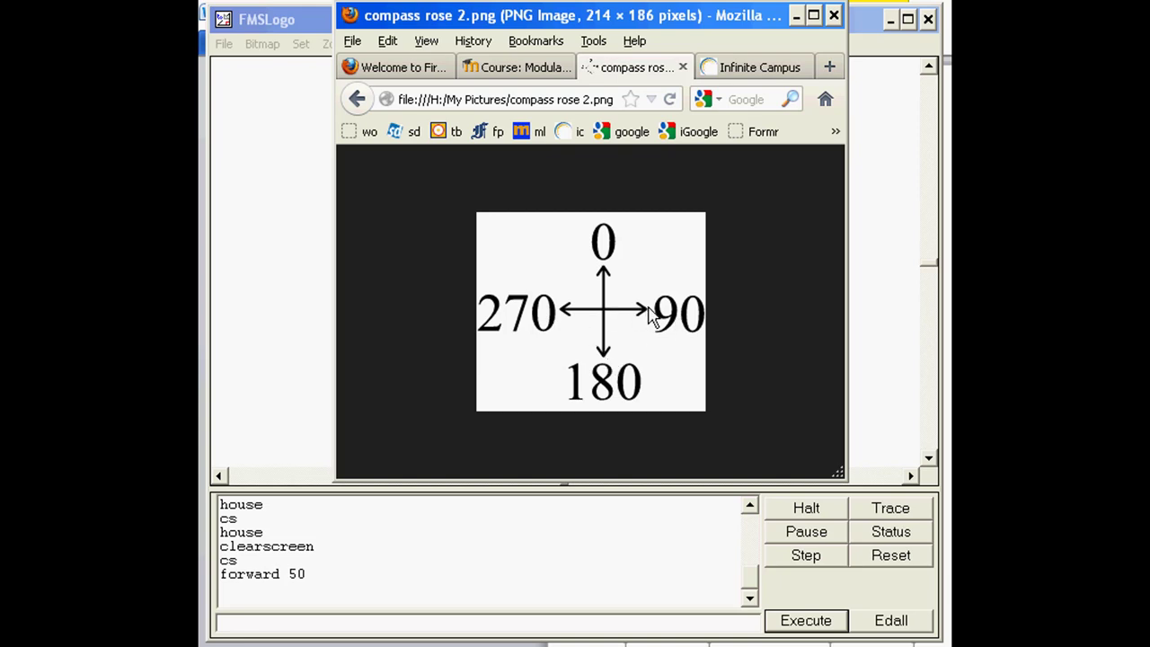
mouse_move(643, 313)
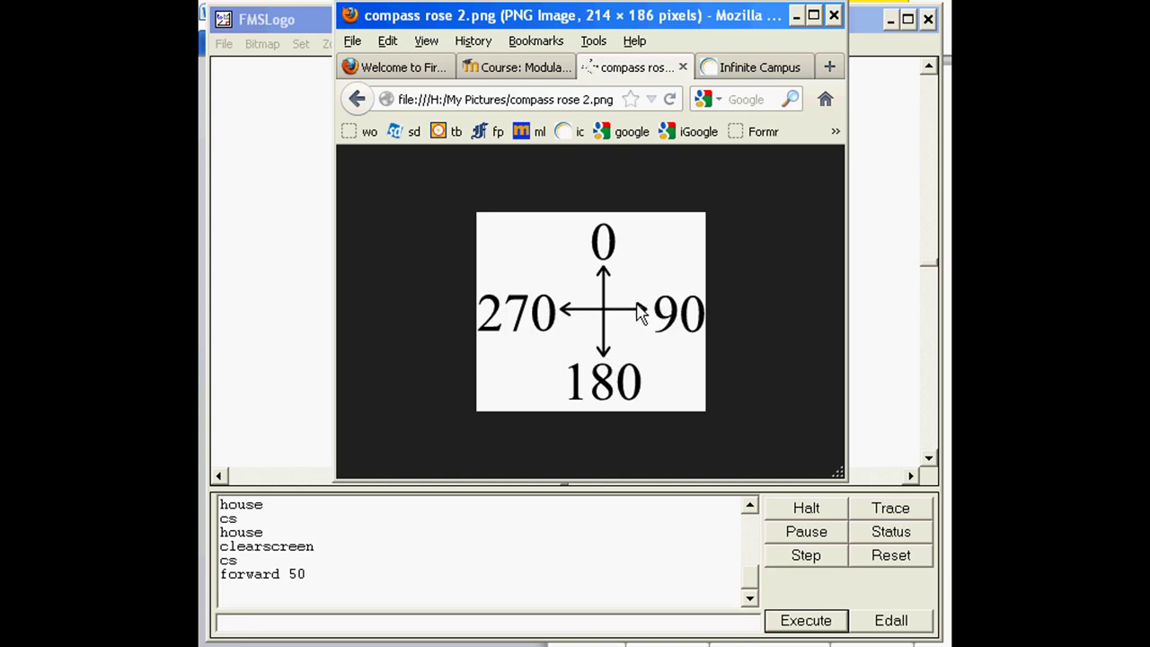
mouse_move(609, 345)
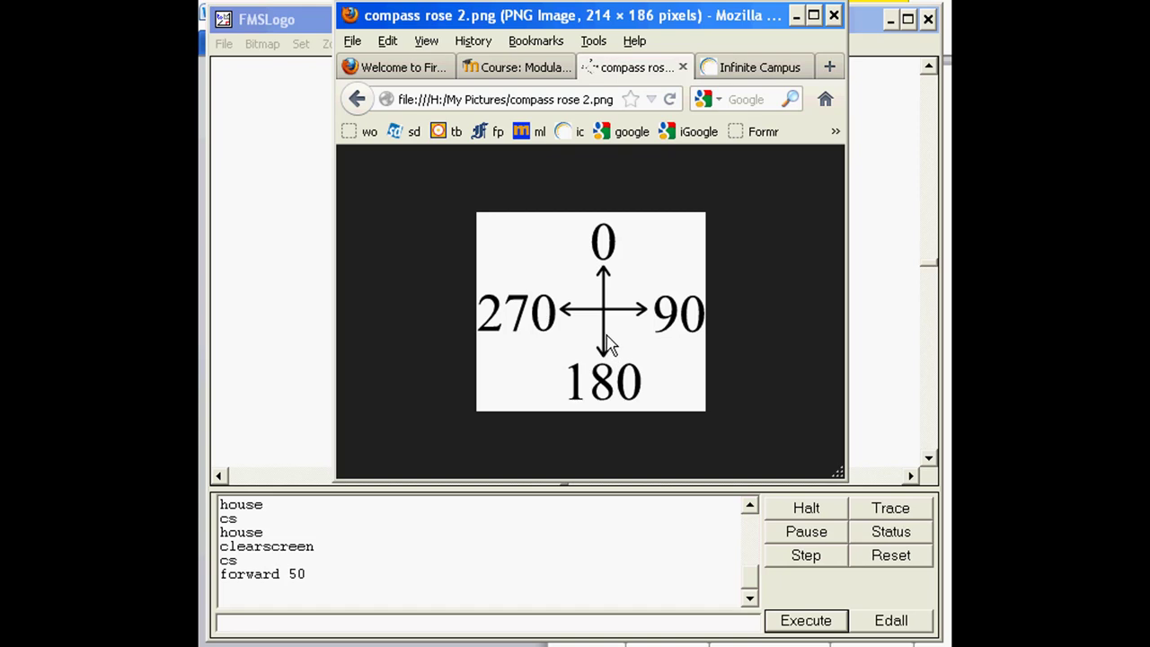
mouse_move(589, 319)
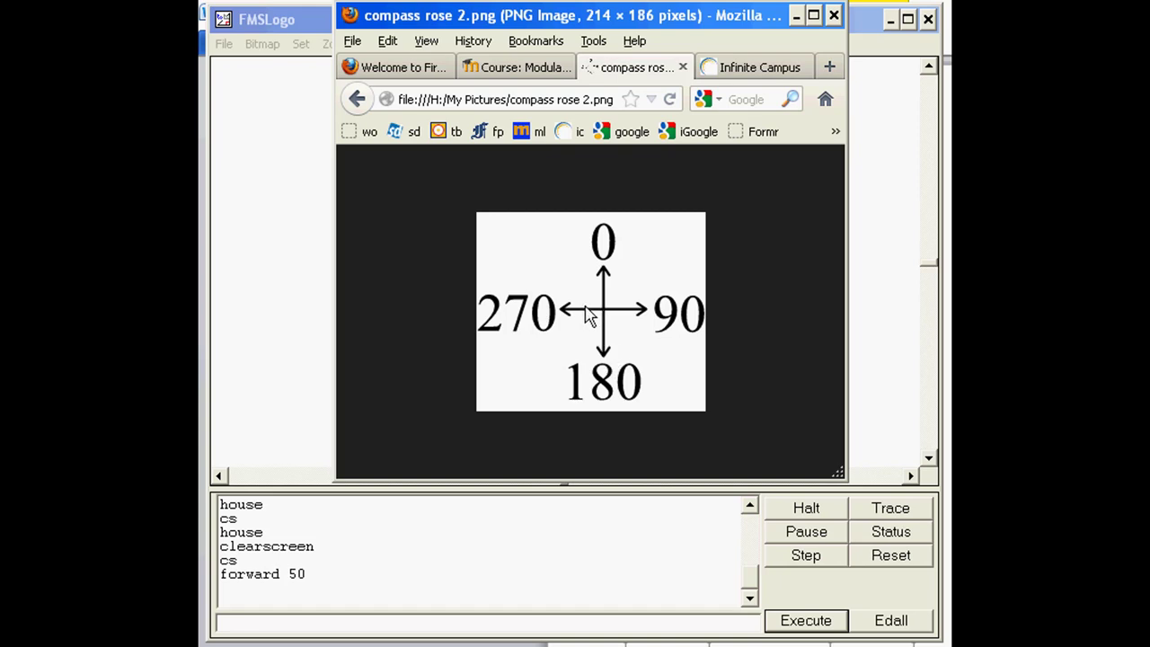
mouse_move(557, 291)
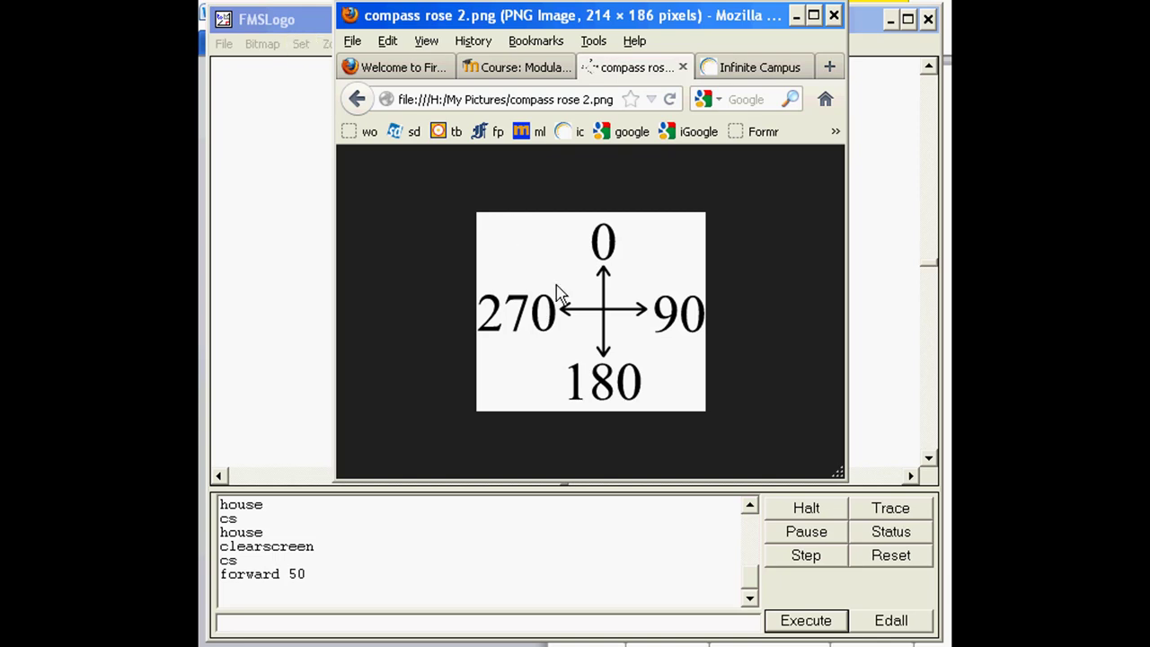
mouse_move(600, 305)
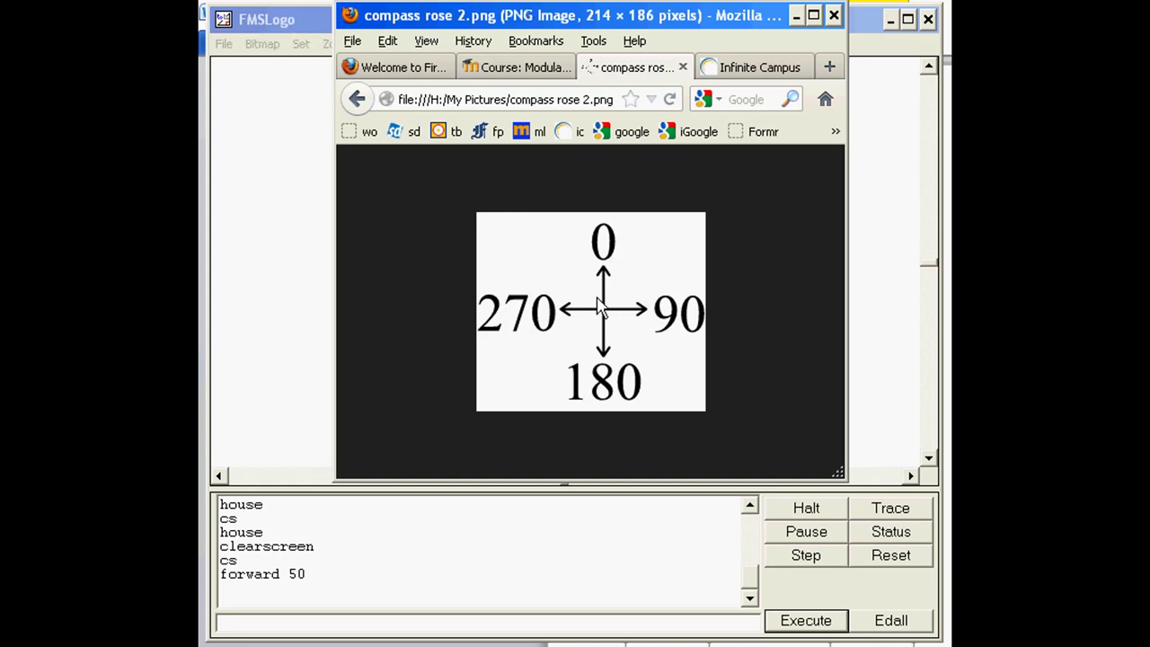
mouse_move(296, 26)
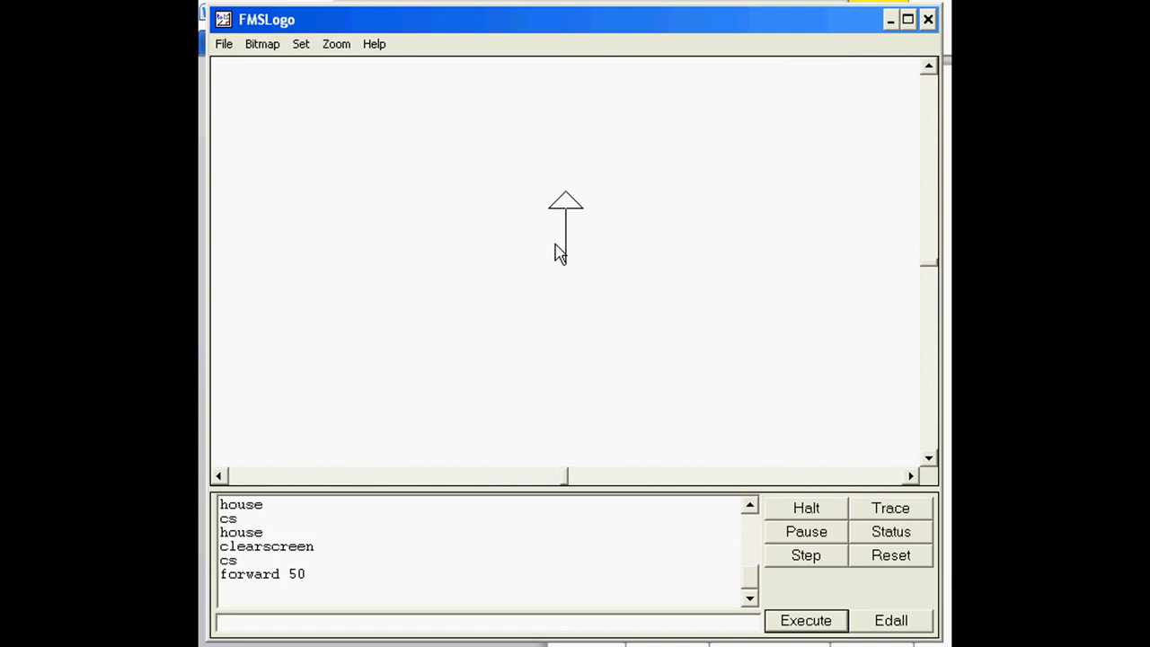
- Turn the turtle east with setheading 90 and draw the square's top side with fd 50
type("sethe")
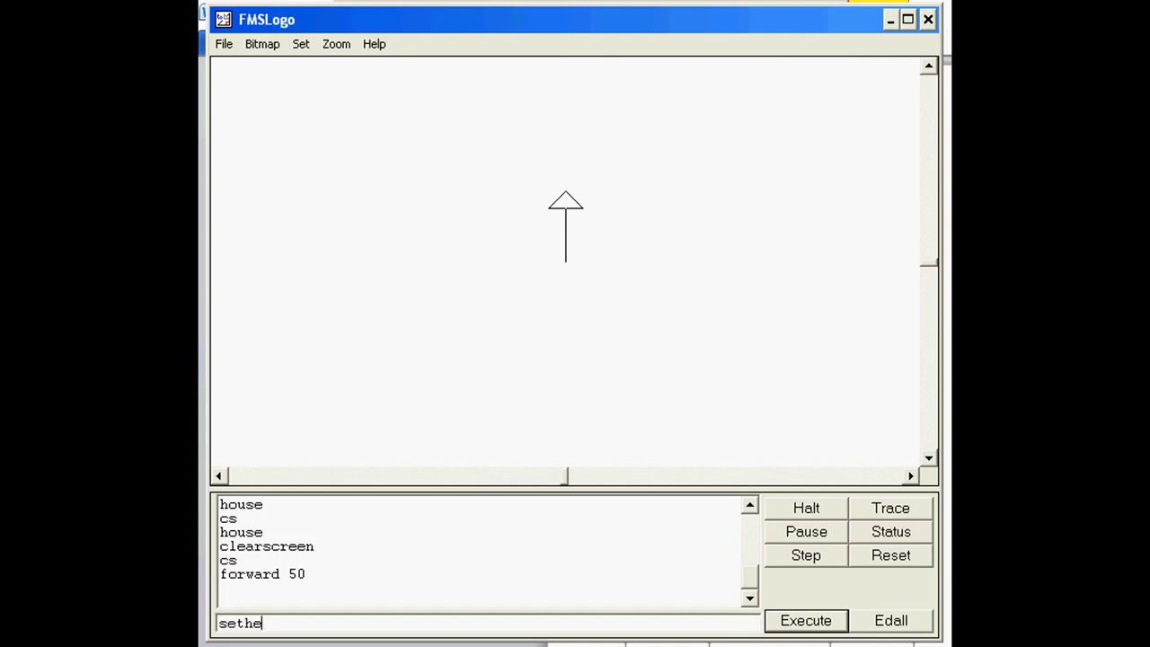
type("ading")
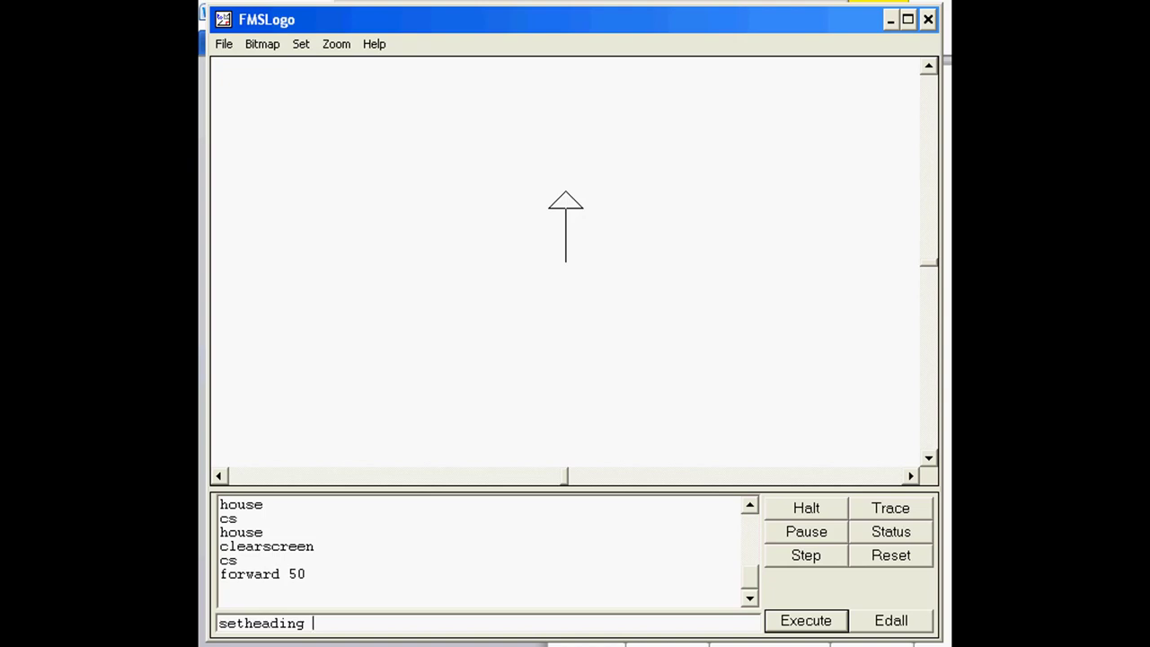
left_click(805, 620)
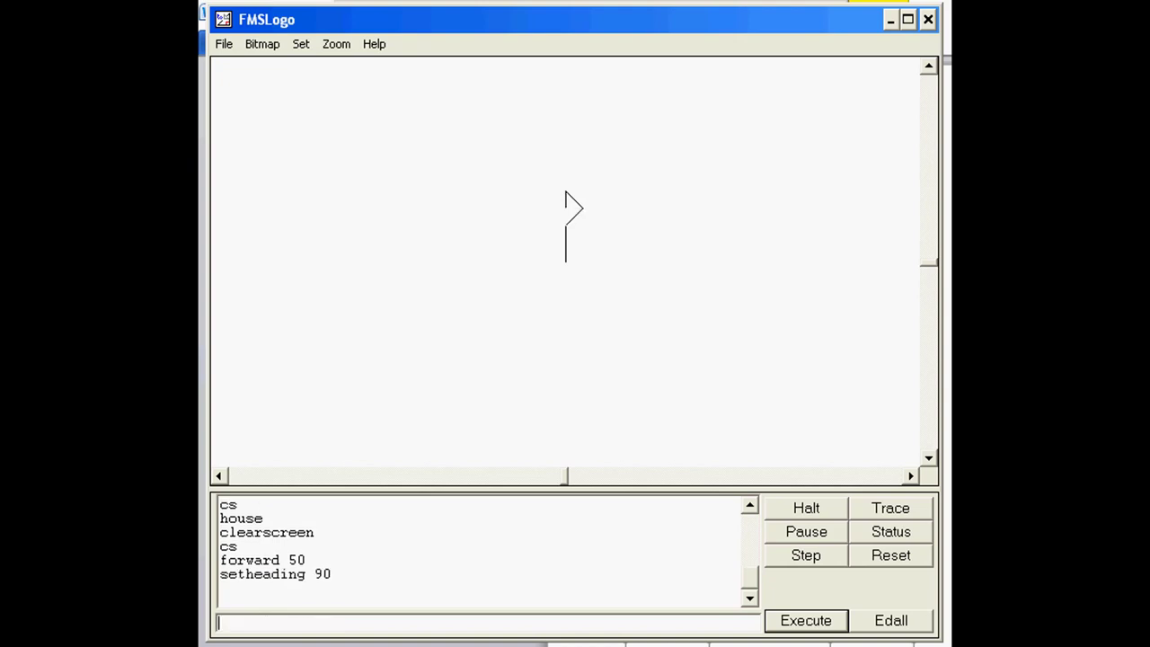
mouse_move(560, 196)
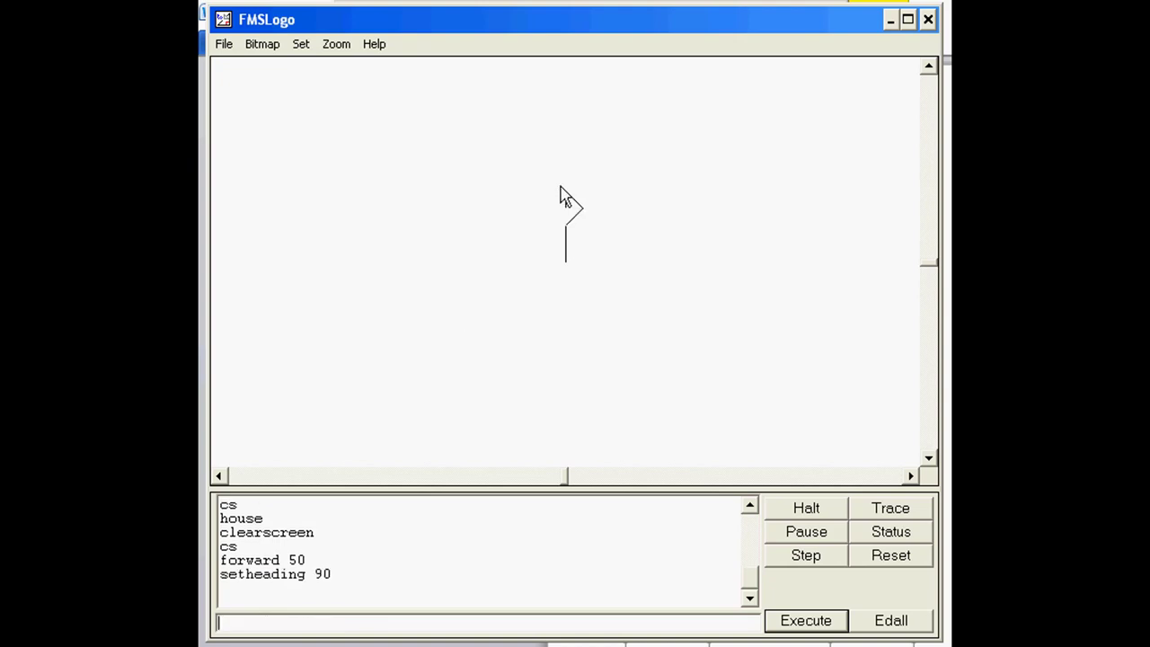
mouse_move(701, 254)
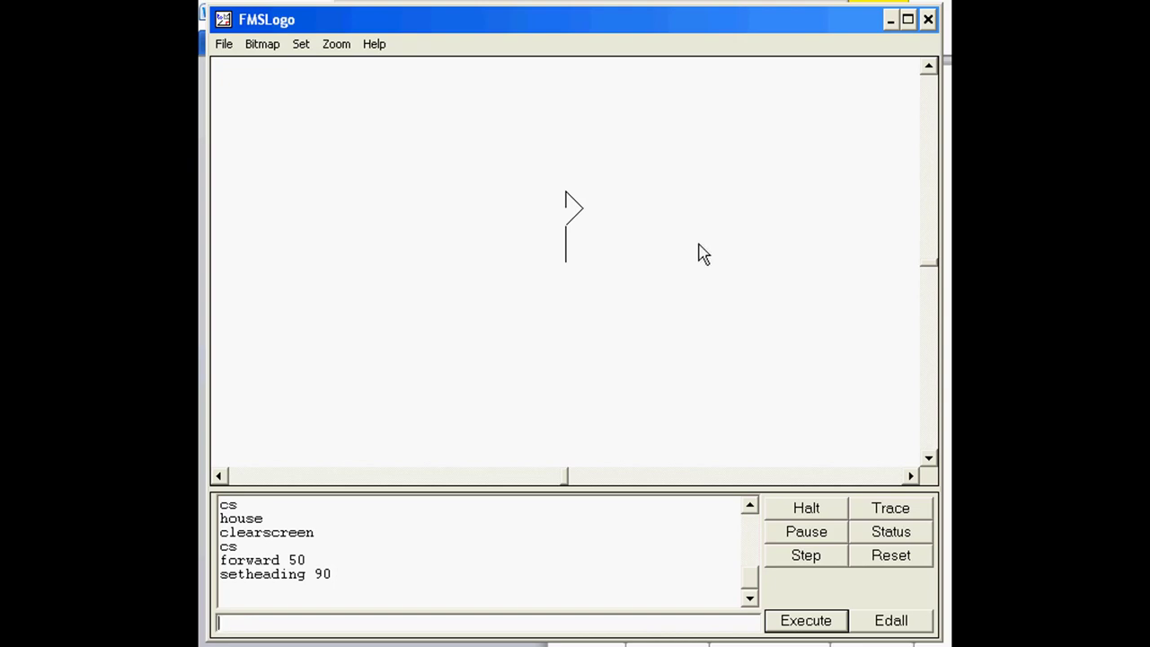
mouse_move(686, 261)
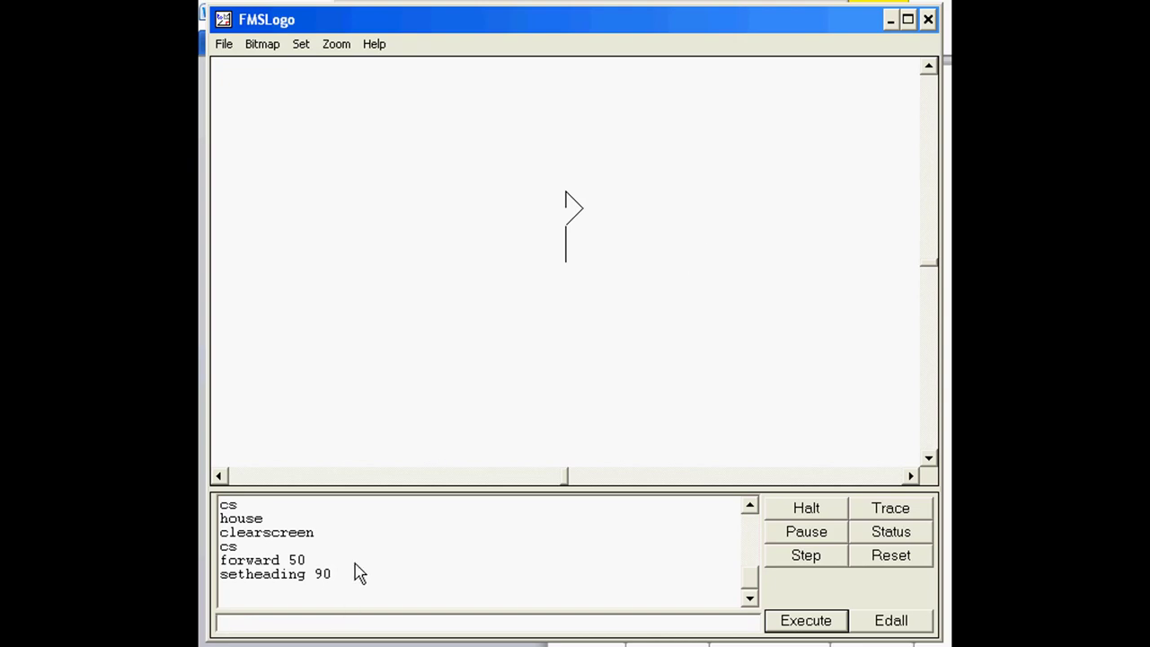
type("fd 50")
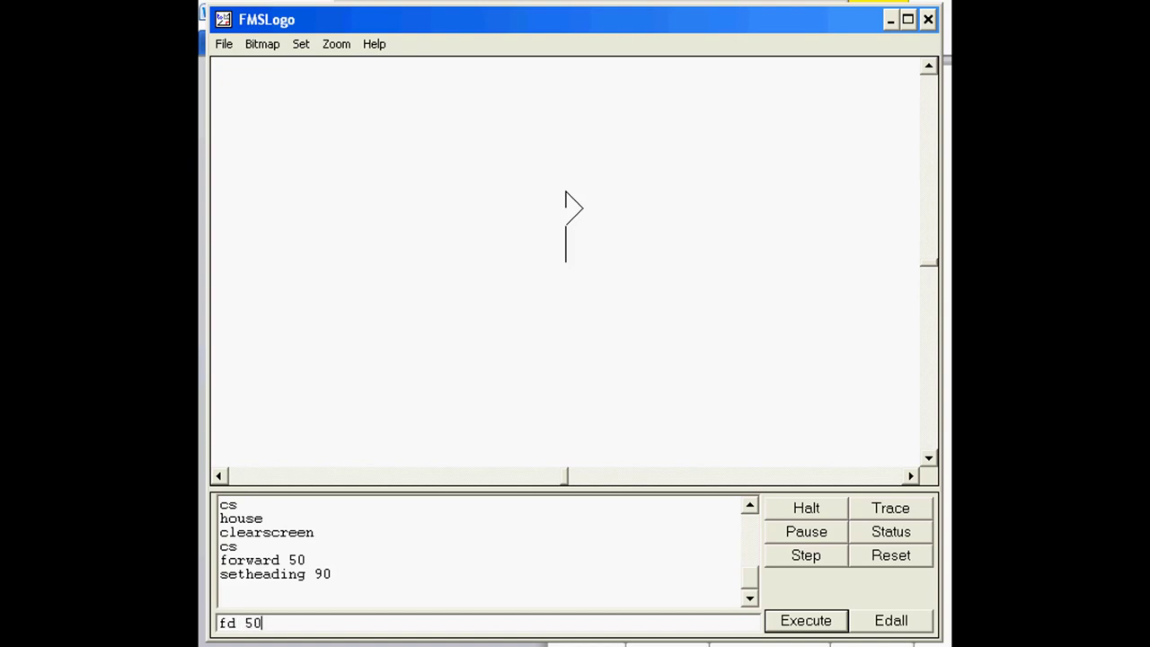
left_click(805, 620)
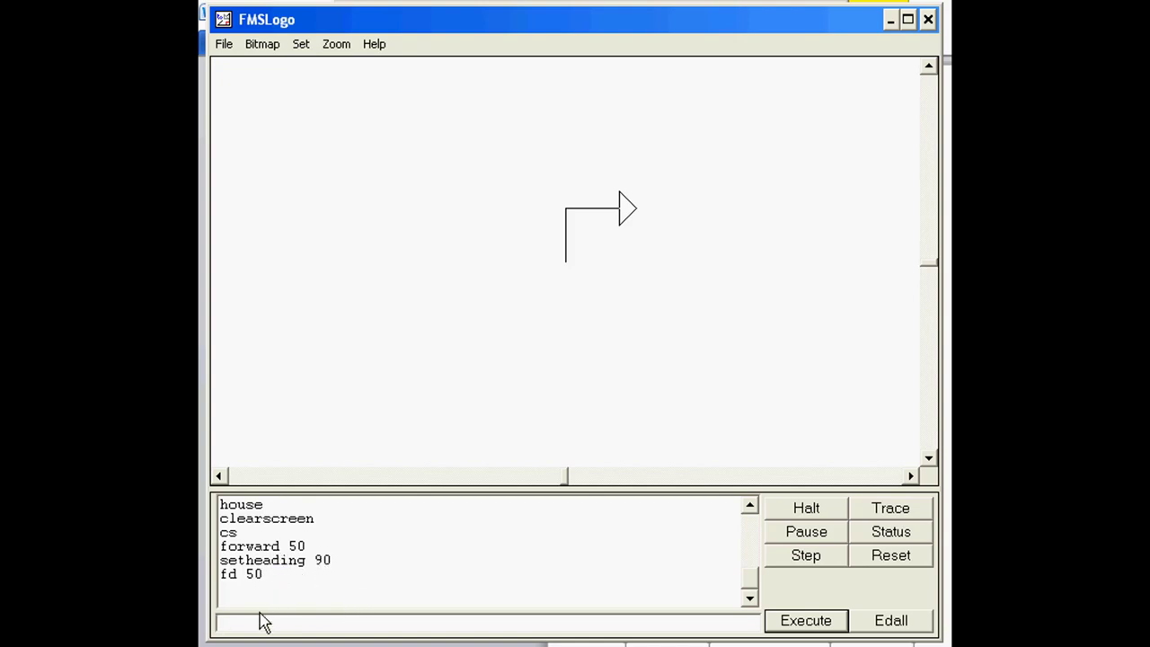
- Turn the turtle south with seth 180 and draw the right side with fd 50
type("s")
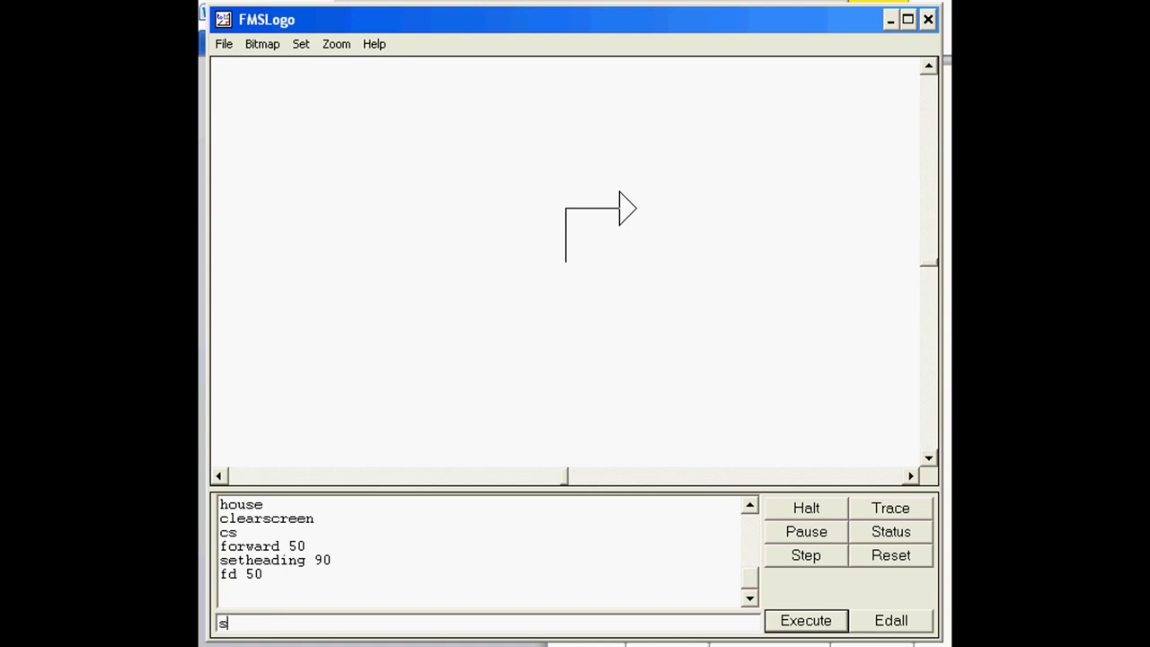
type("eth")
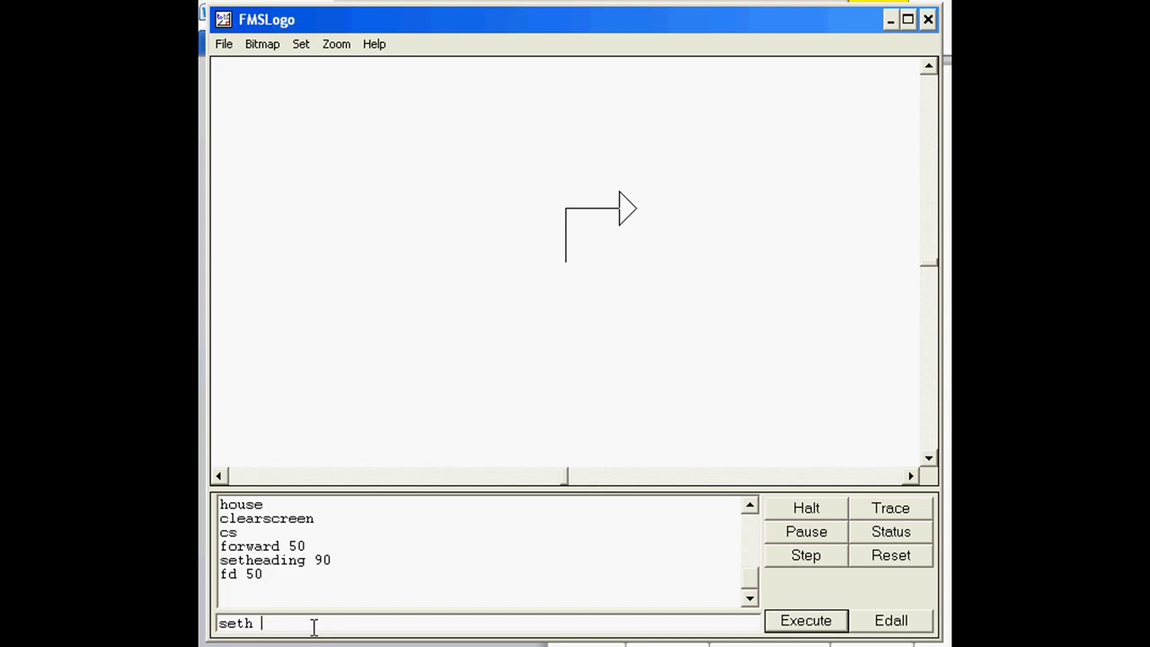
mouse_move(629, 254)
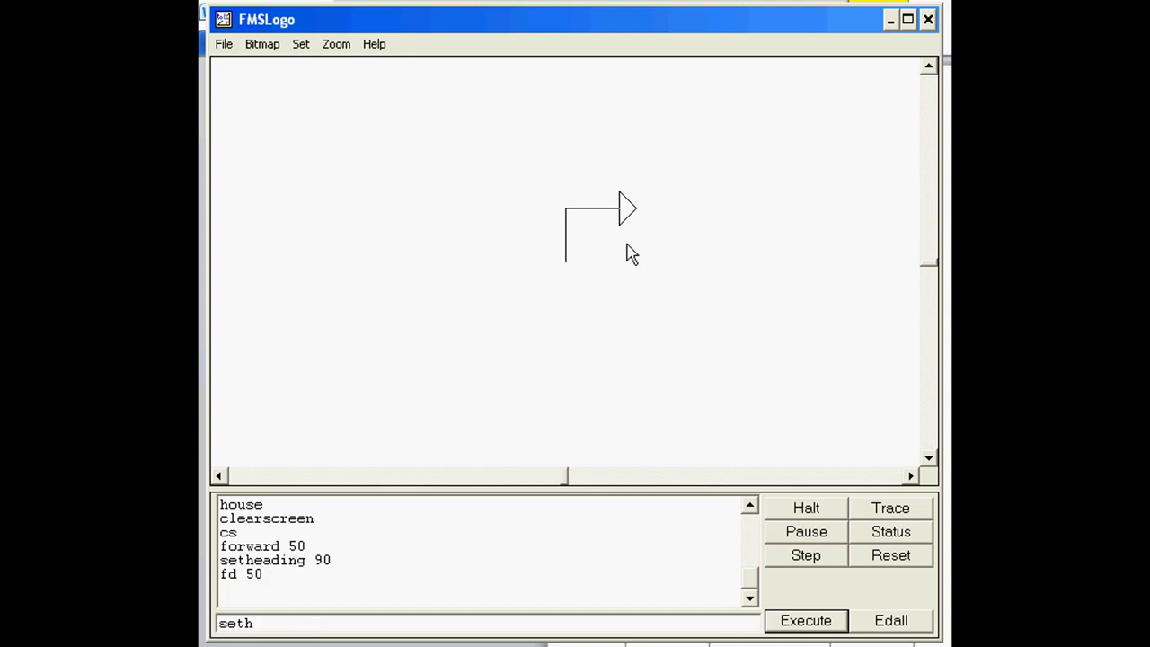
mouse_move(627, 316)
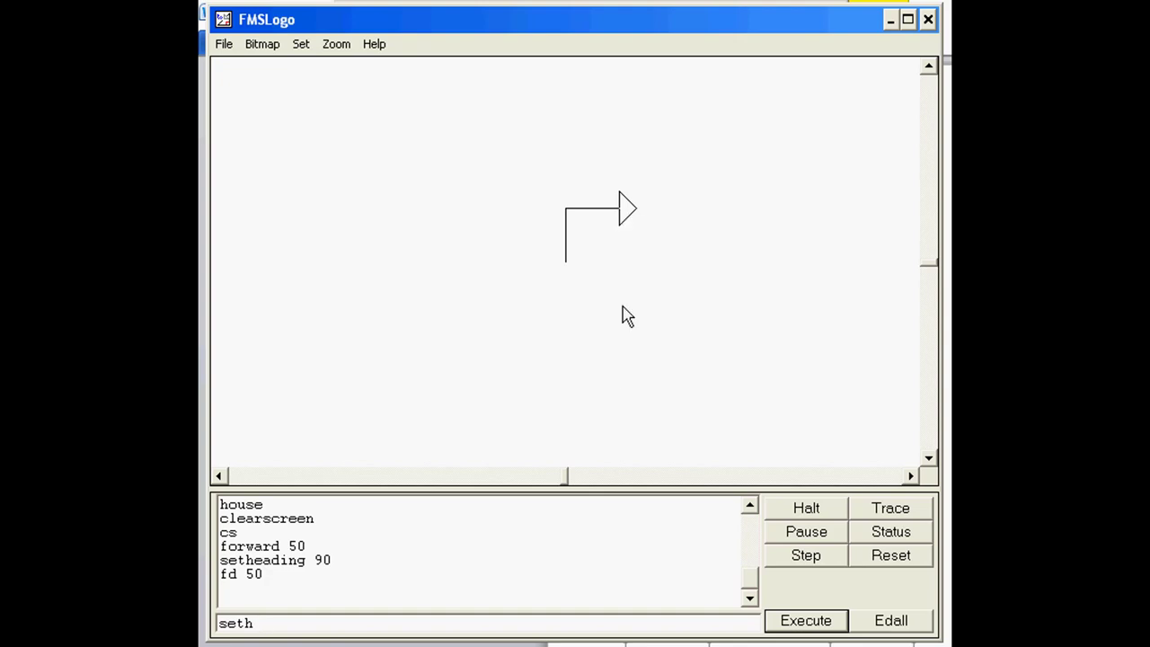
type("180")
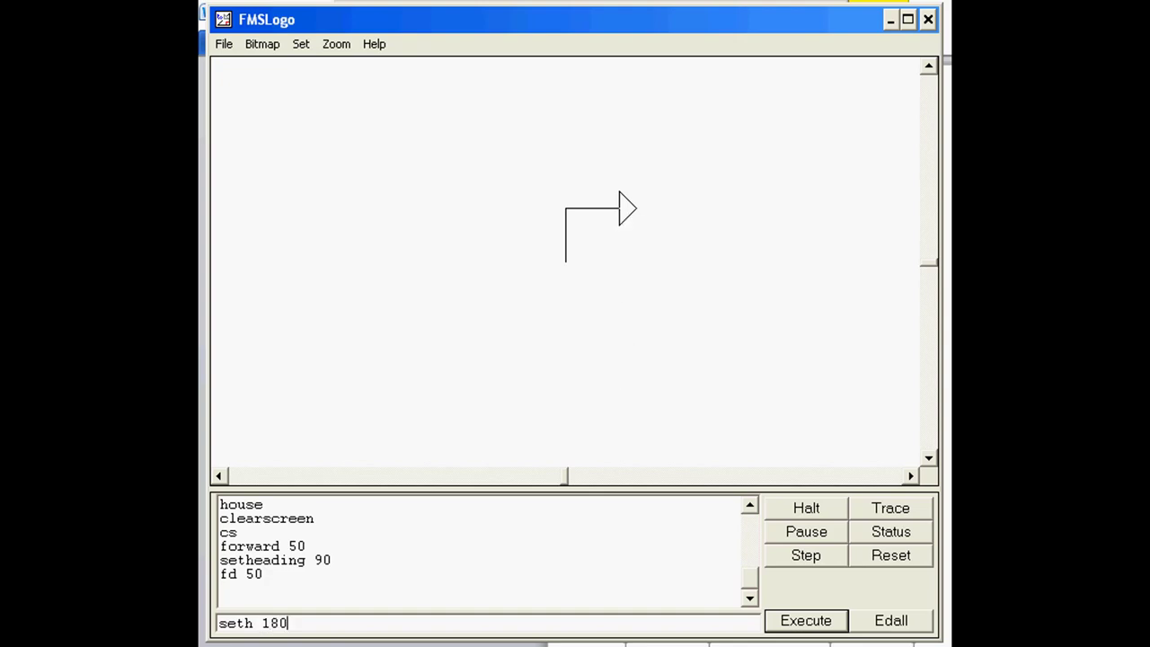
left_click(805, 620)
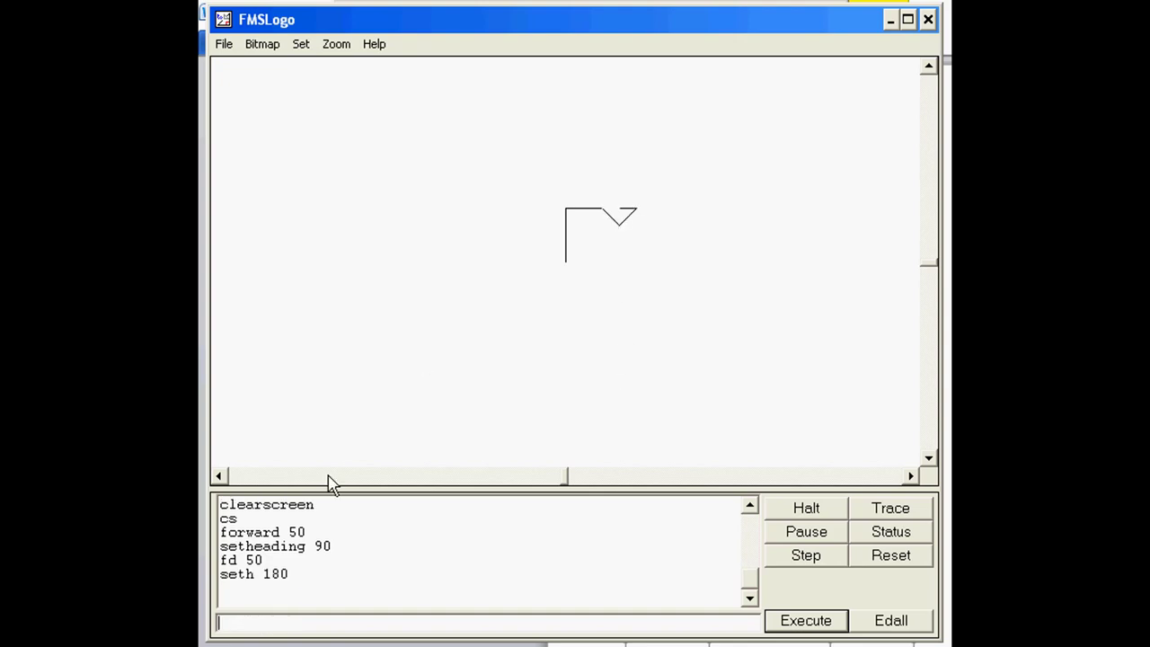
type("fd")
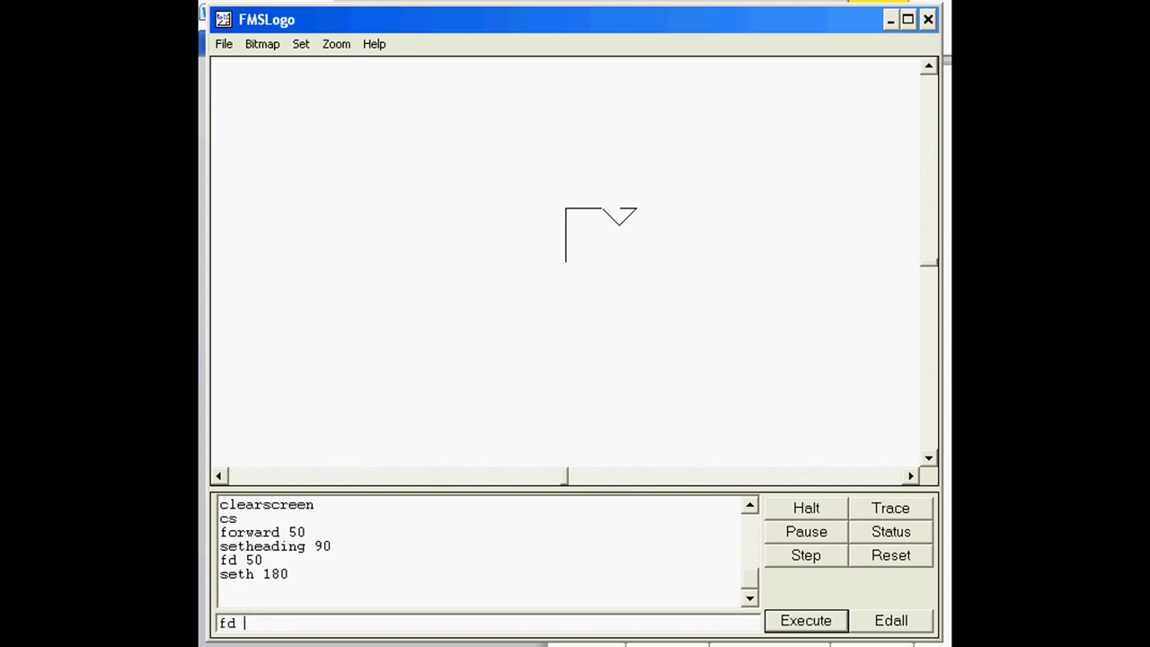
left_click(804, 620)
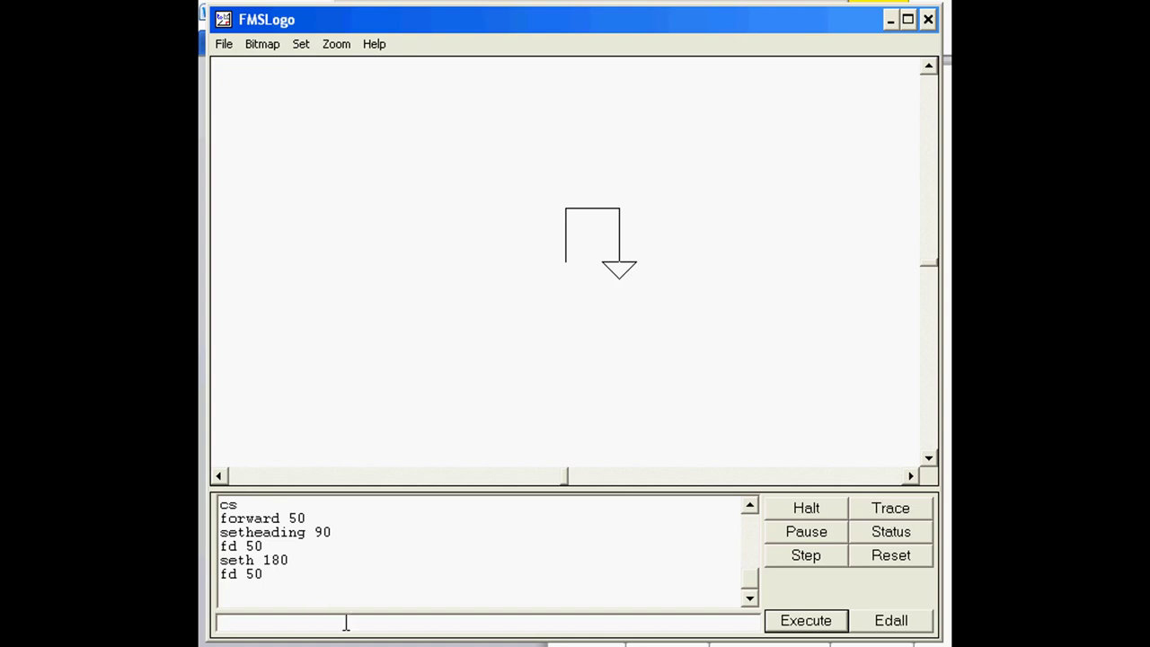
mouse_move(332, 619)
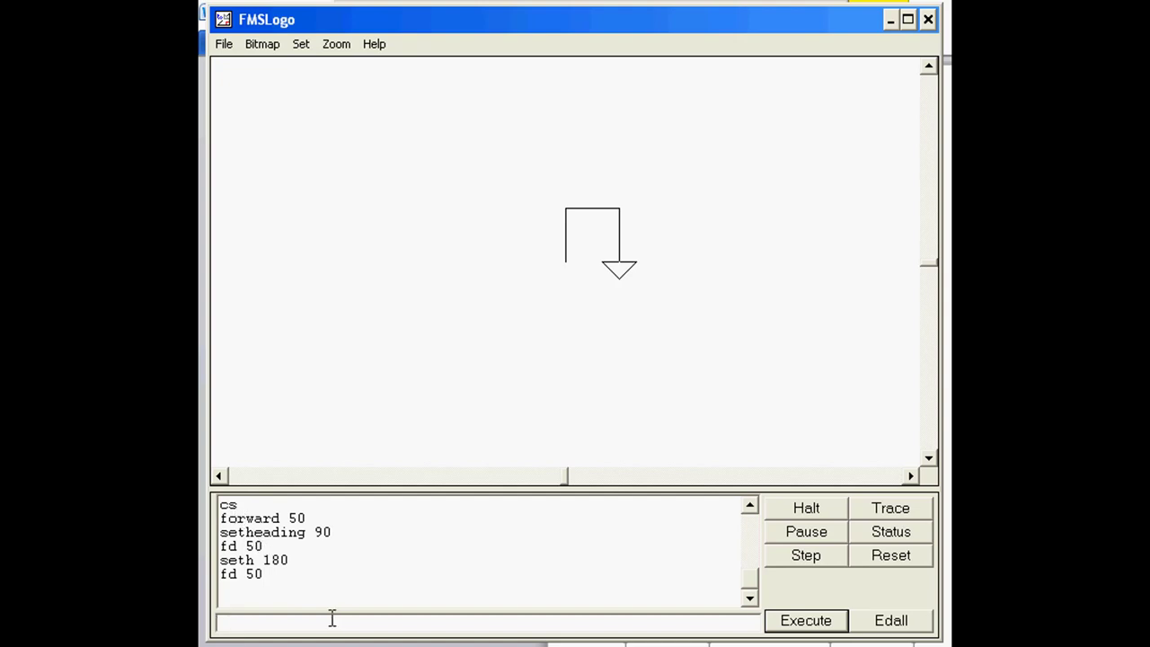
mouse_move(339, 591)
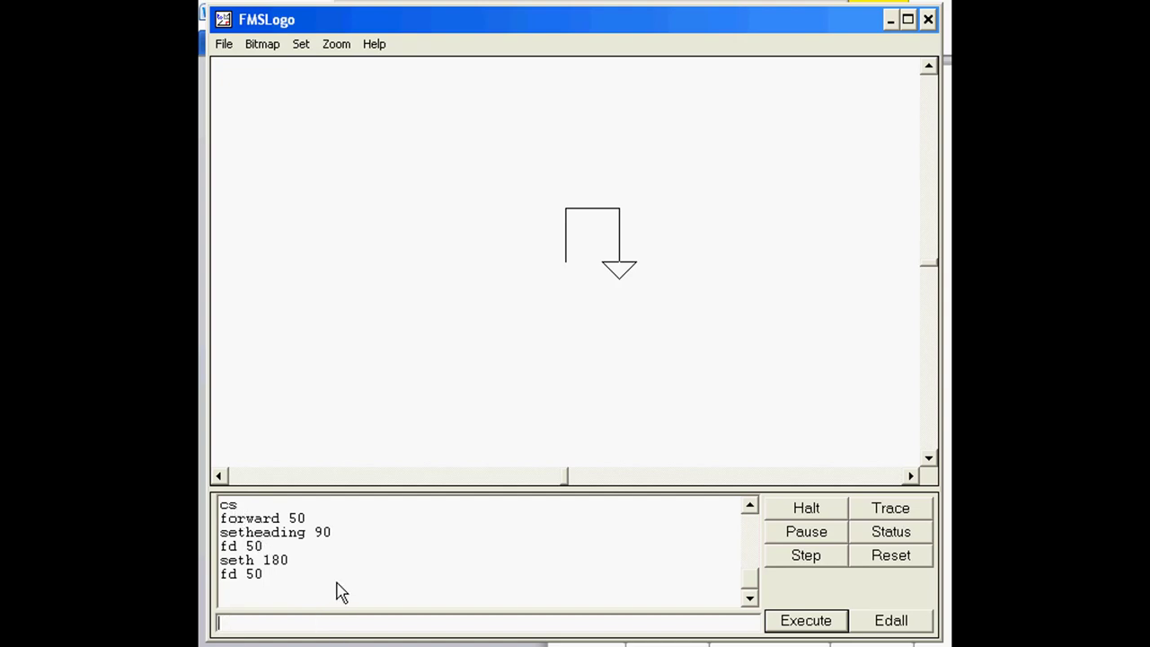
mouse_move(352, 614)
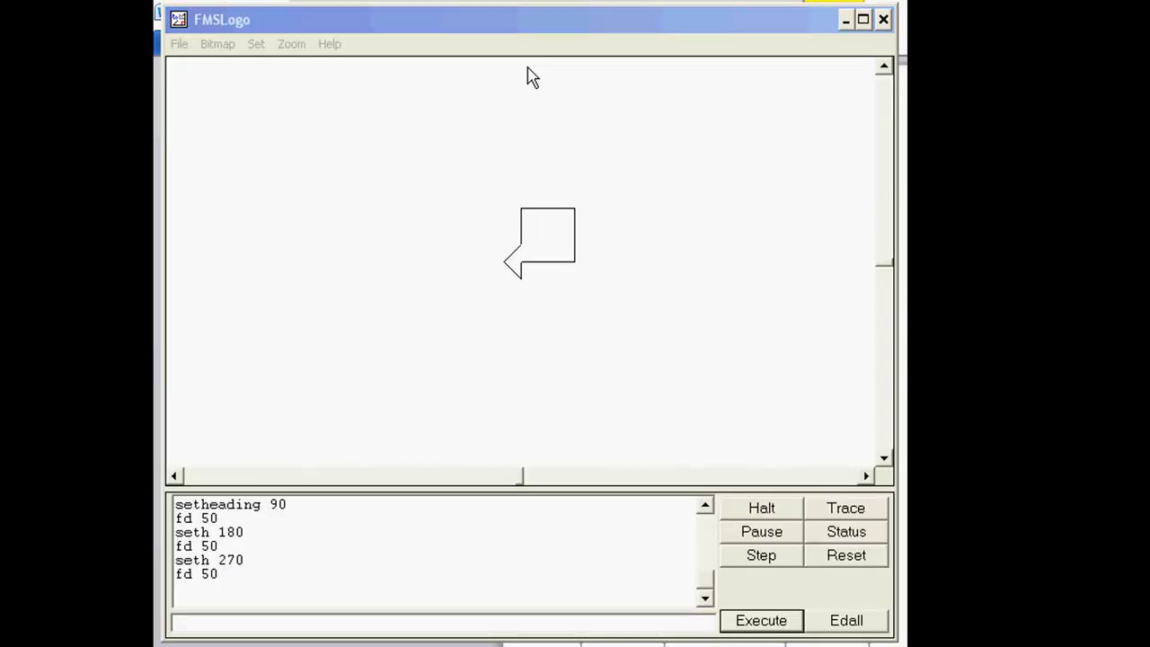
mouse_move(474, 396)
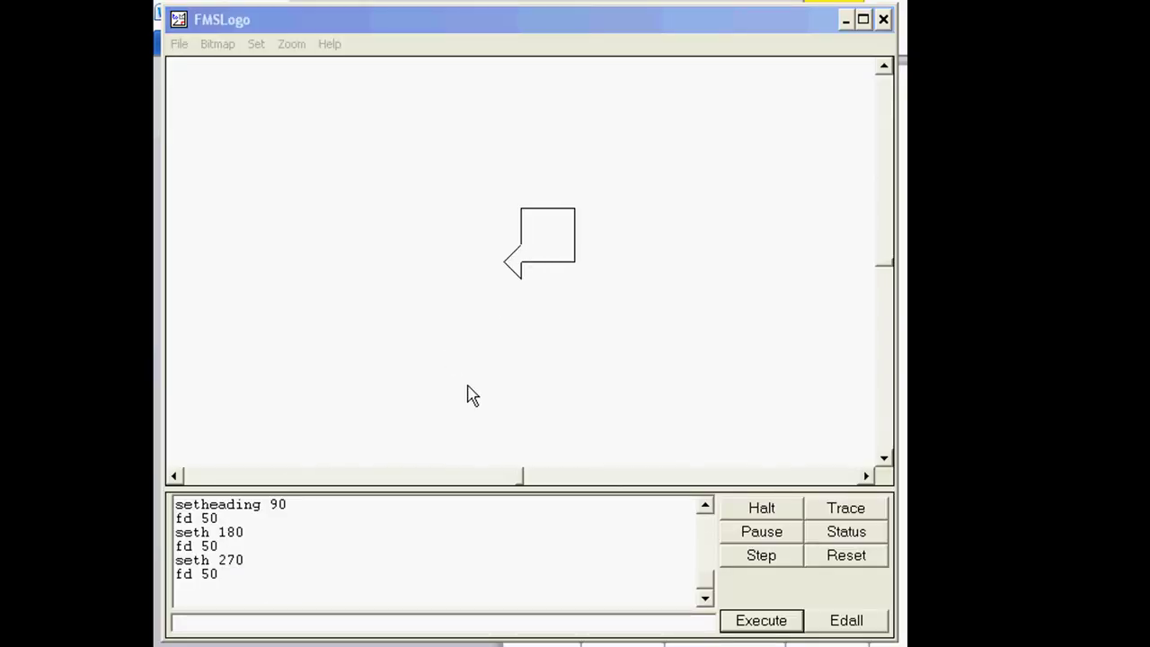
mouse_move(422, 452)
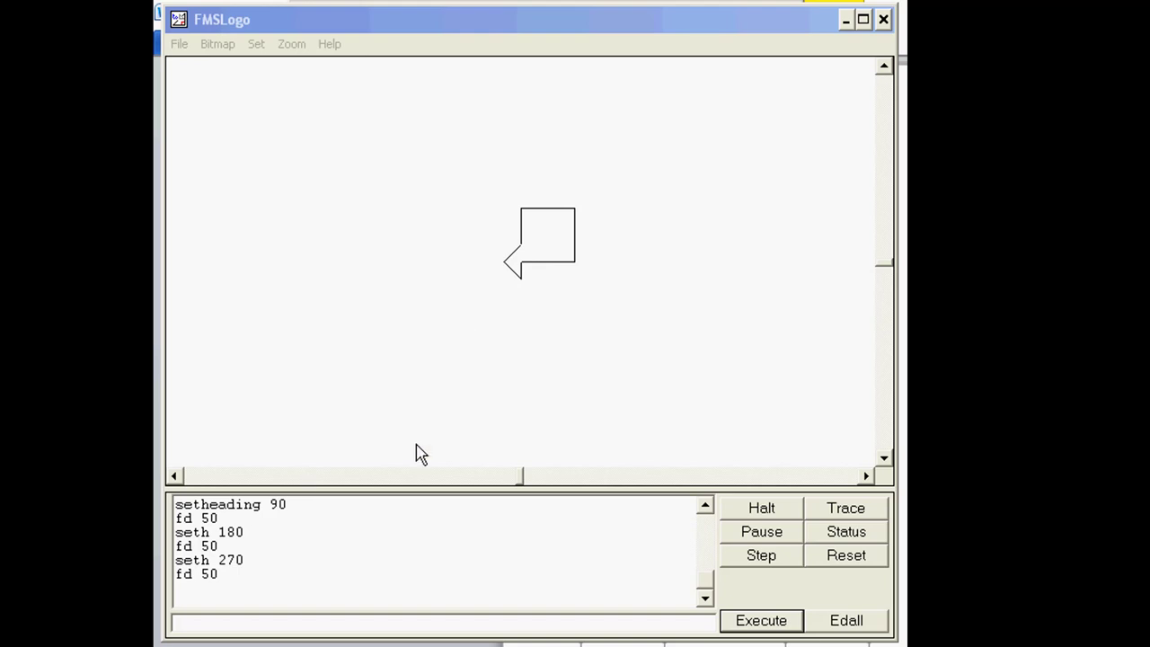
mouse_move(510, 276)
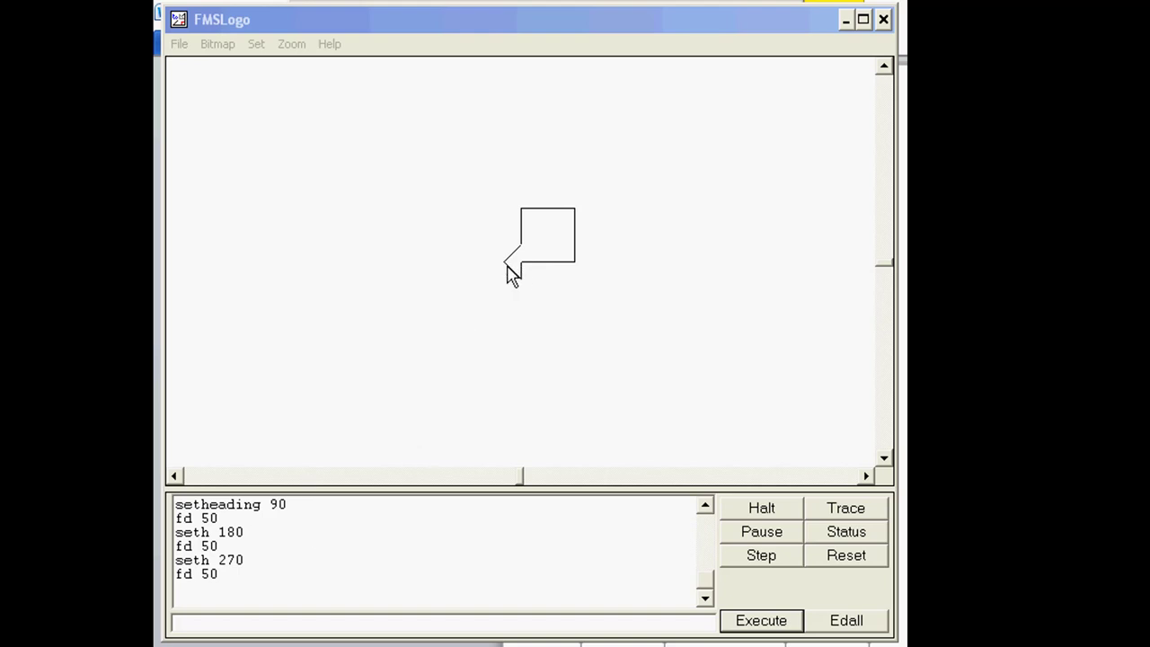
mouse_move(510, 271)
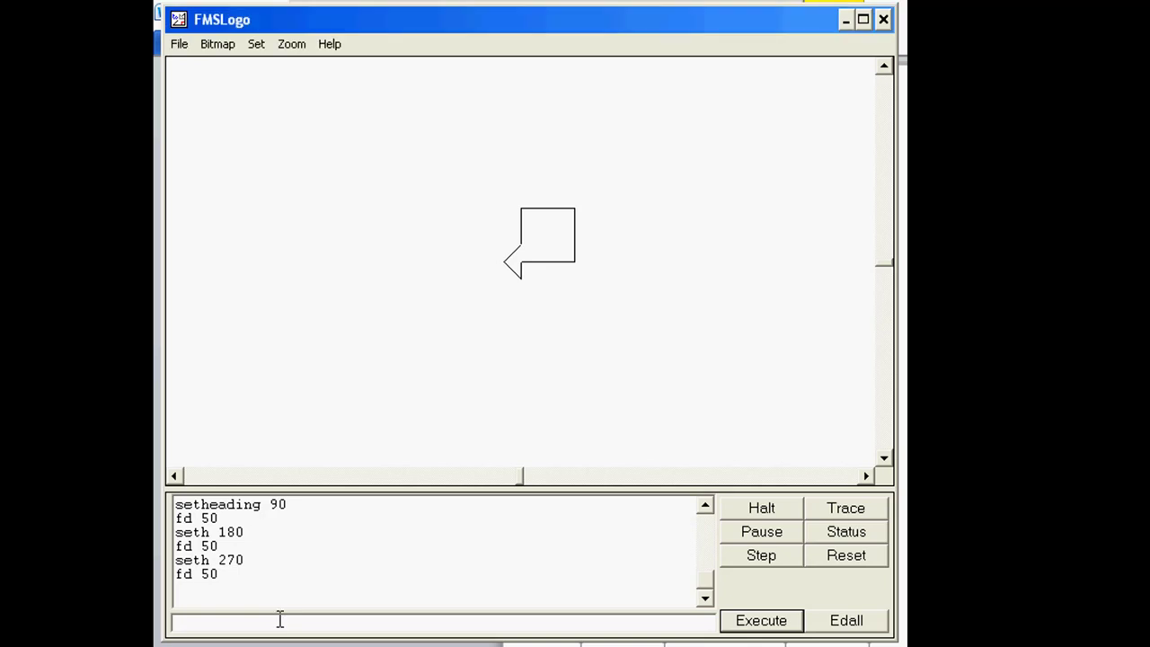
- Send the turtle home and move it fd 50 up the square's left side
left_click(760, 620)
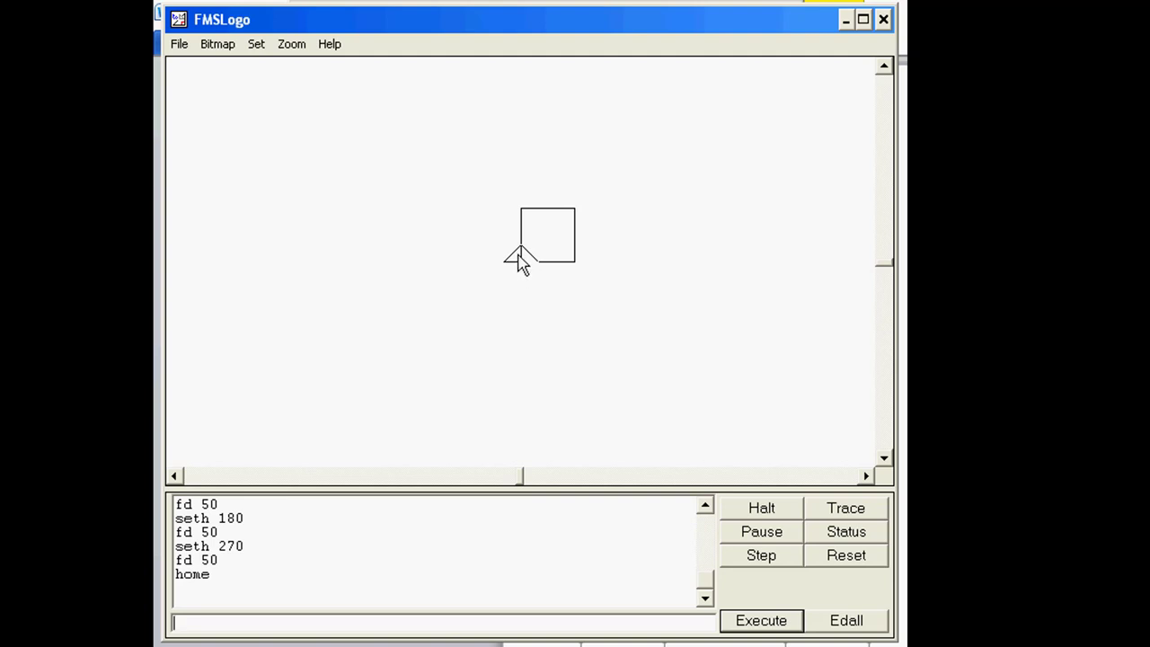
mouse_move(600, 255)
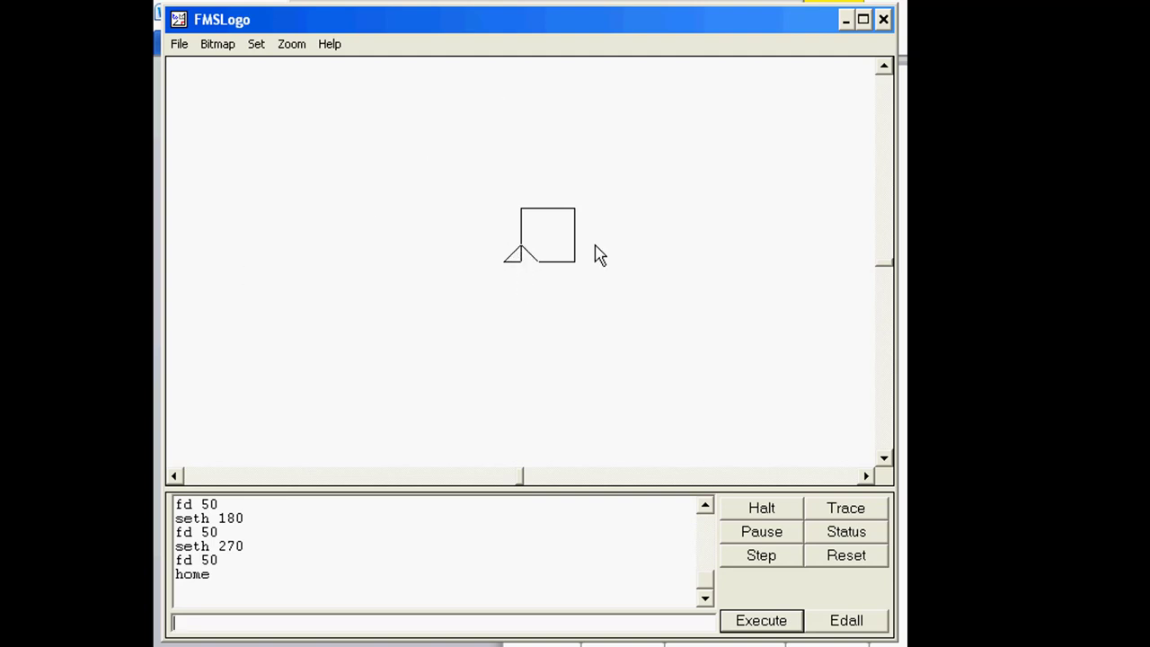
mouse_move(301, 548)
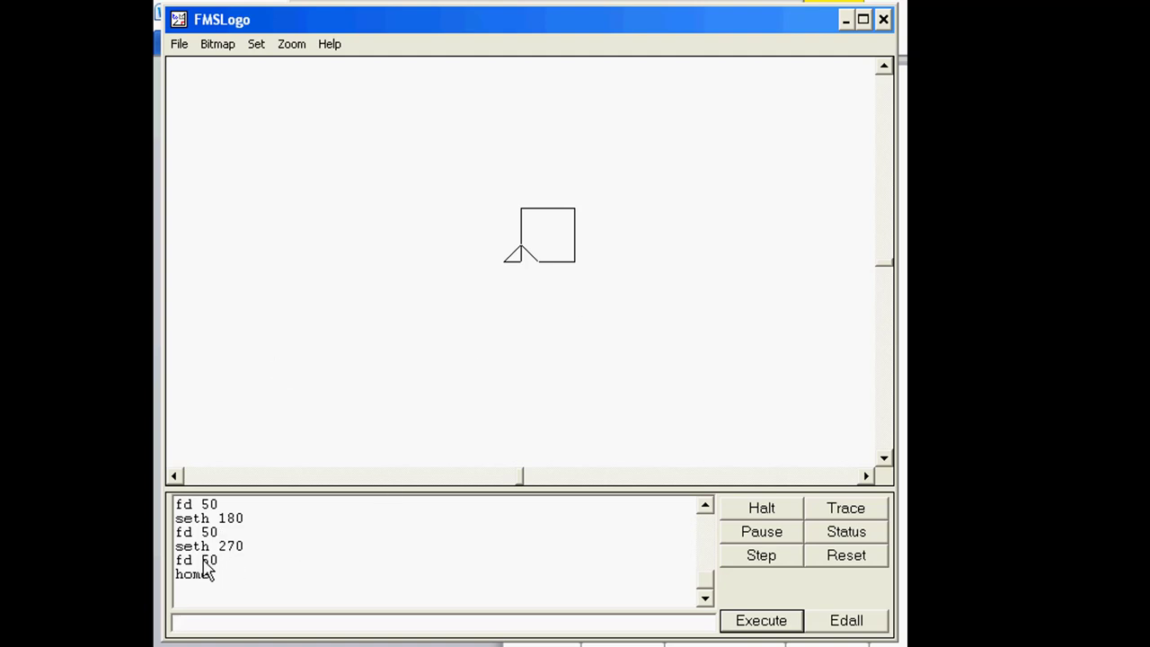
type("fd 50")
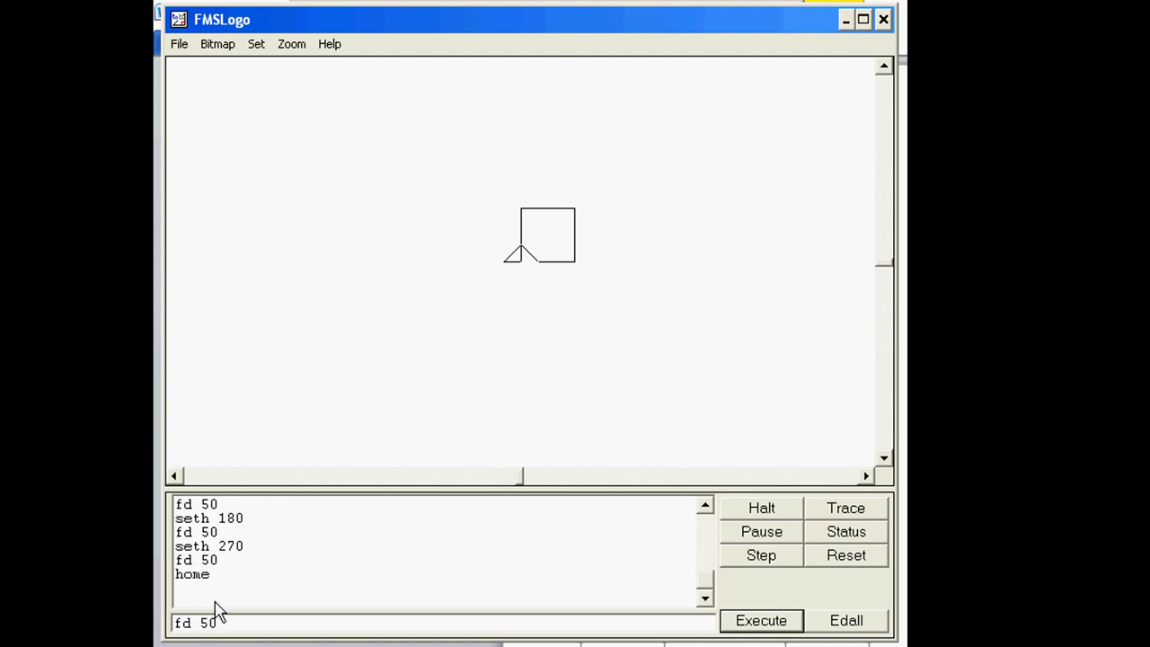
left_click(760, 620)
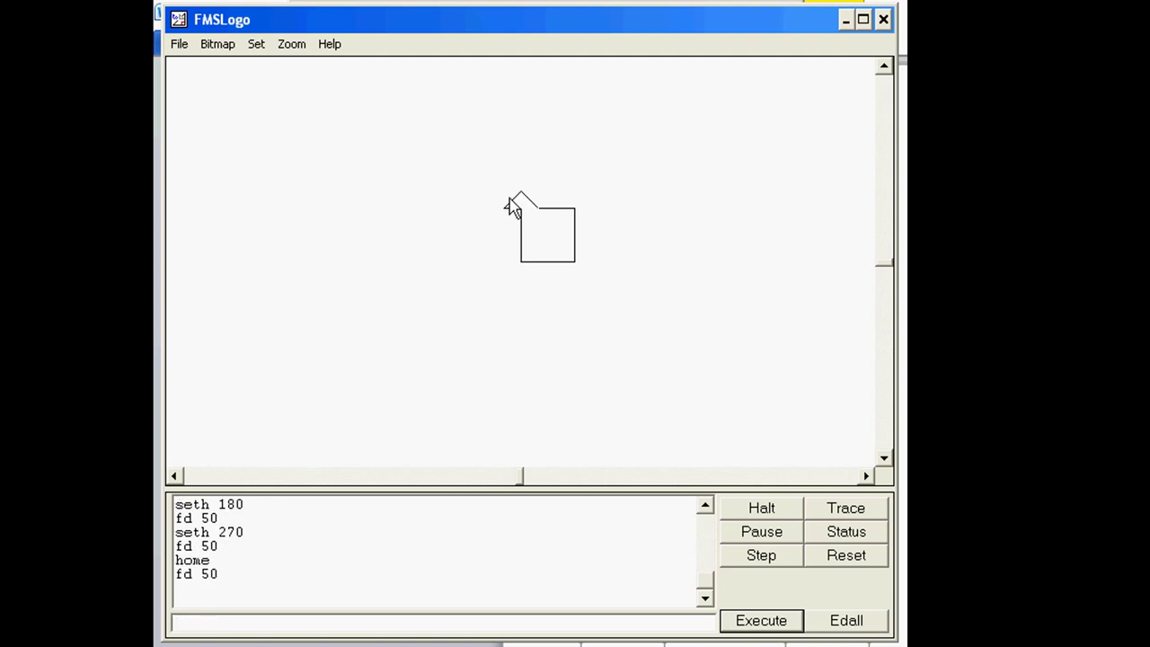
mouse_move(521, 212)
type("seth 270")
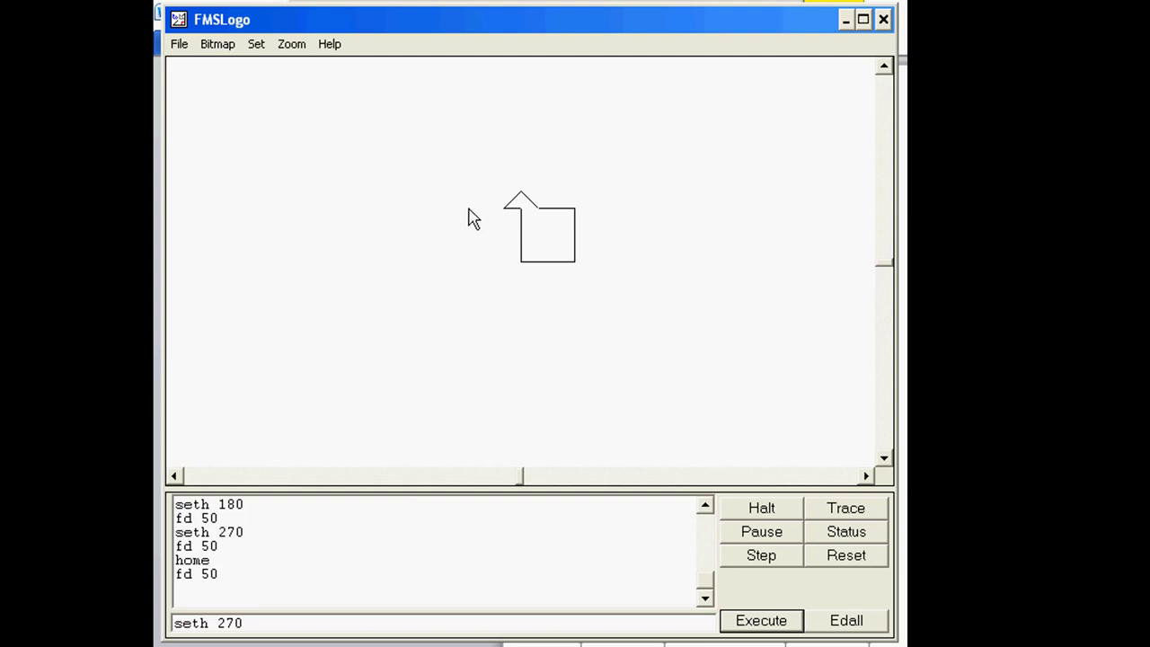
mouse_move(489, 590)
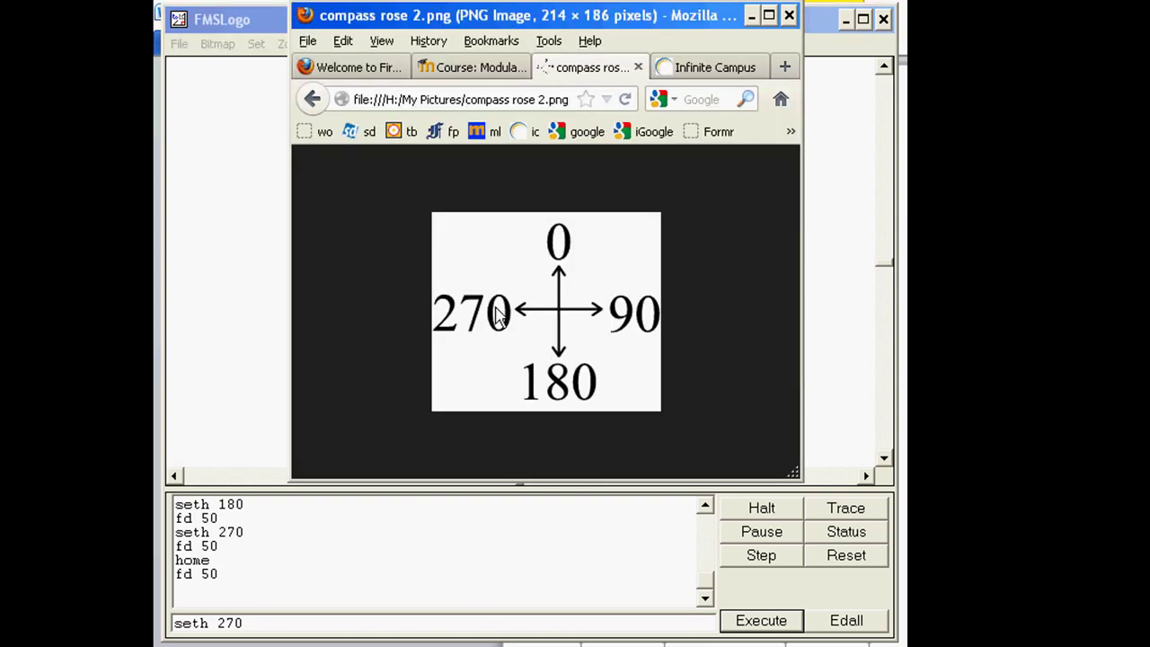
mouse_move(525, 320)
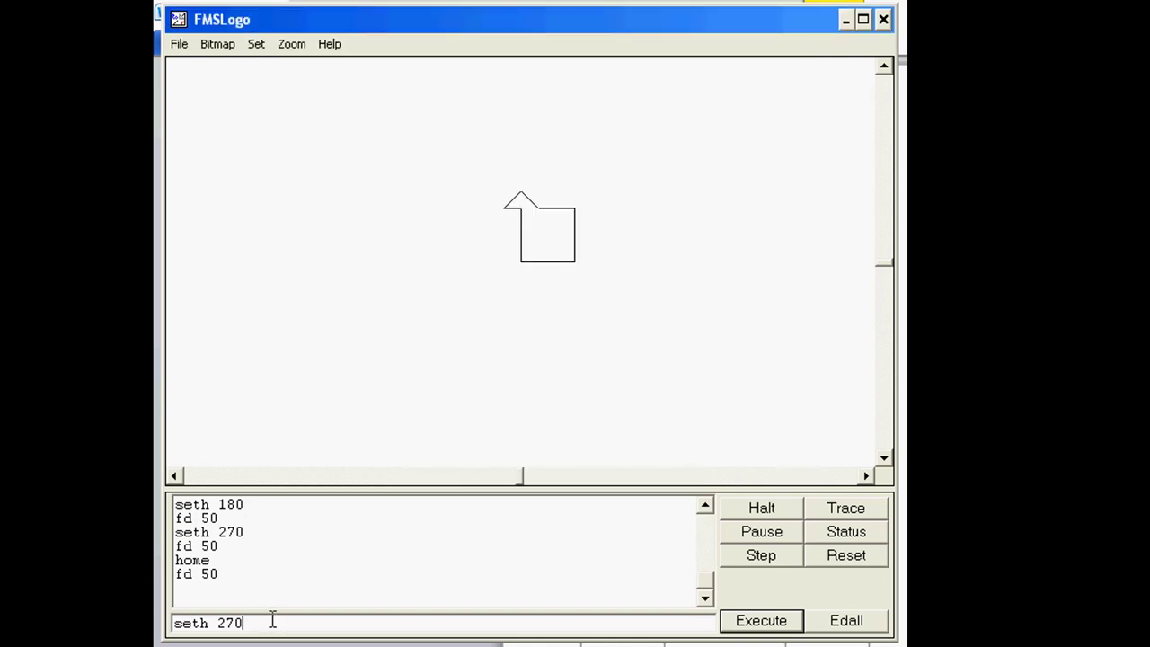
- Draw a 50-step line westward with seth 270, then turn south with seth 180 and go fd 50
left_click(760, 619)
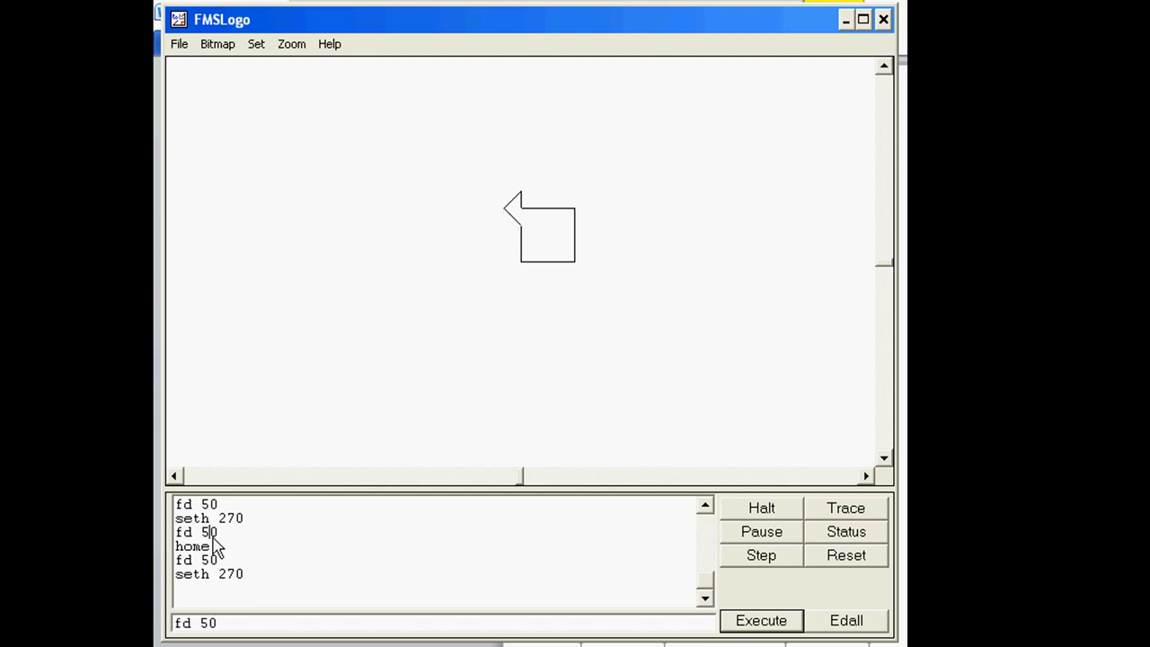
left_click(760, 620)
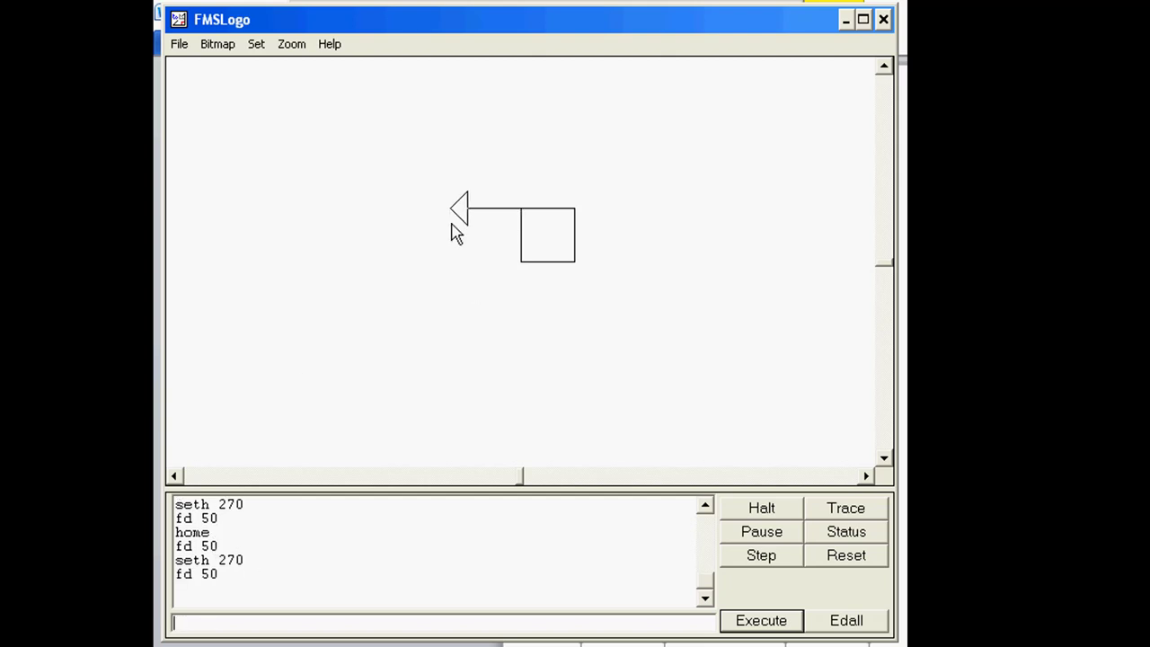
mouse_move(229, 564)
type("seth 180")
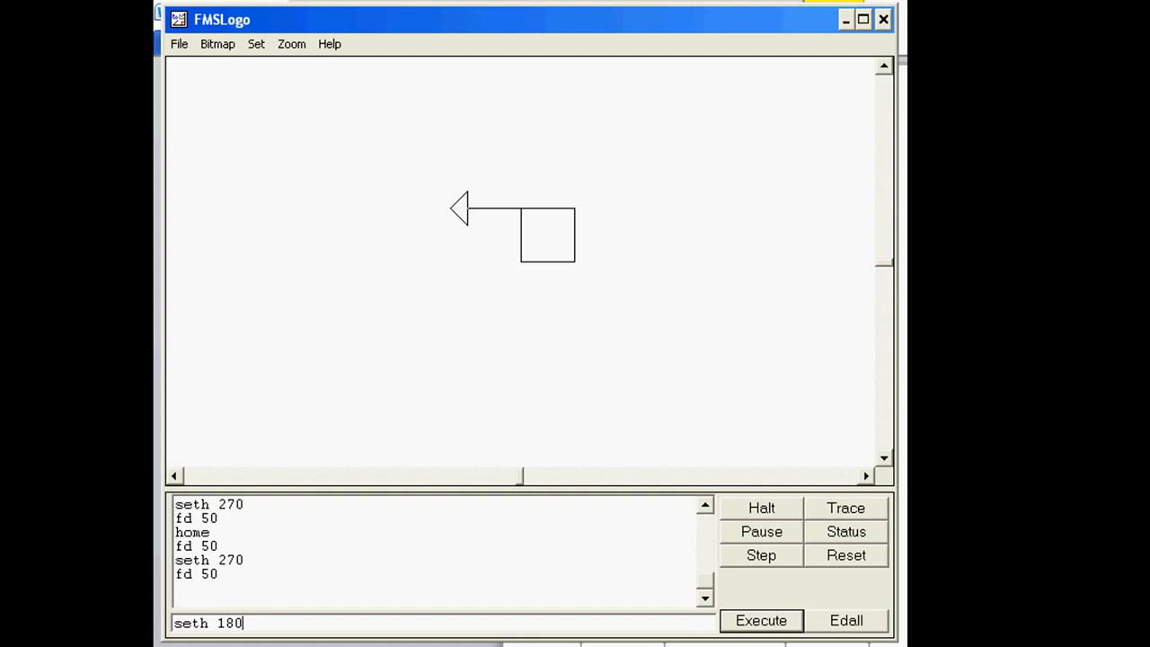
left_click(760, 619)
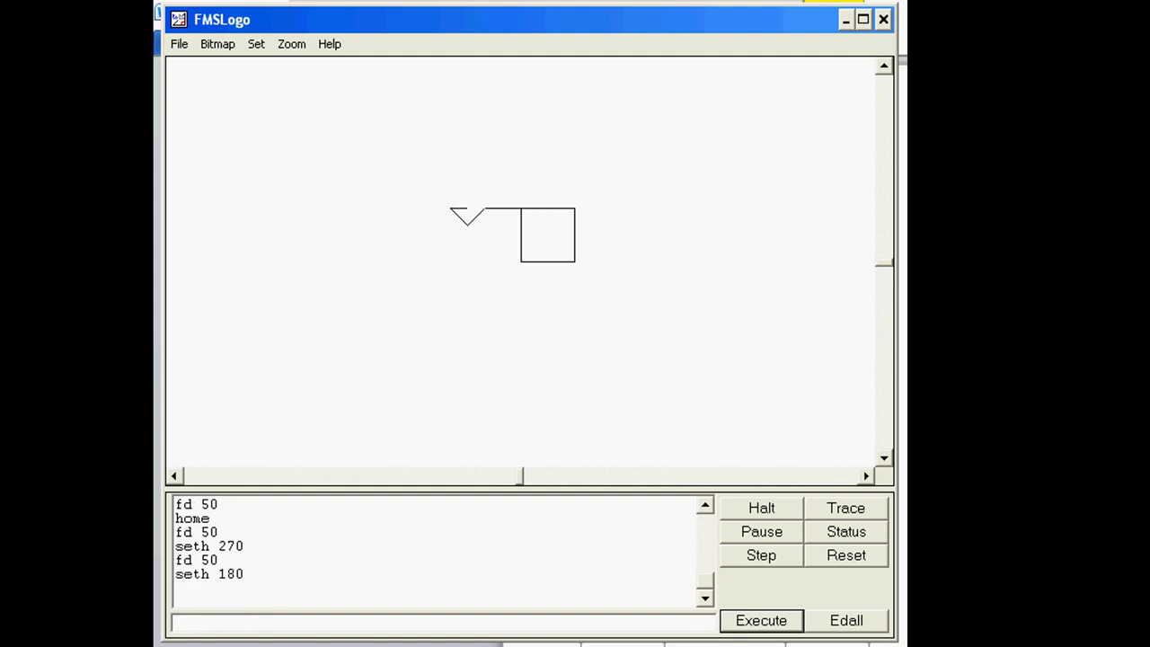
type("fd 50")
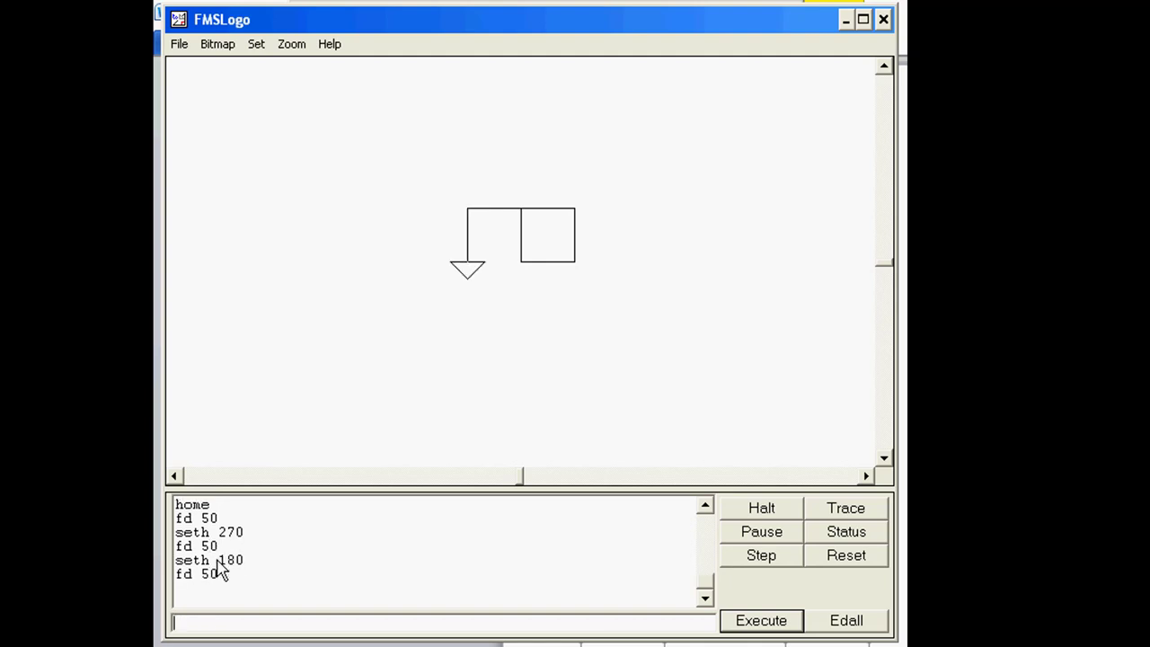
mouse_move(556, 611)
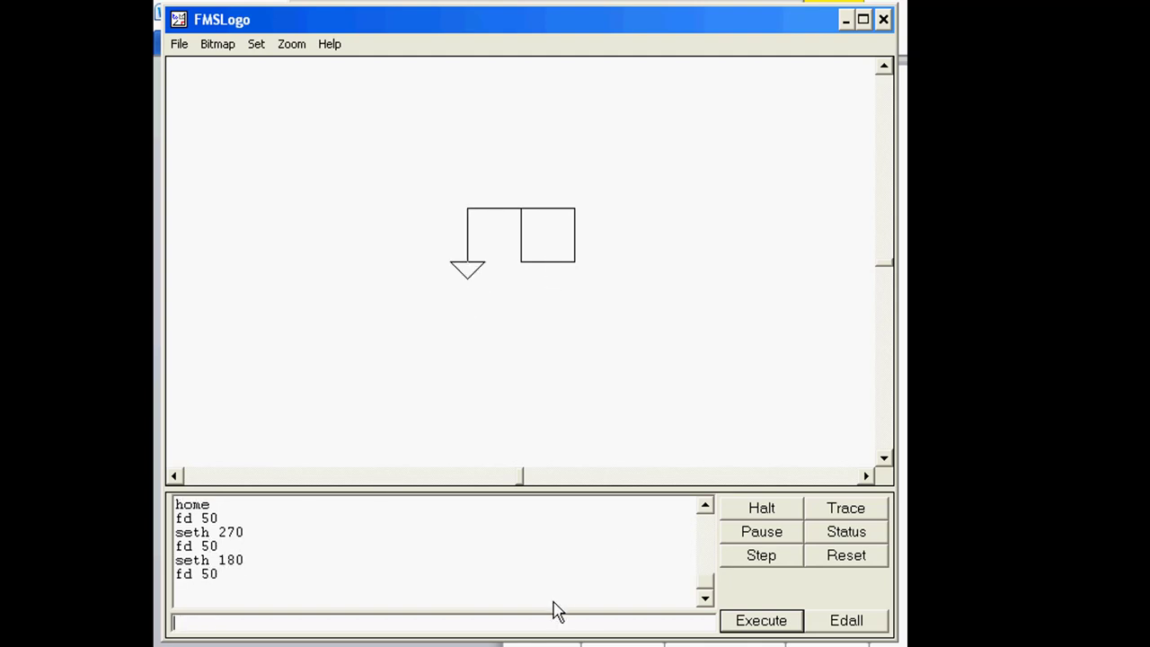
mouse_move(485, 566)
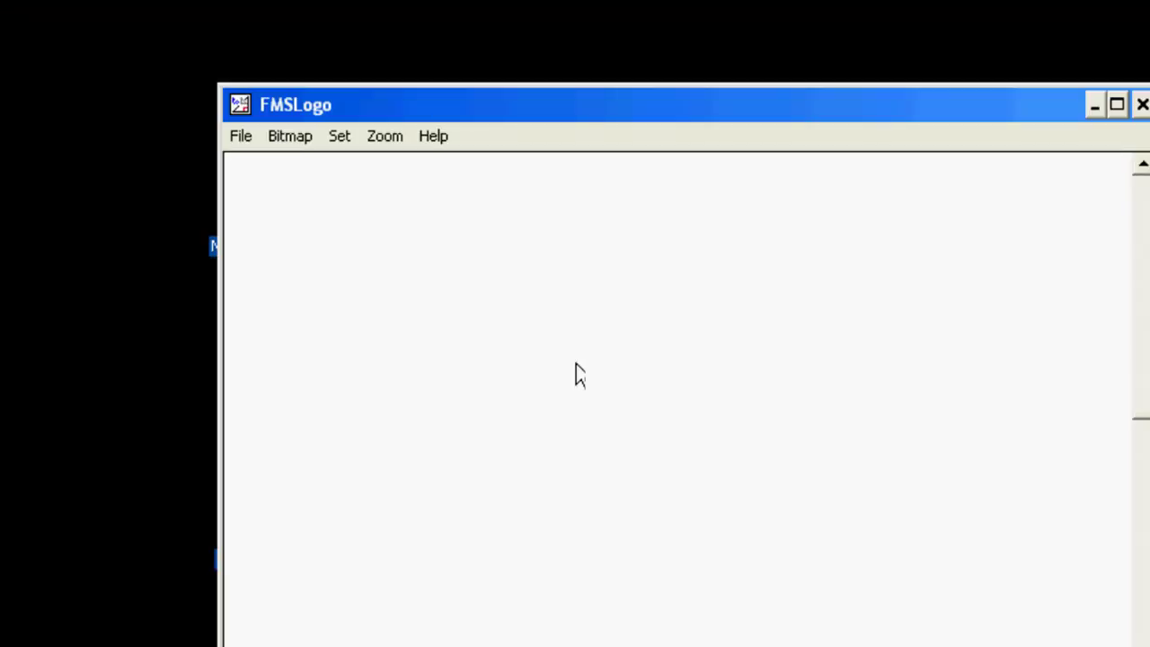
- Create a new procedure named sq via File > Edit
left_click(241, 136)
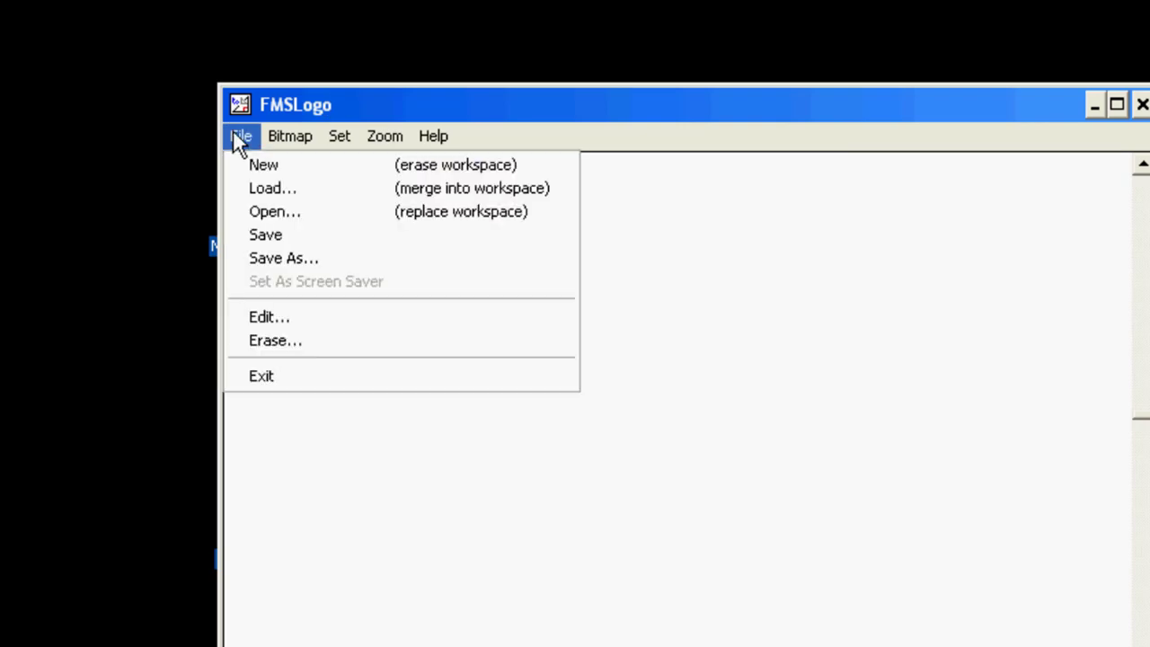
mouse_move(261, 165)
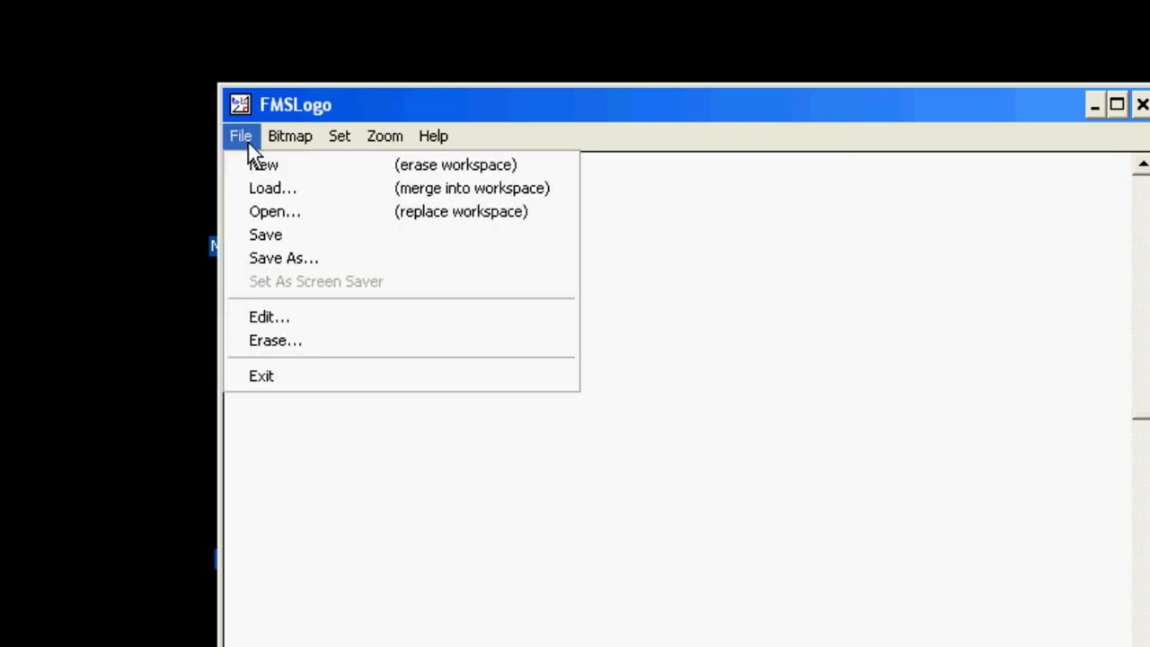
left_click(270, 316)
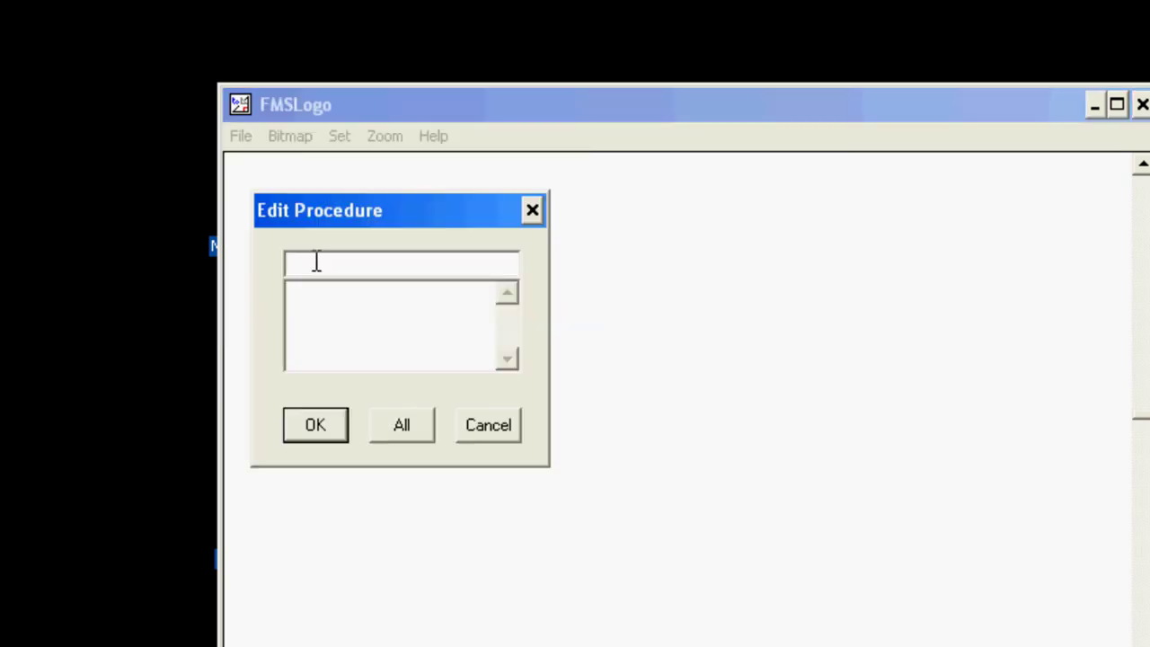
type("sq")
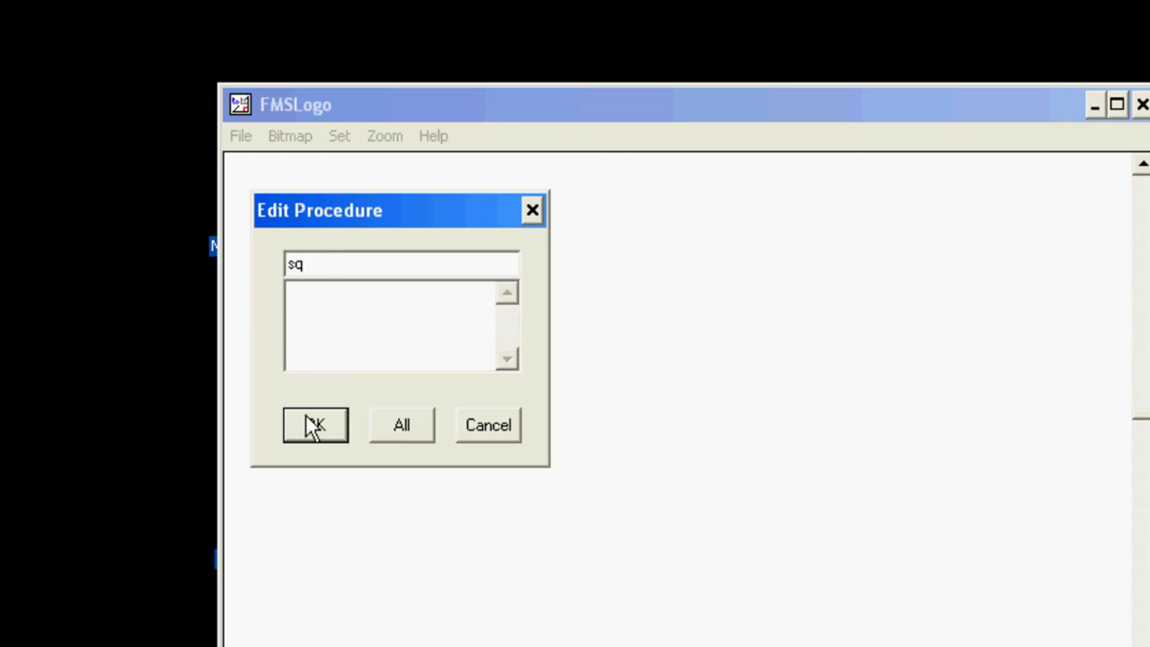
left_click(315, 424)
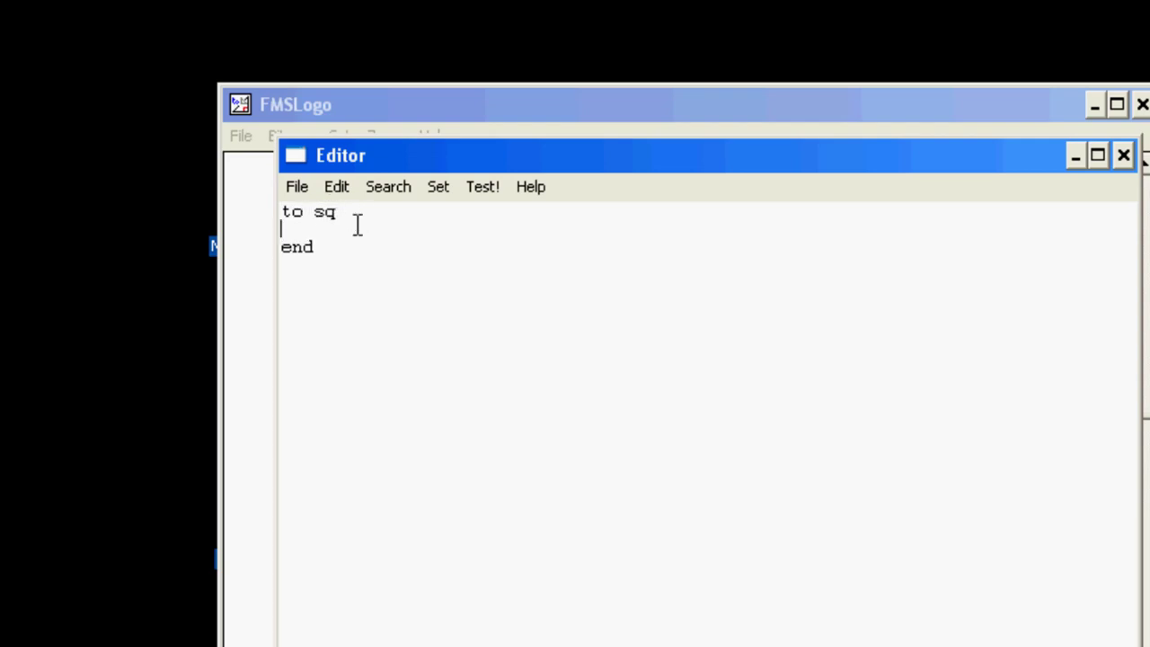
mouse_move(279, 237)
type("fd")
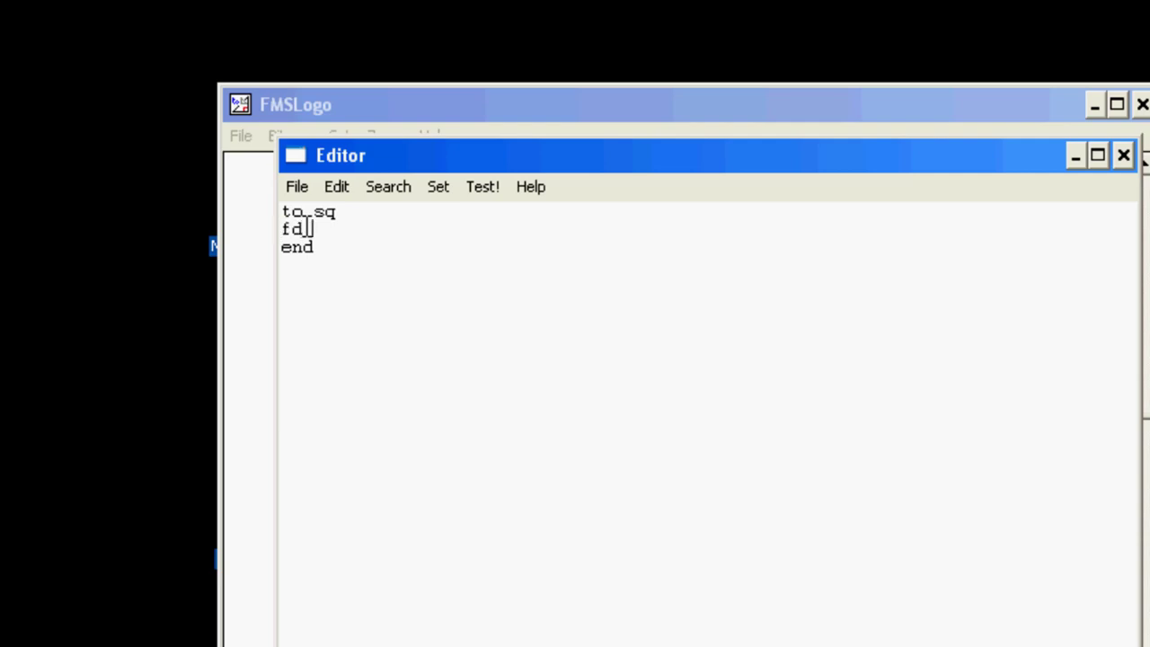
- Enter fd 50 rt 90 in the sq procedure and paste it as a second line
type("50")
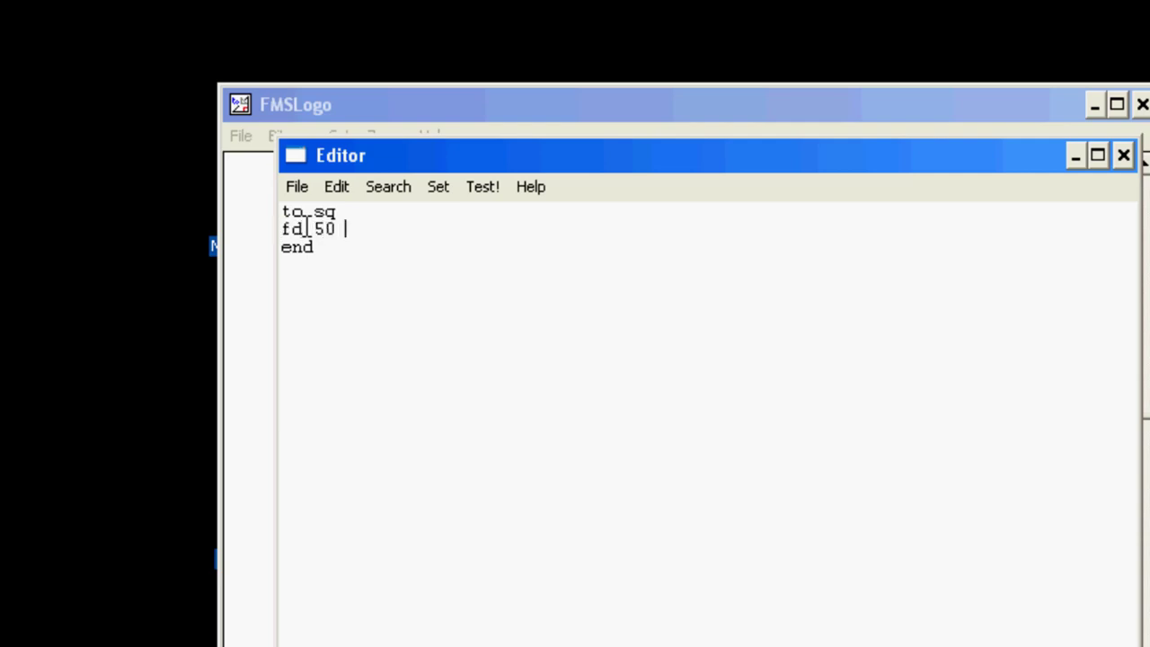
type("rt 90")
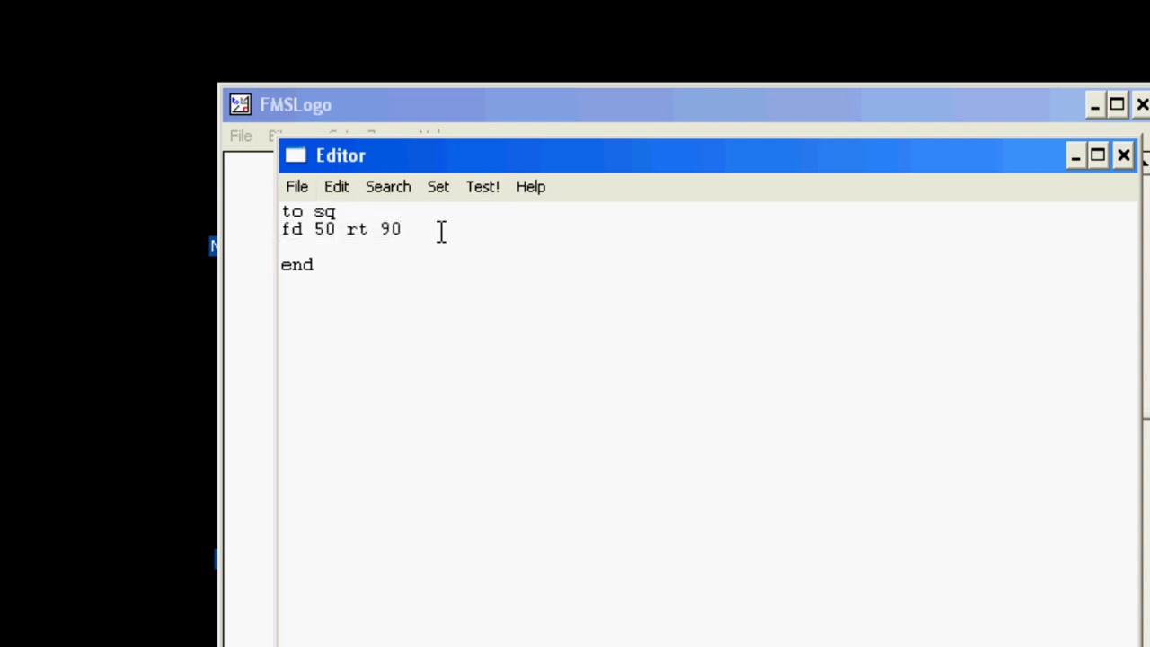
left_click(336, 185)
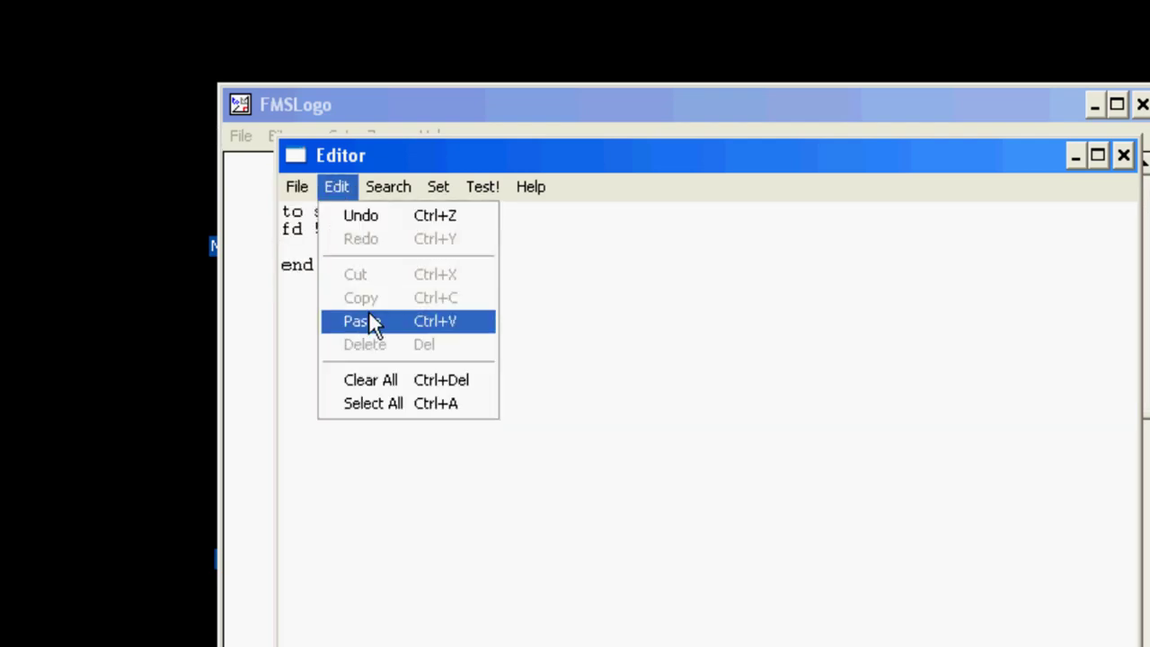
left_click(360, 320)
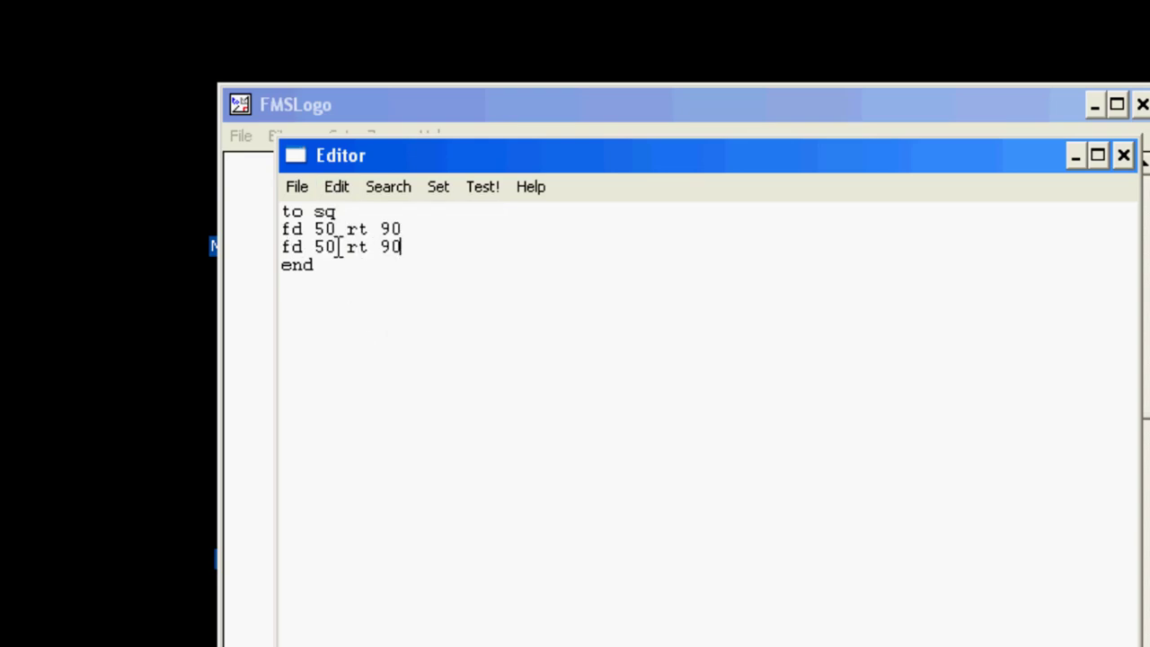
key("Return")
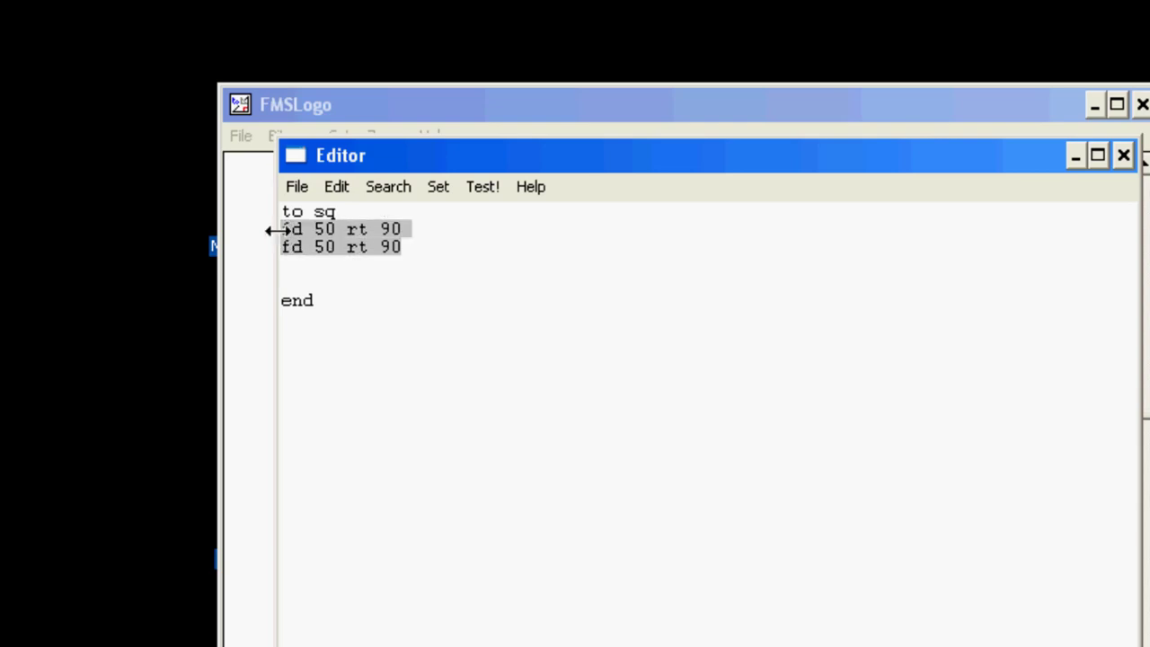
- Copy the two fd 50 rt 90 lines and paste them again so sq traces a full square
key("ctrl+c")
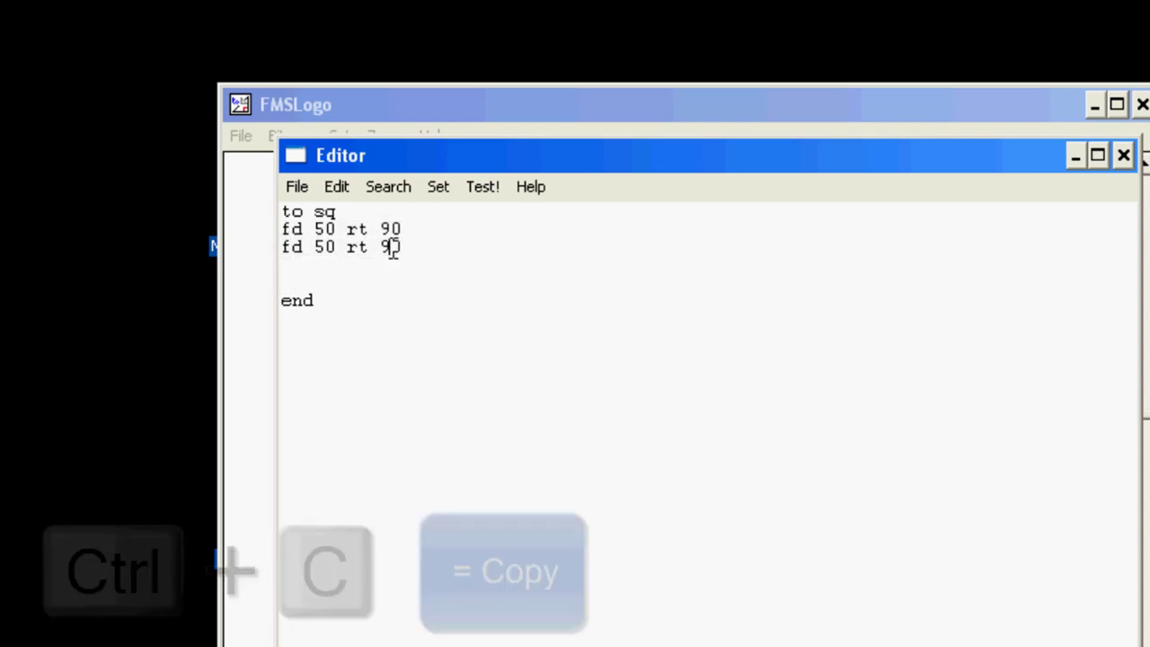
left_click(336, 185)
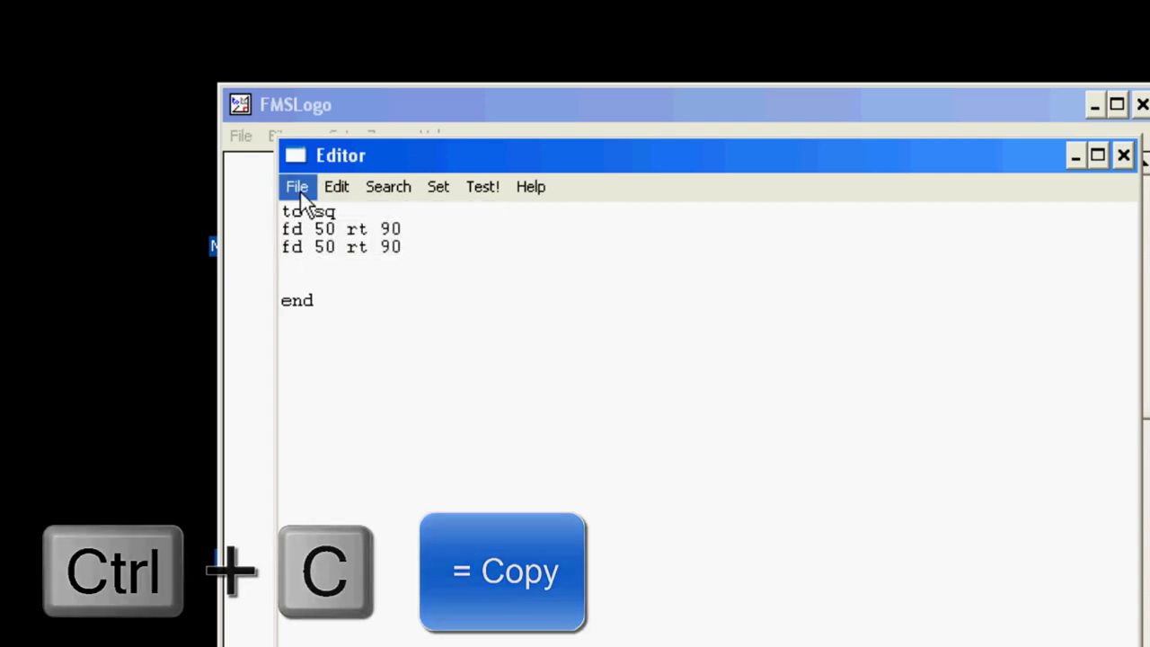
left_click(336, 185)
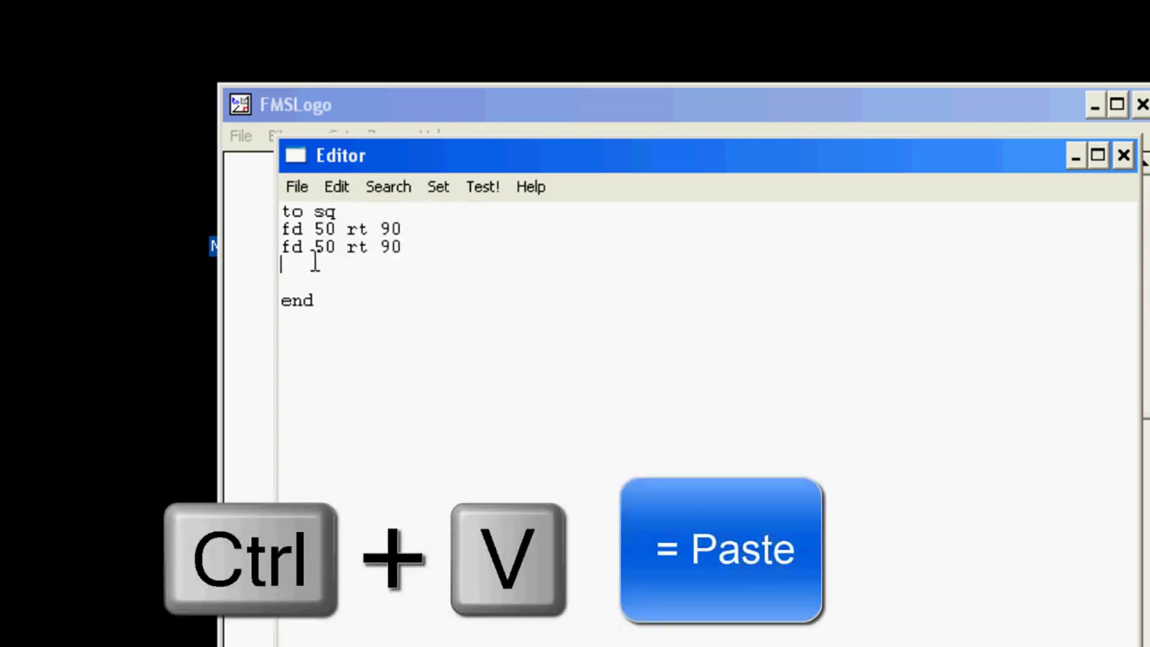
key("ctrl+v")
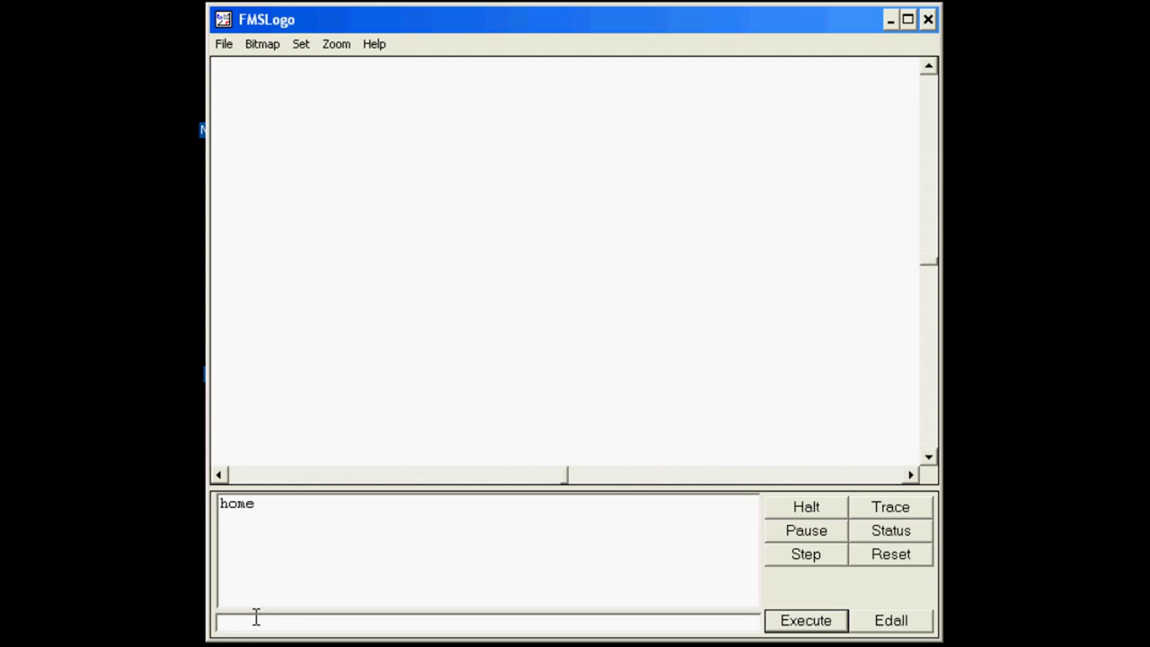
- Clear the canvas with cs and run sq to draw a square
type("cs")
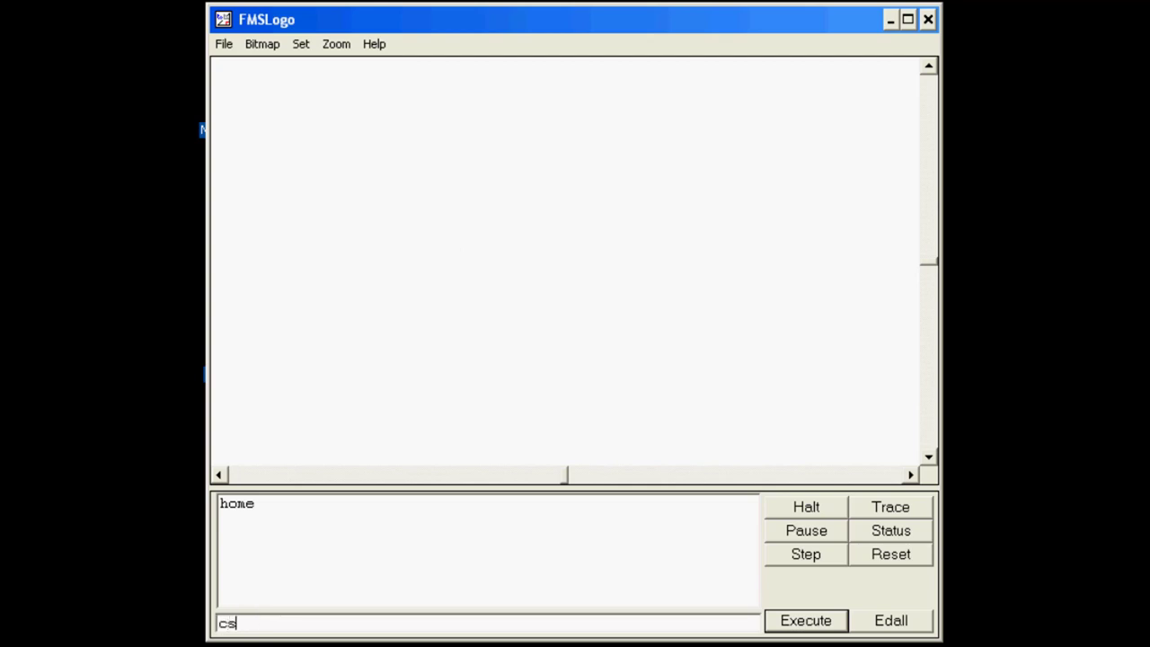
left_click(804, 619)
type("q")
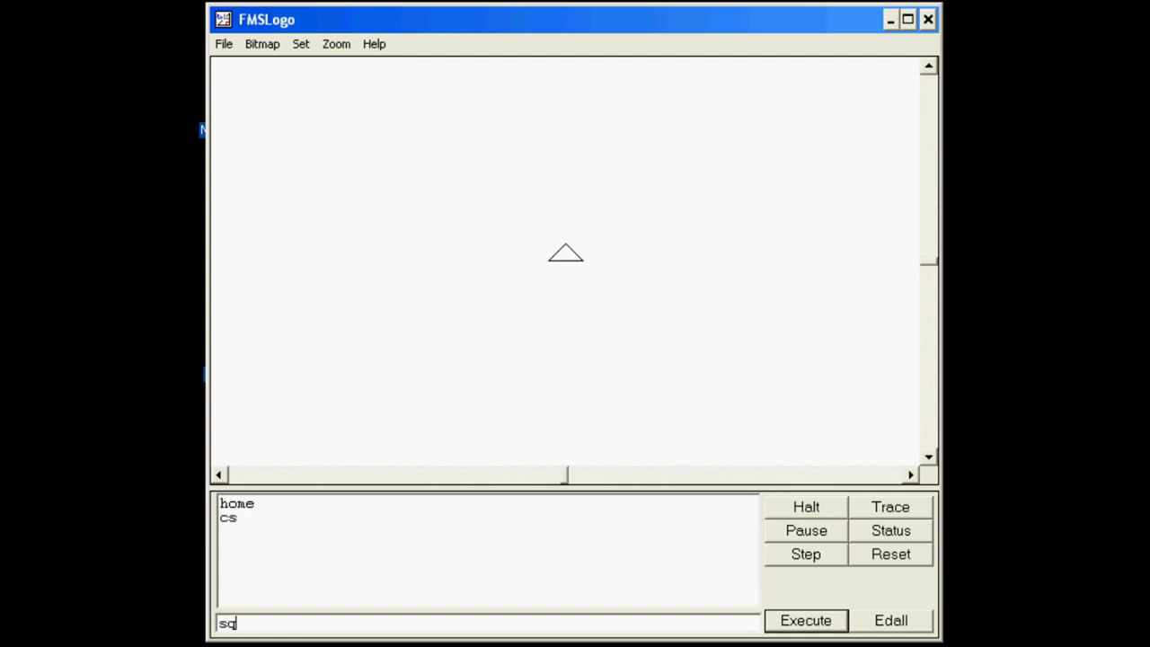
left_click(804, 620)
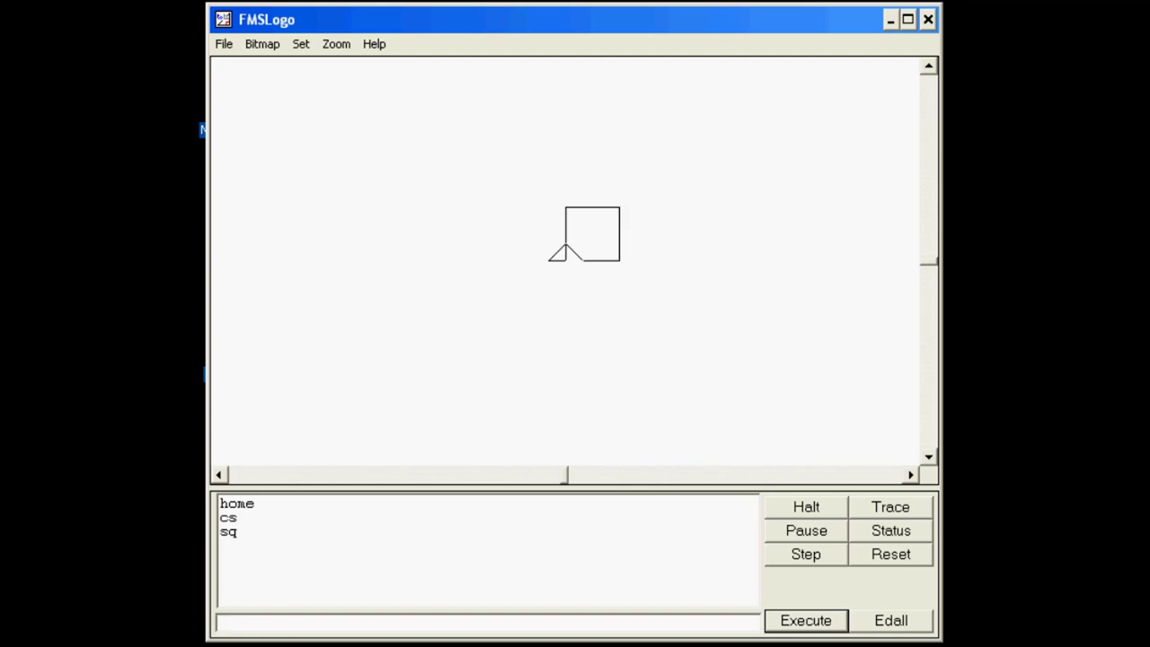
left_click(489, 621)
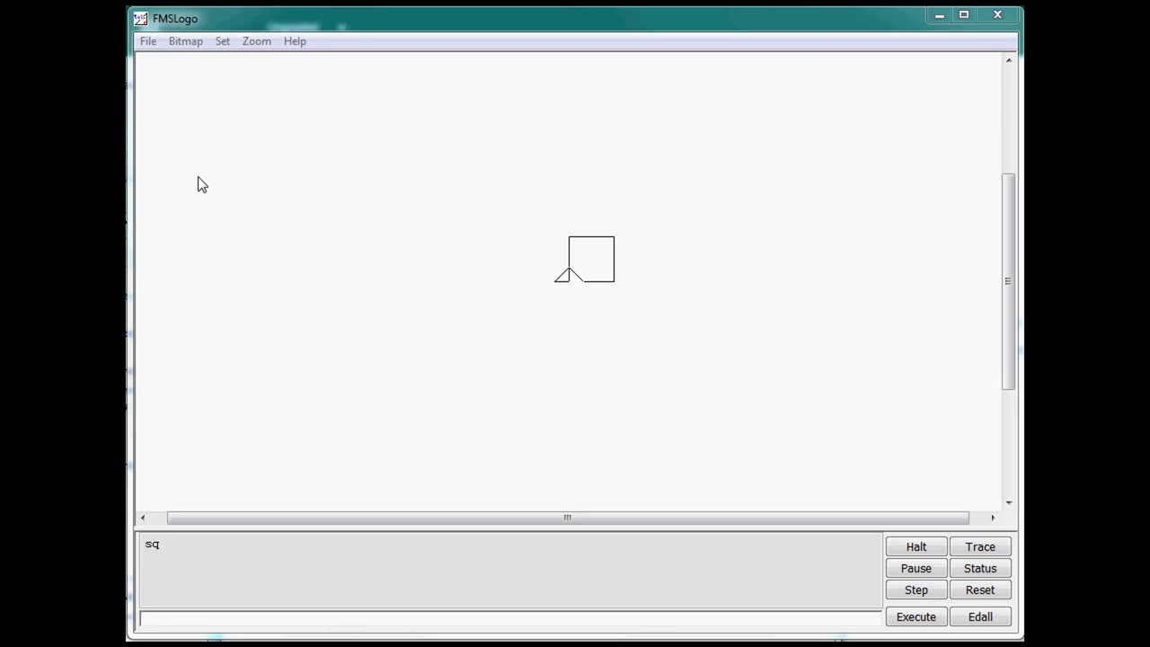
mouse_move(198, 539)
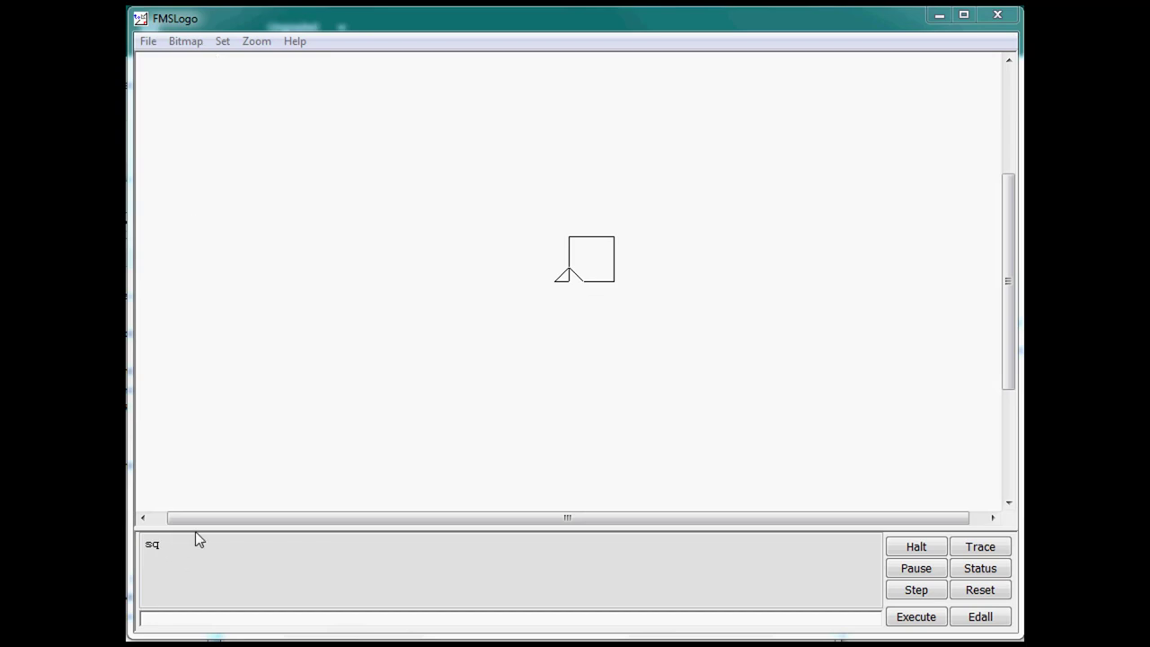
mouse_move(151, 158)
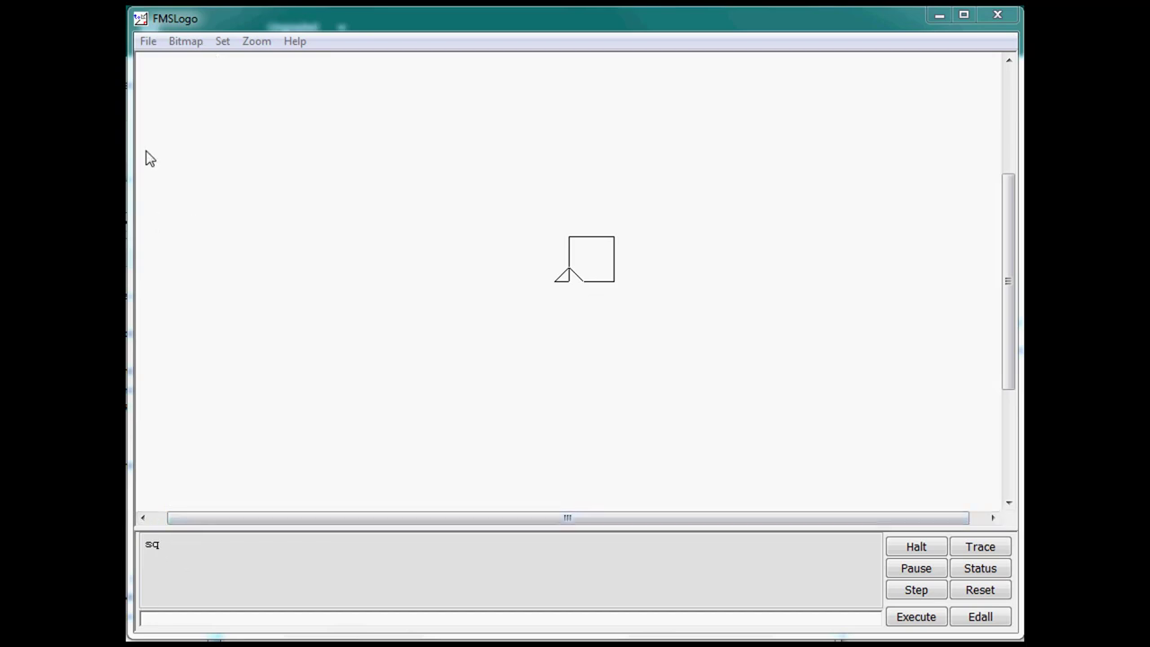
- Save the workspace as a .lgo file named with your name and 2017 in the Documents library
left_click(148, 40)
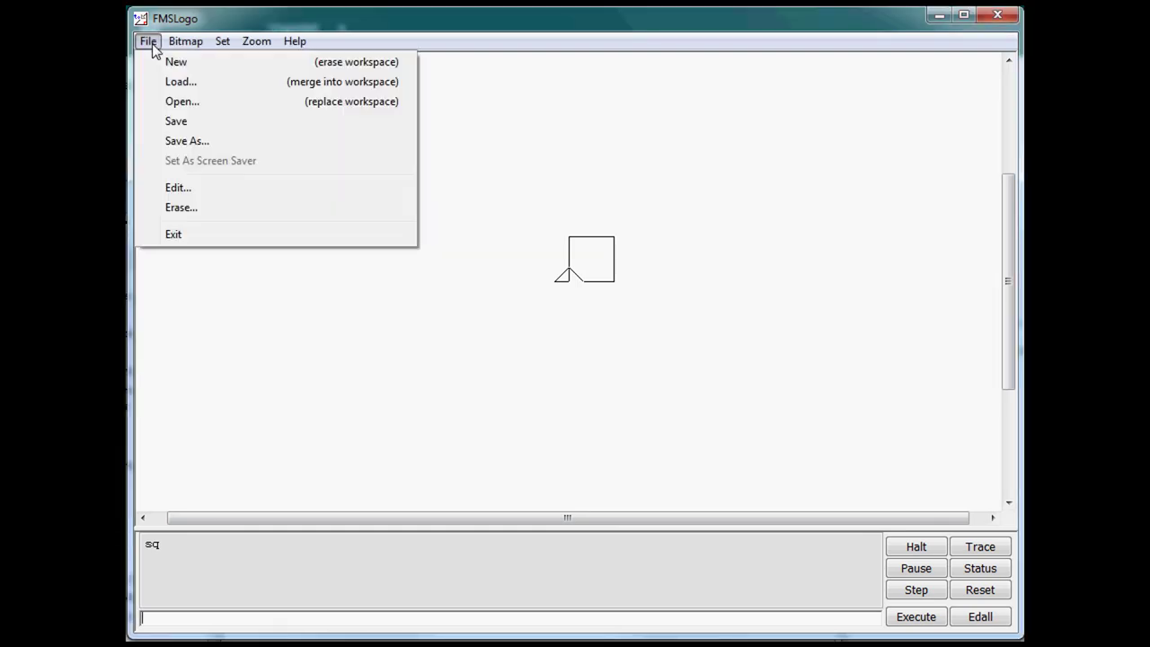
left_click(187, 140)
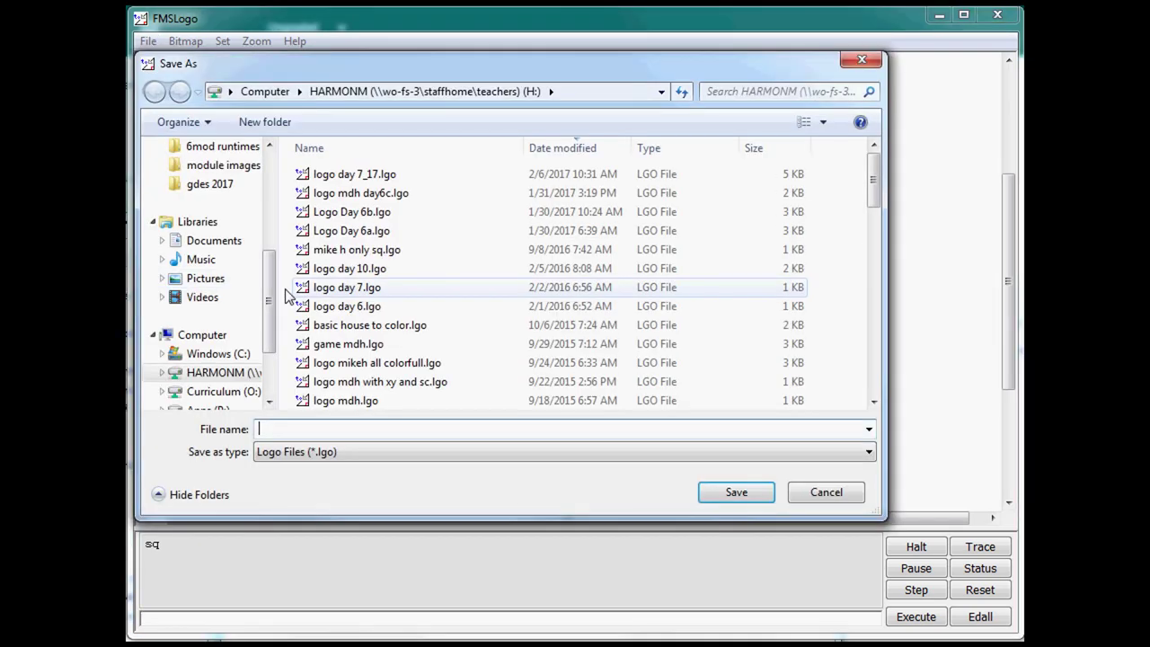
scroll("up", 3)
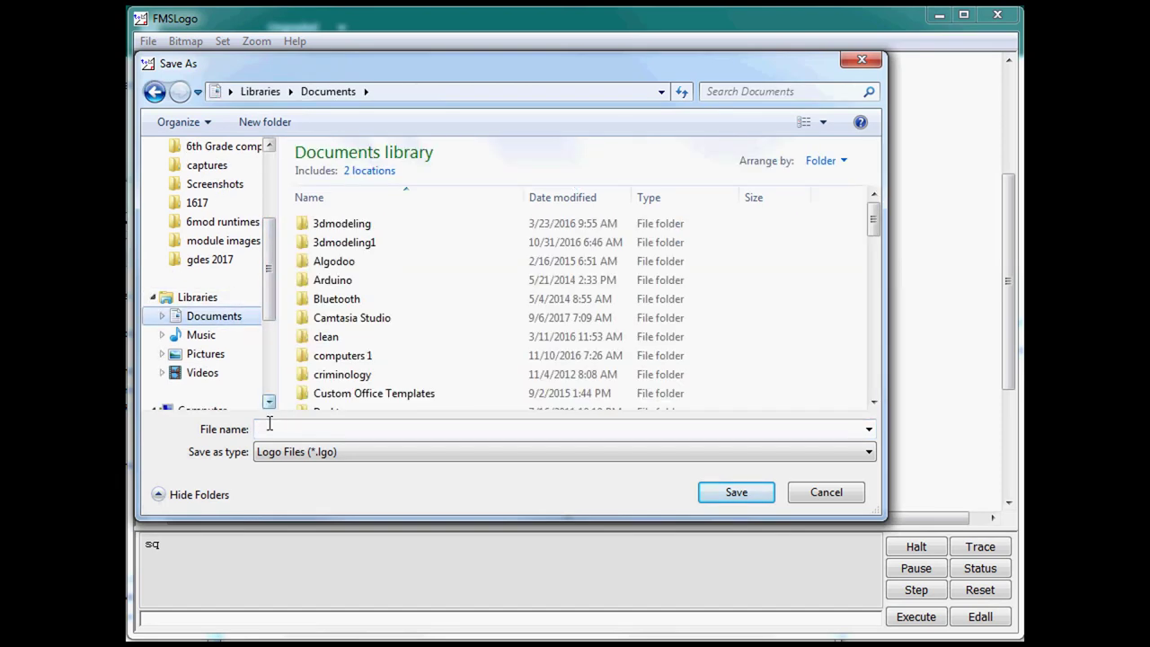
type("logo mike")
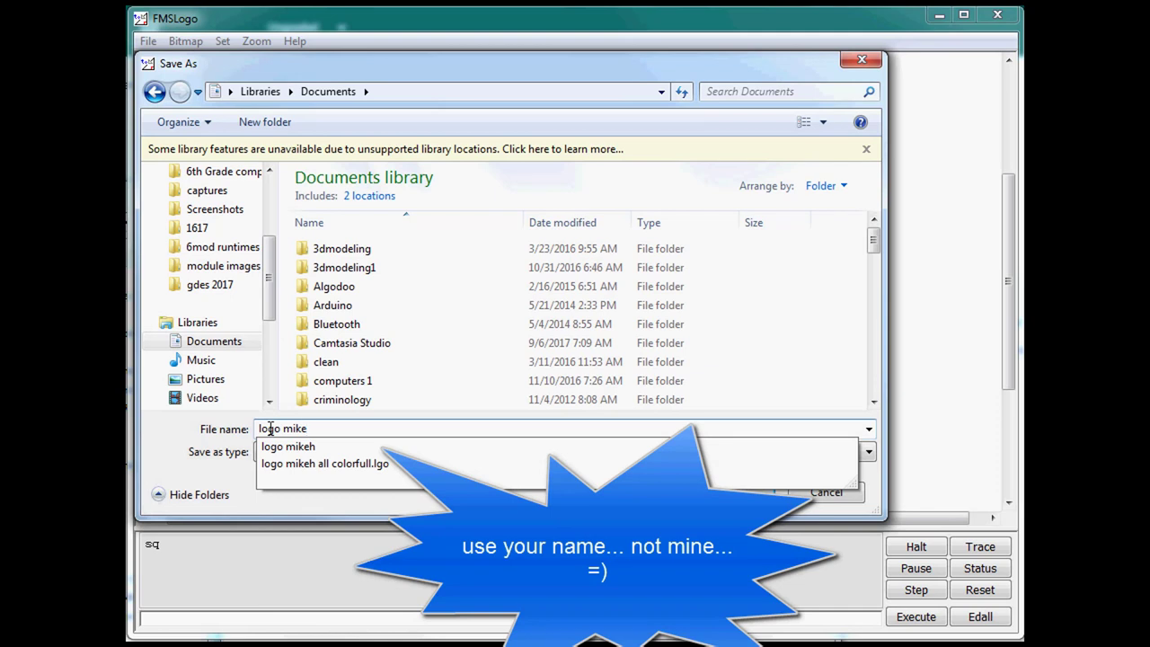
type("201")
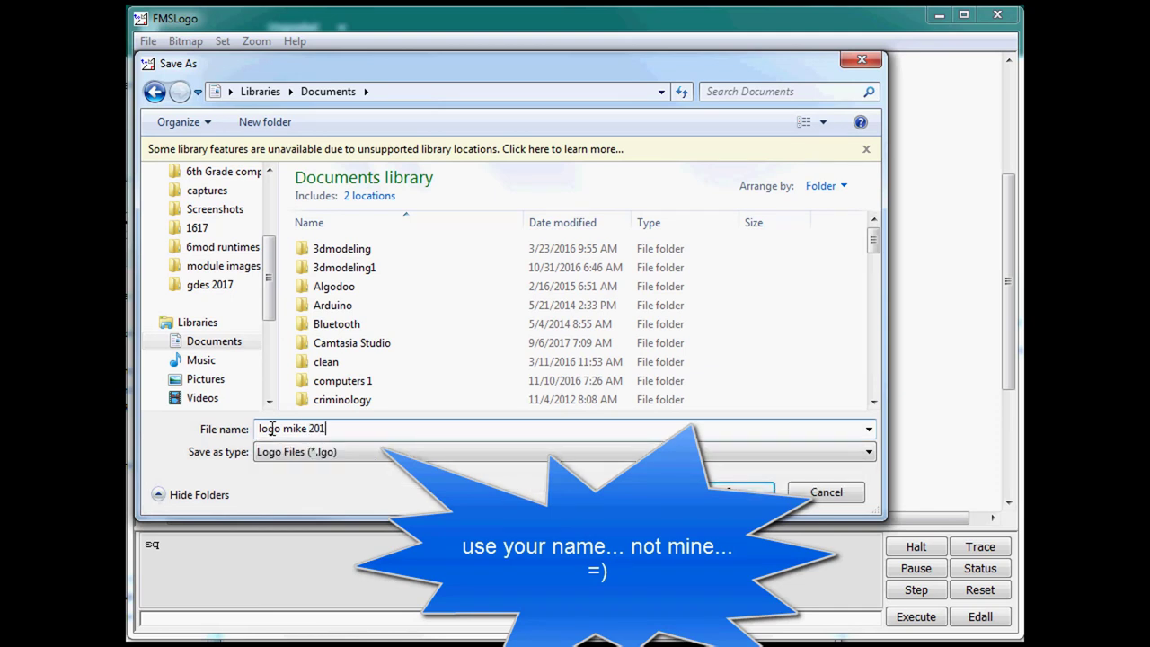
type("7")
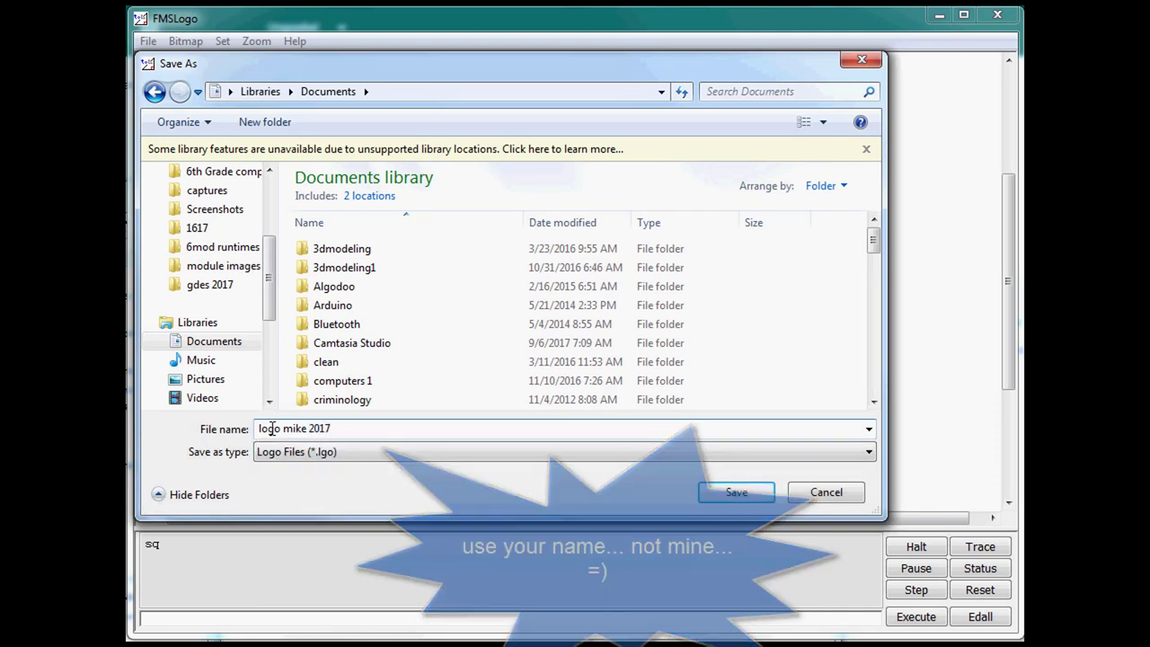
left_click(737, 492)
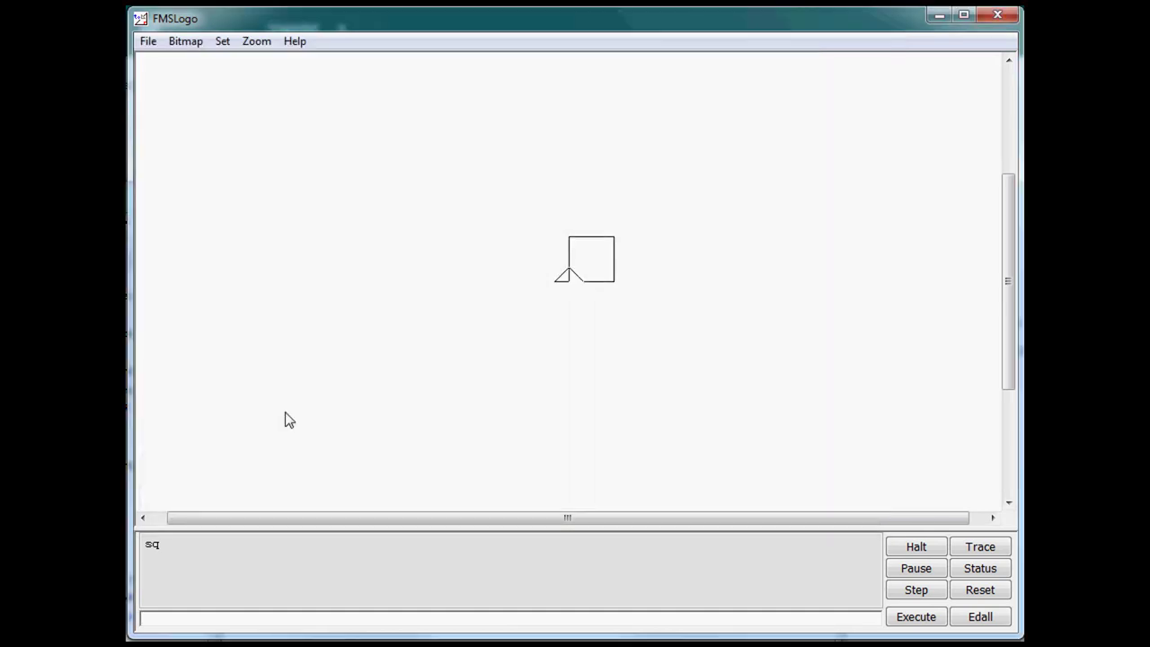
mouse_move(273, 483)
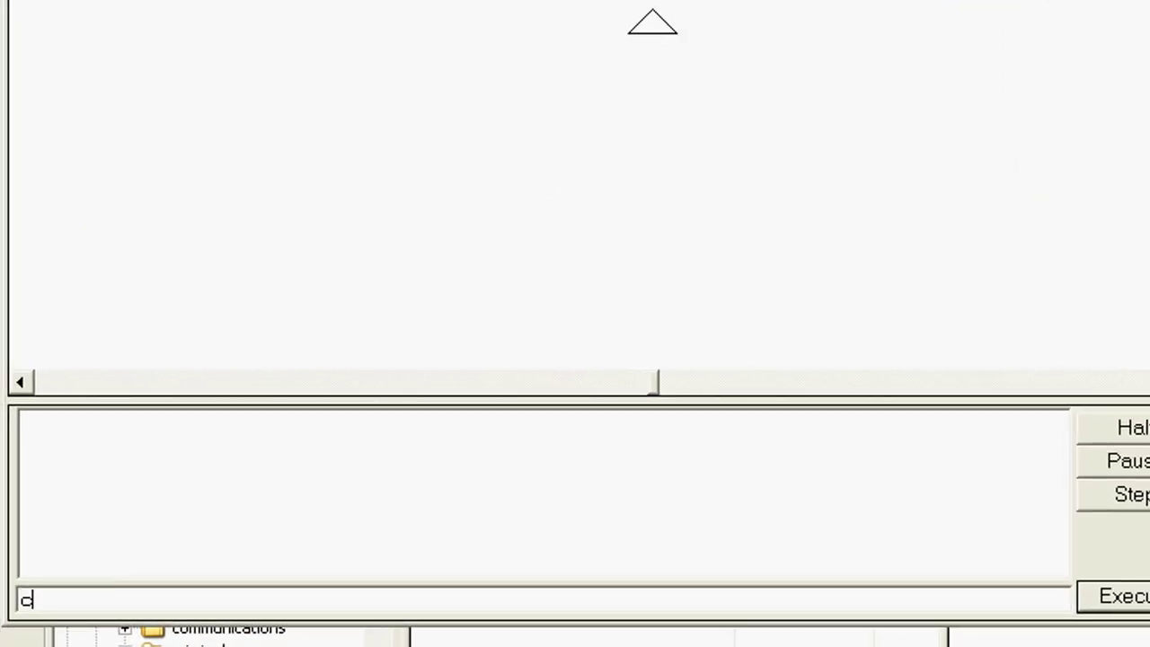
- Clear the canvas with the clearscreen command
type("learscre")
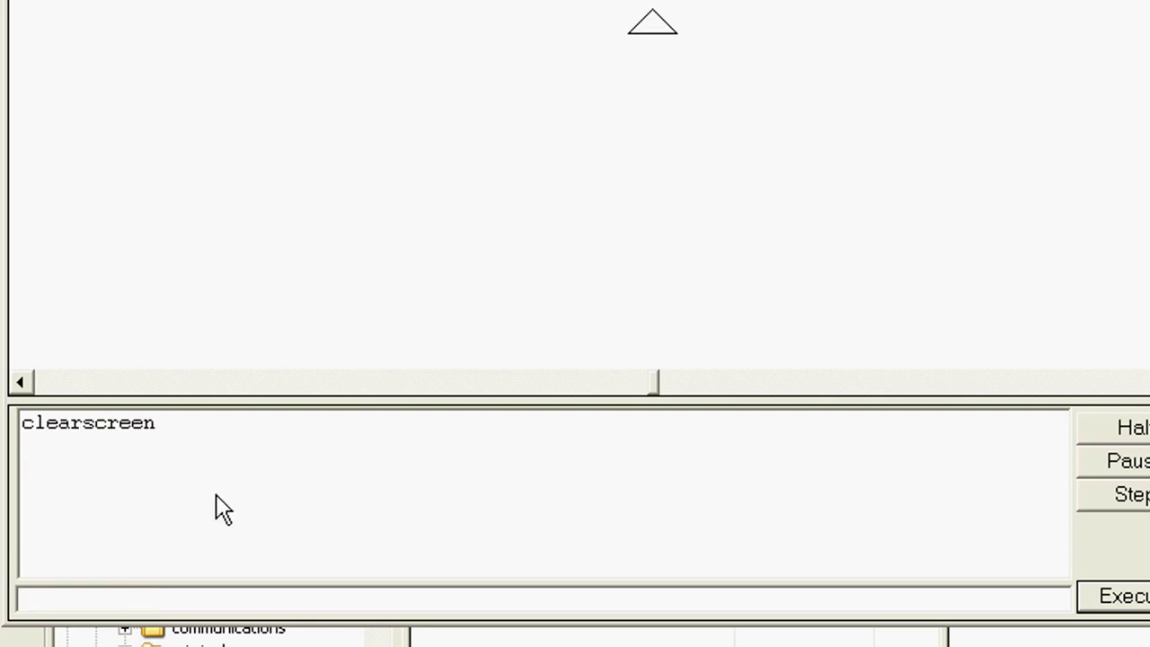
mouse_move(206, 625)
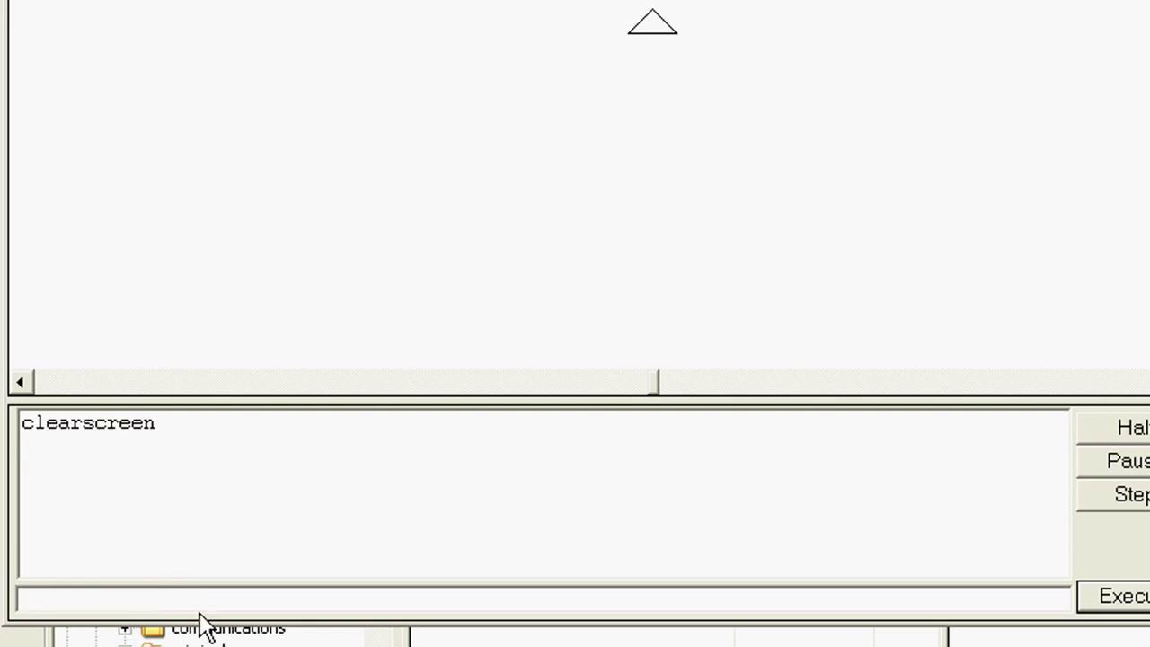
- Enter the command 'repeat 20 [sq right 10]' in the input line without running it
type("repea")
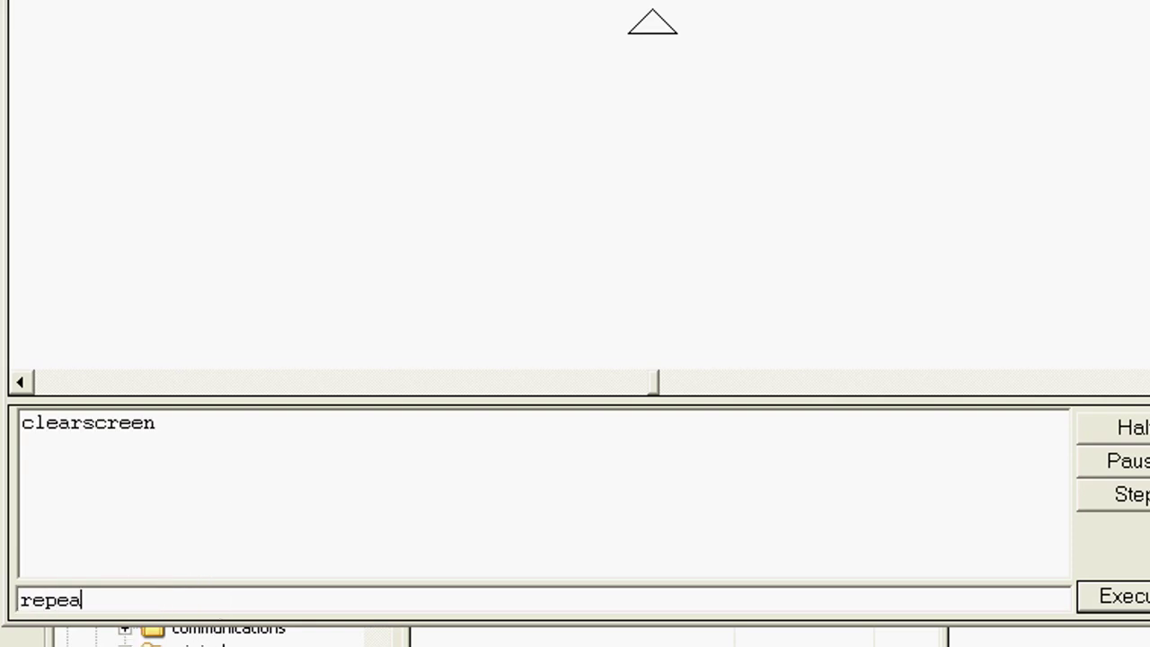
type("t")
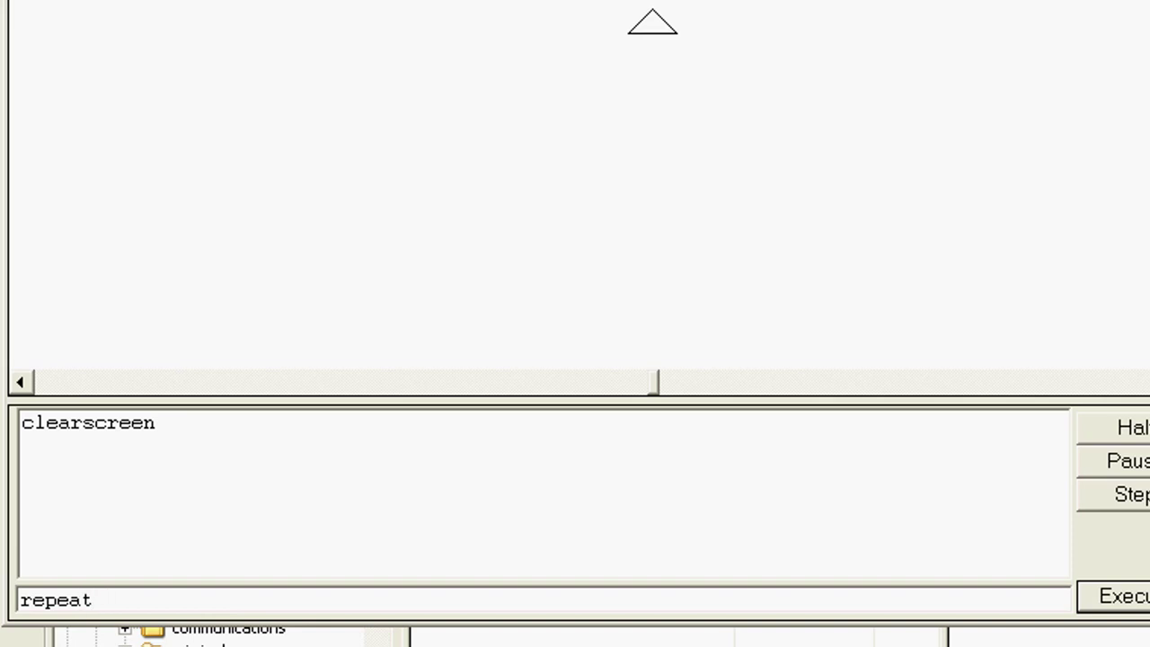
type("2")
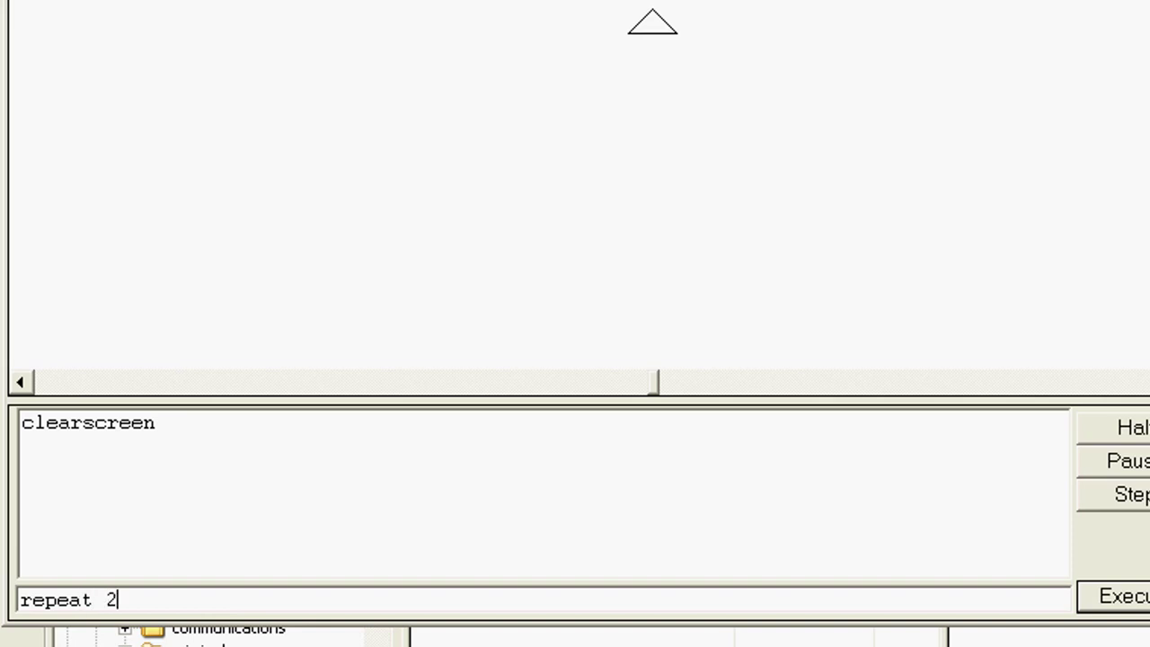
type("0")
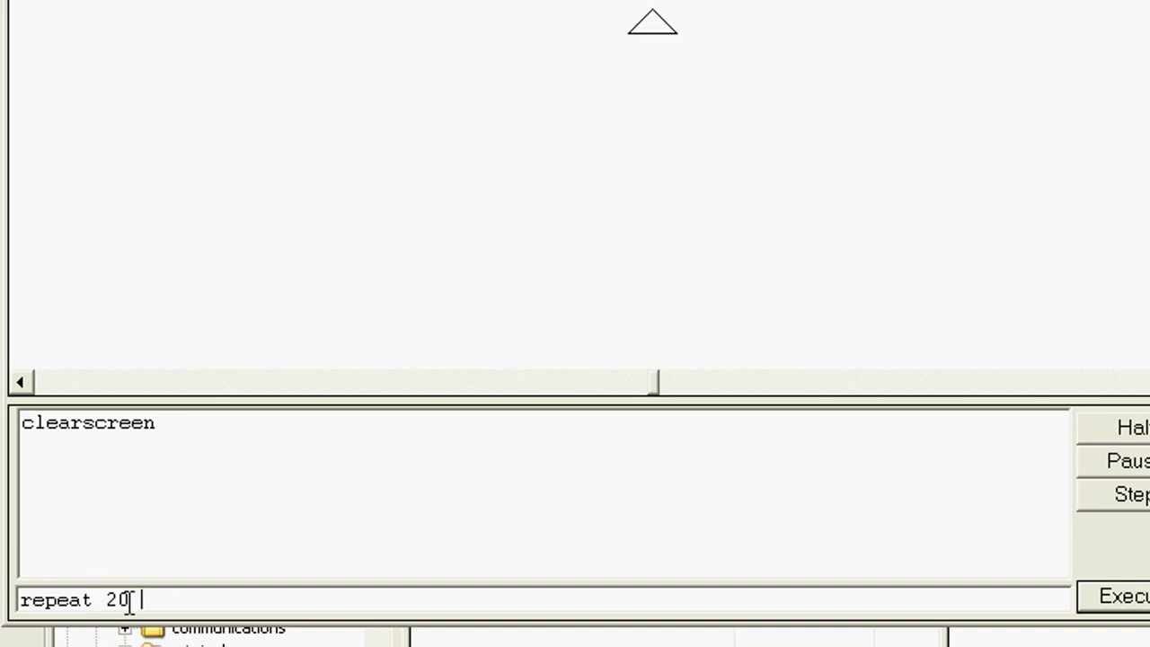
type("[")
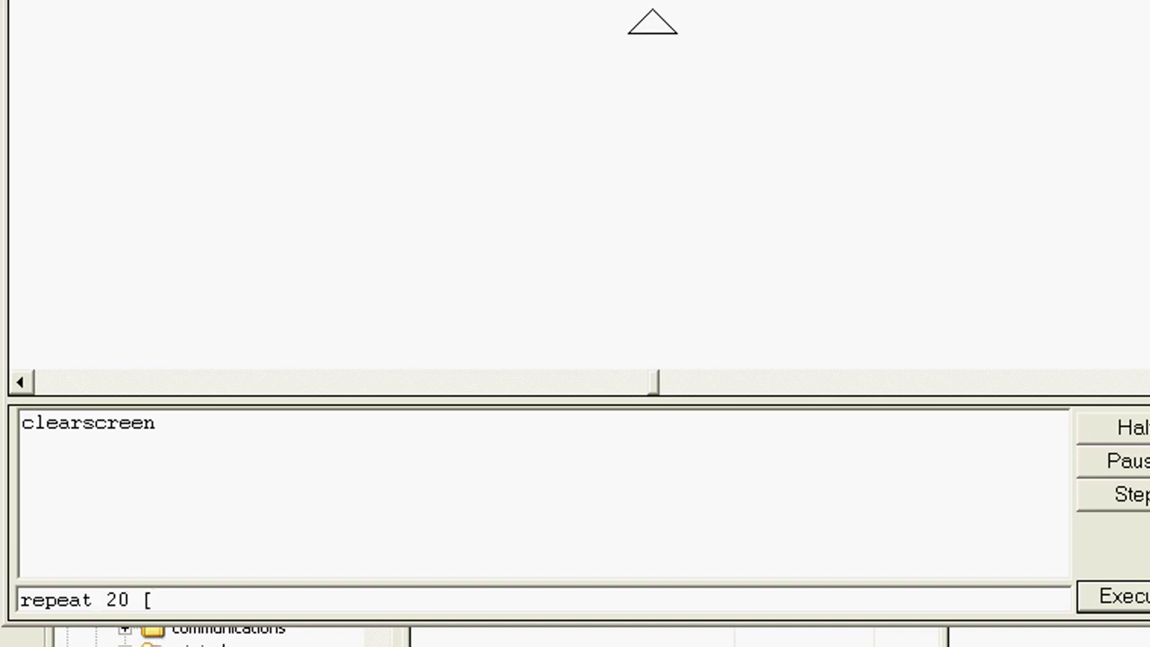
type("sq")
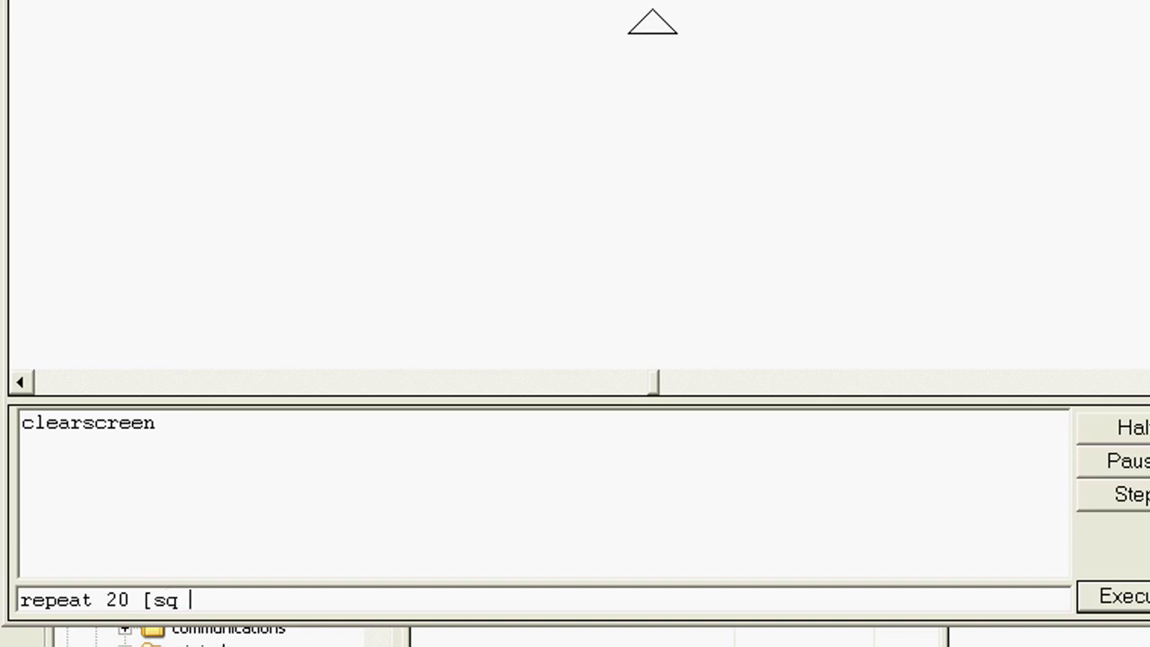
type("rt")
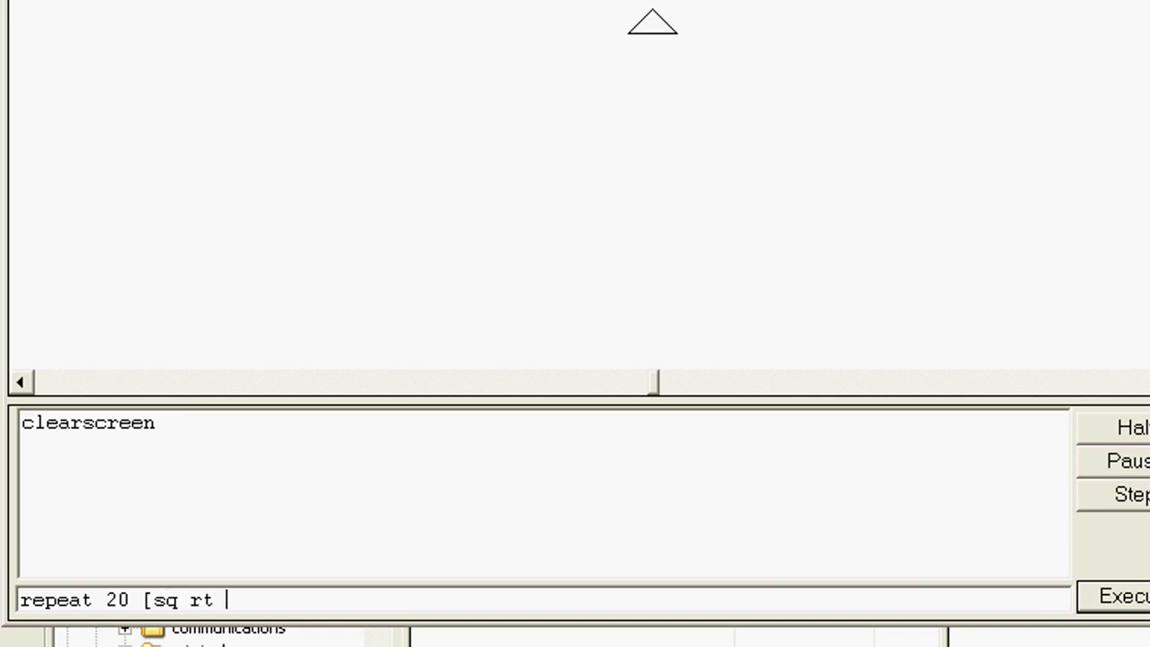
key("BackSpace")
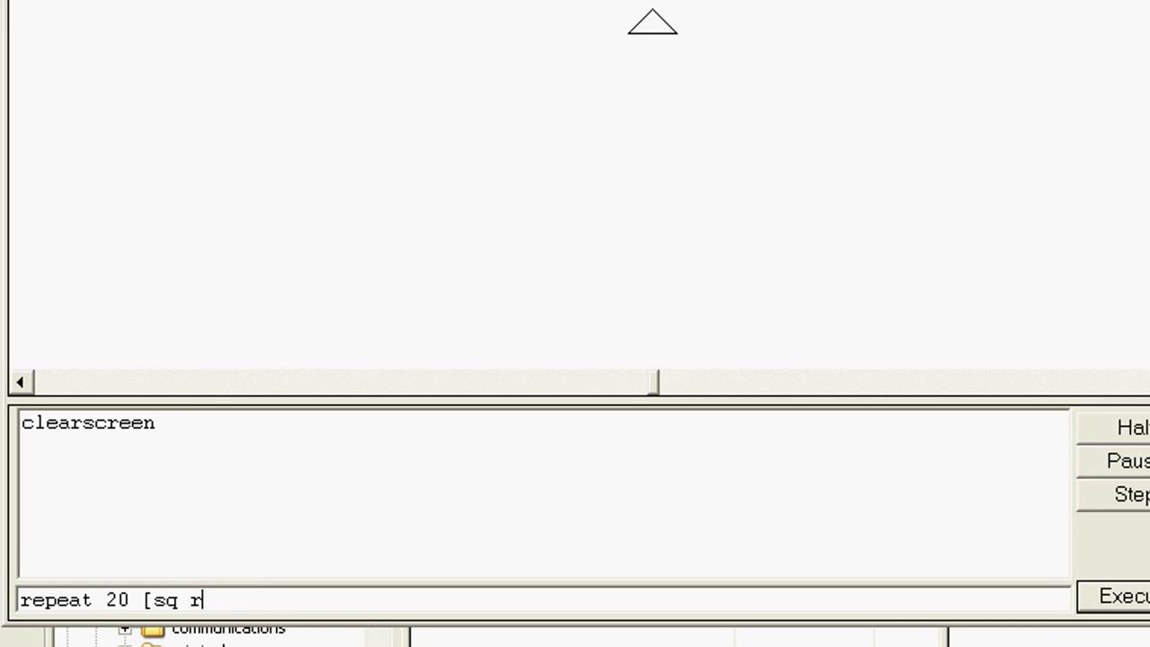
type("ight")
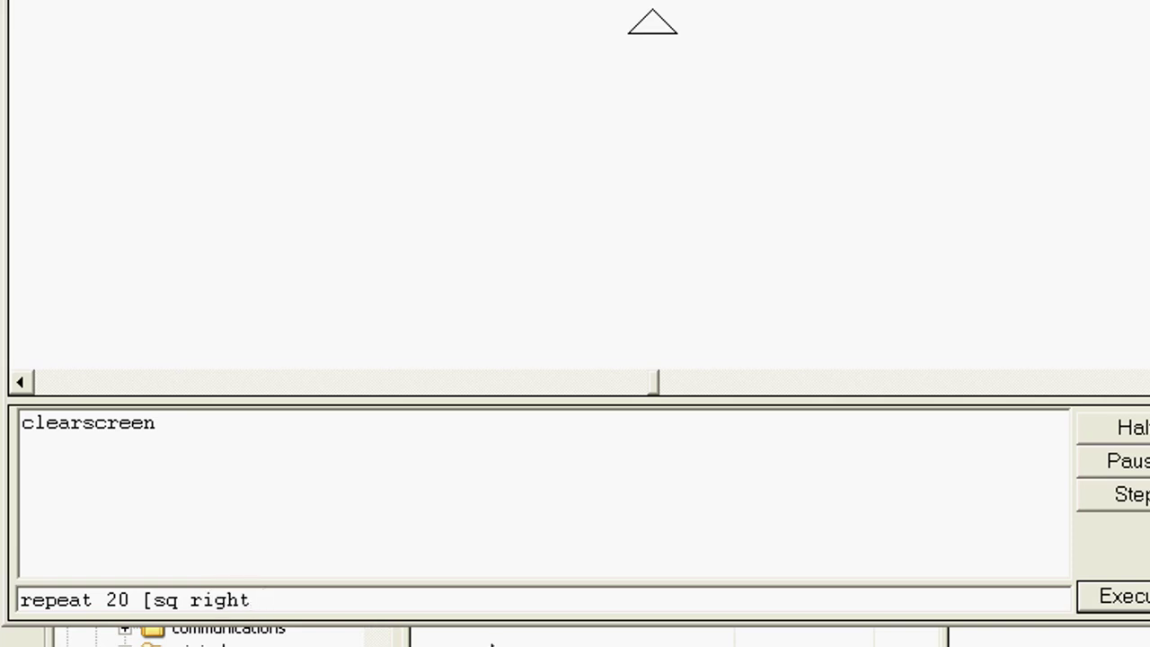
type("10")
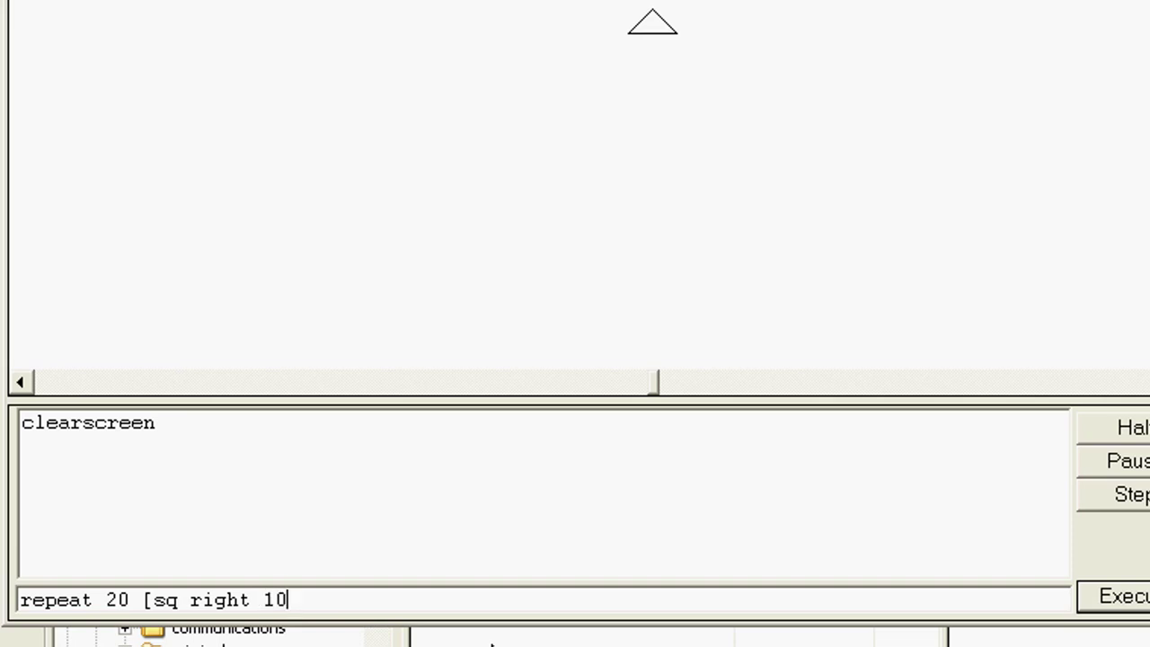
type("]")
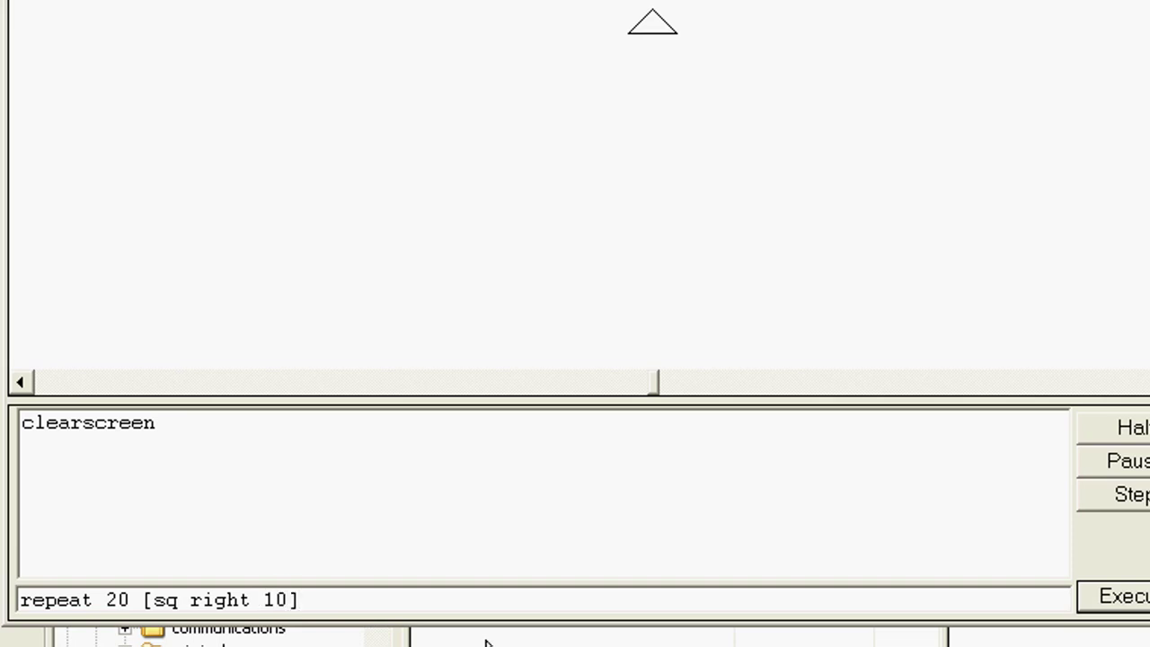
mouse_move(442, 587)
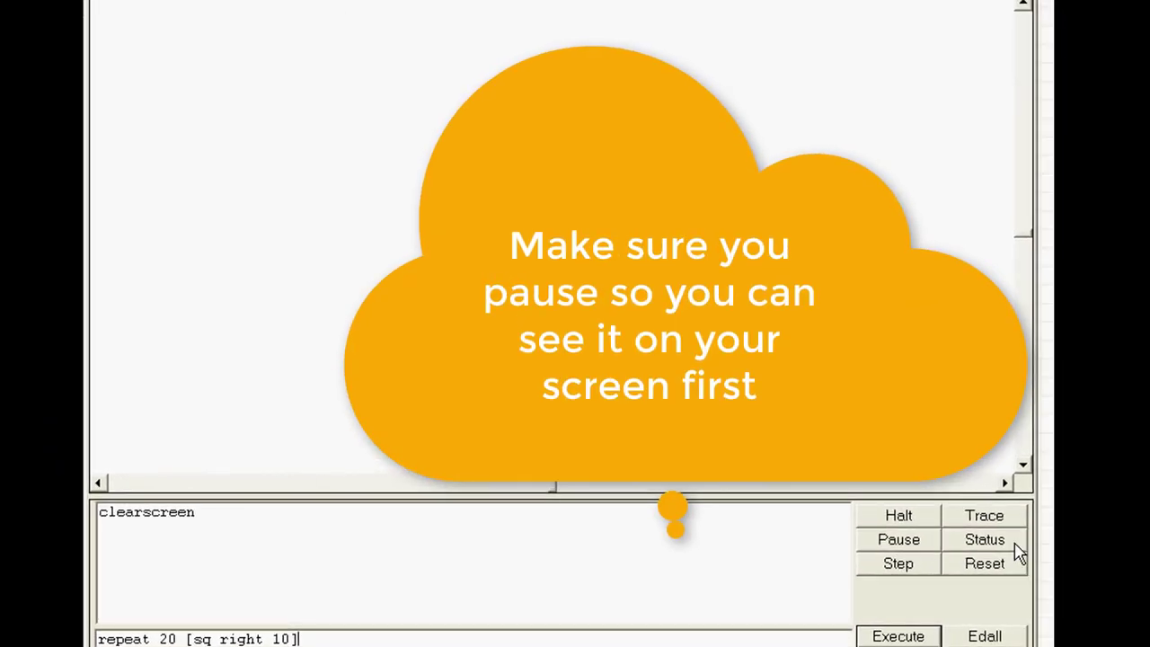
mouse_move(644, 604)
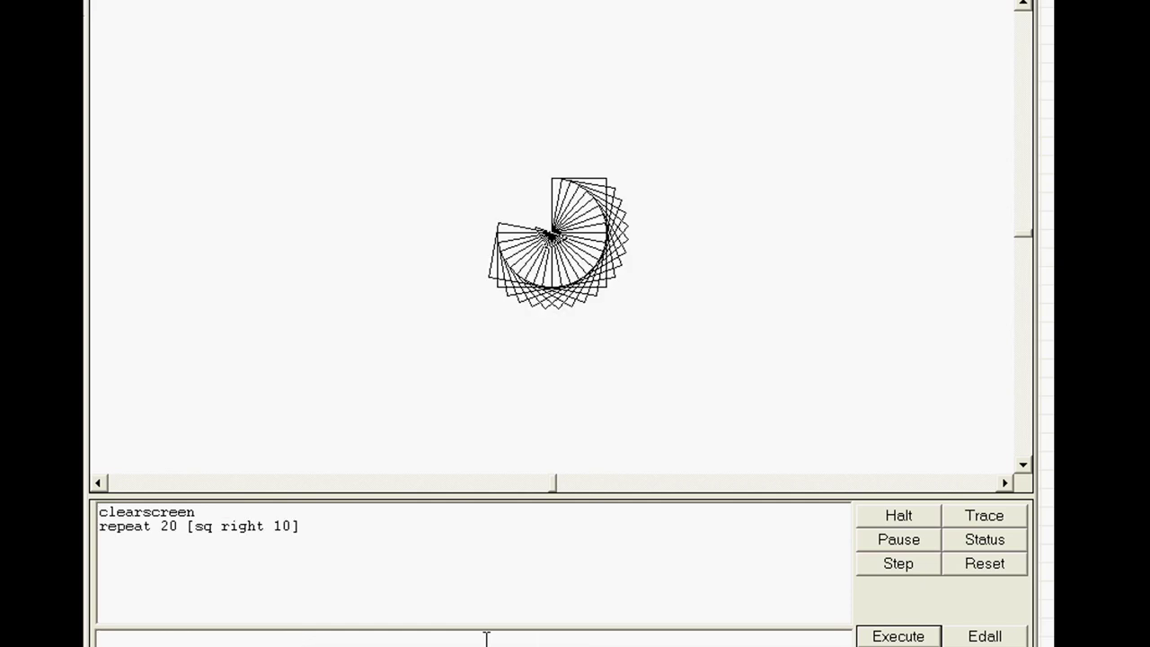
mouse_move(621, 248)
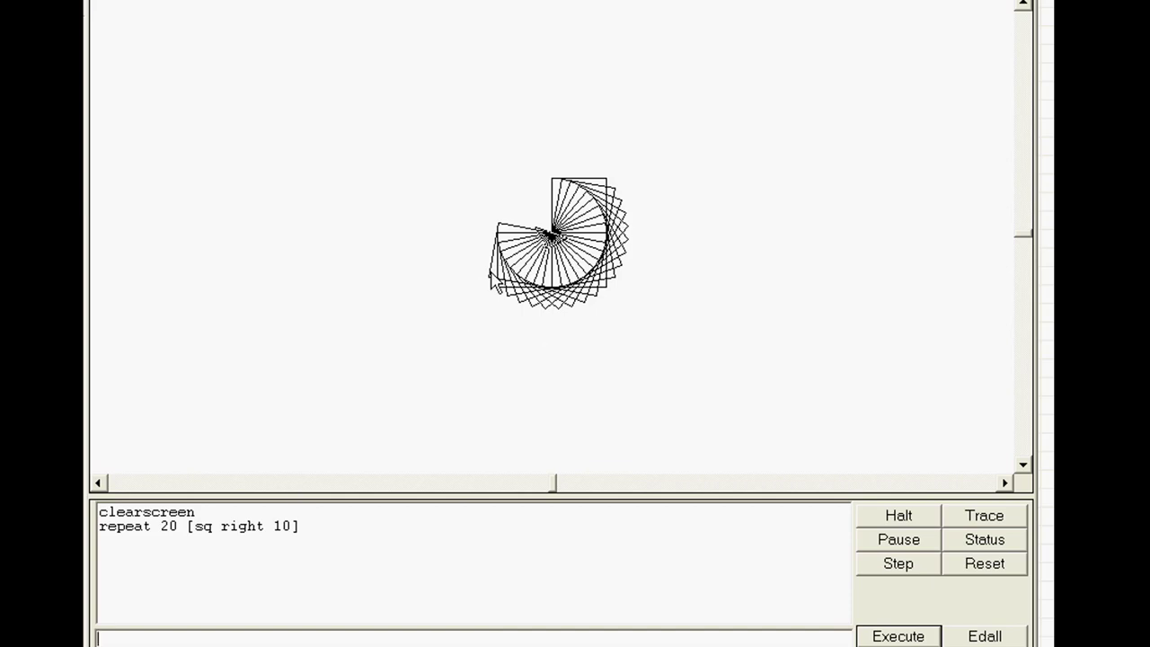
mouse_move(589, 343)
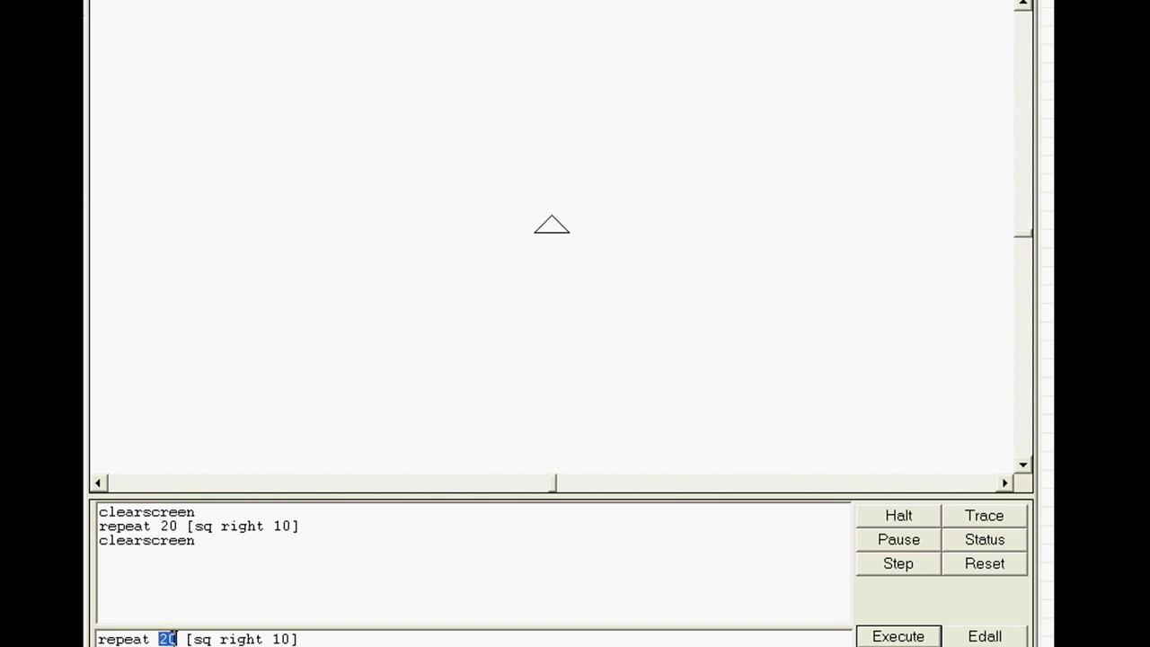
- Change the repeat count to 45 so the squares form a complete ring
type("45")
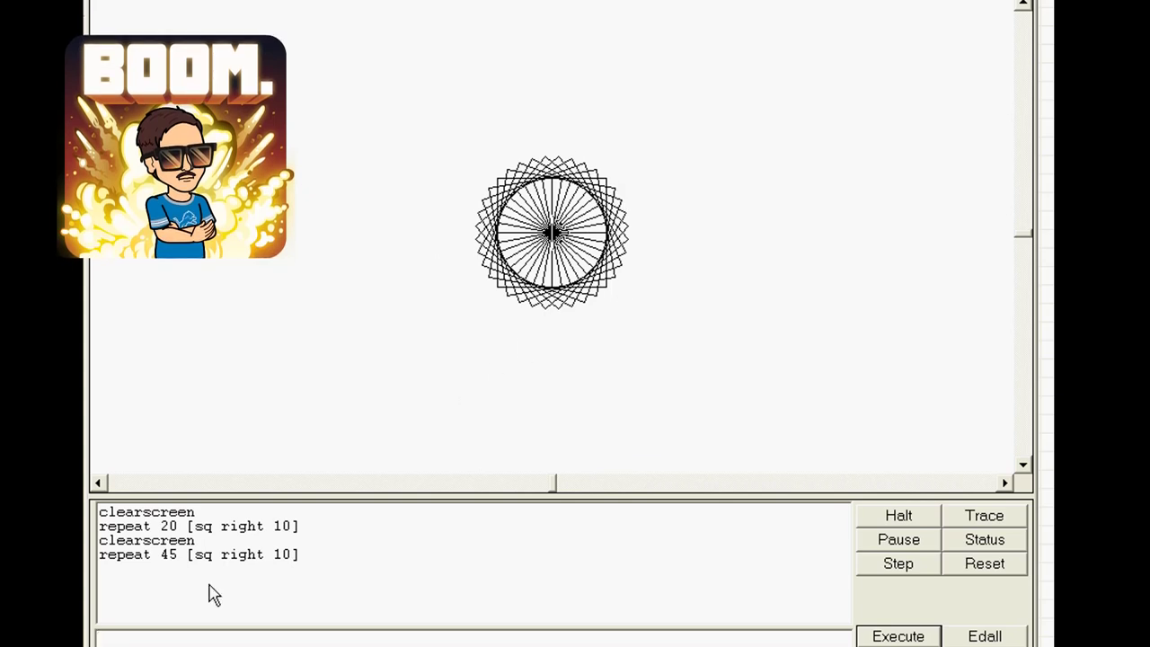
- Run the edited rotating-square command with 35-degree turns, then clear the screen
left_click(896, 636)
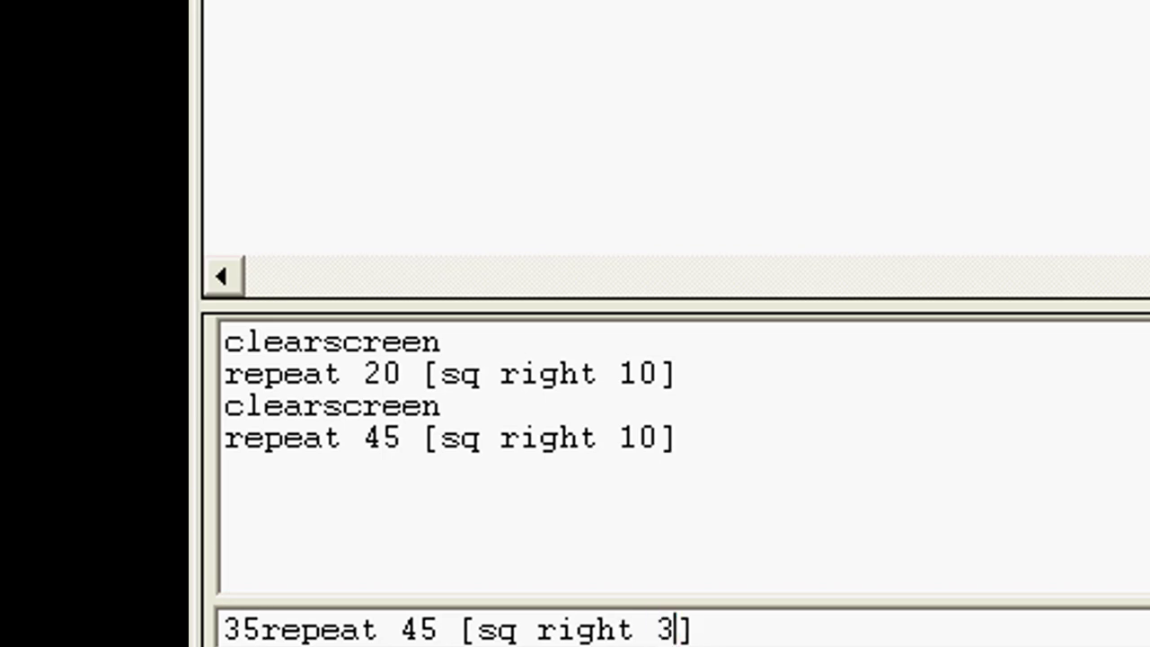
type("5")
key("Return")
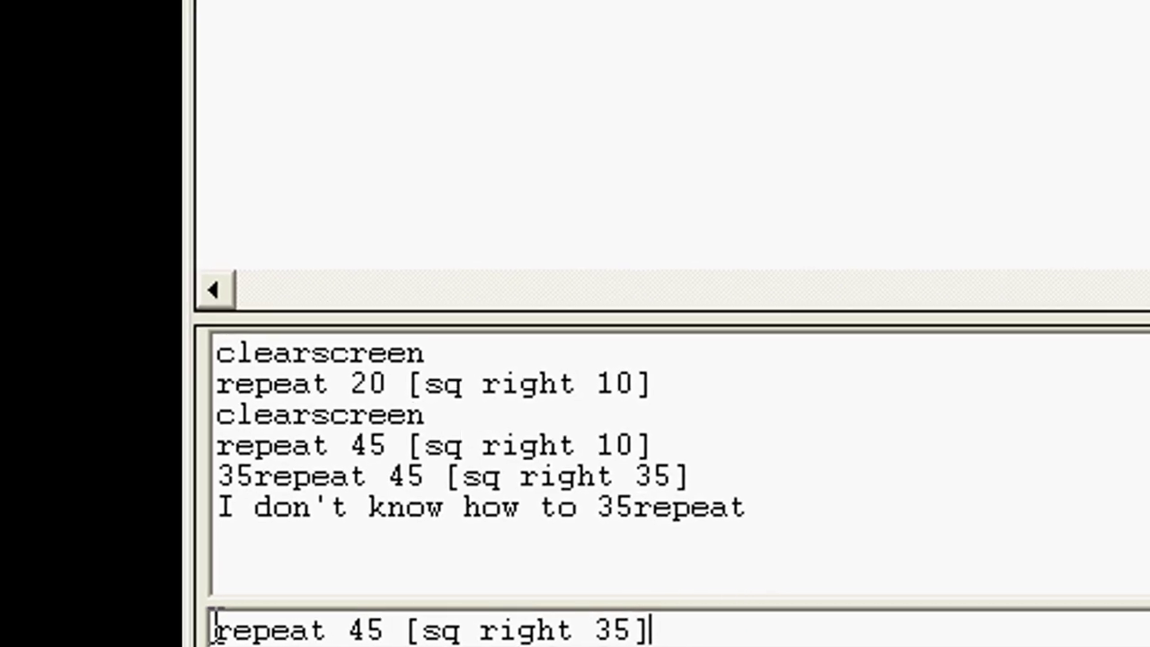
left_click(1103, 632)
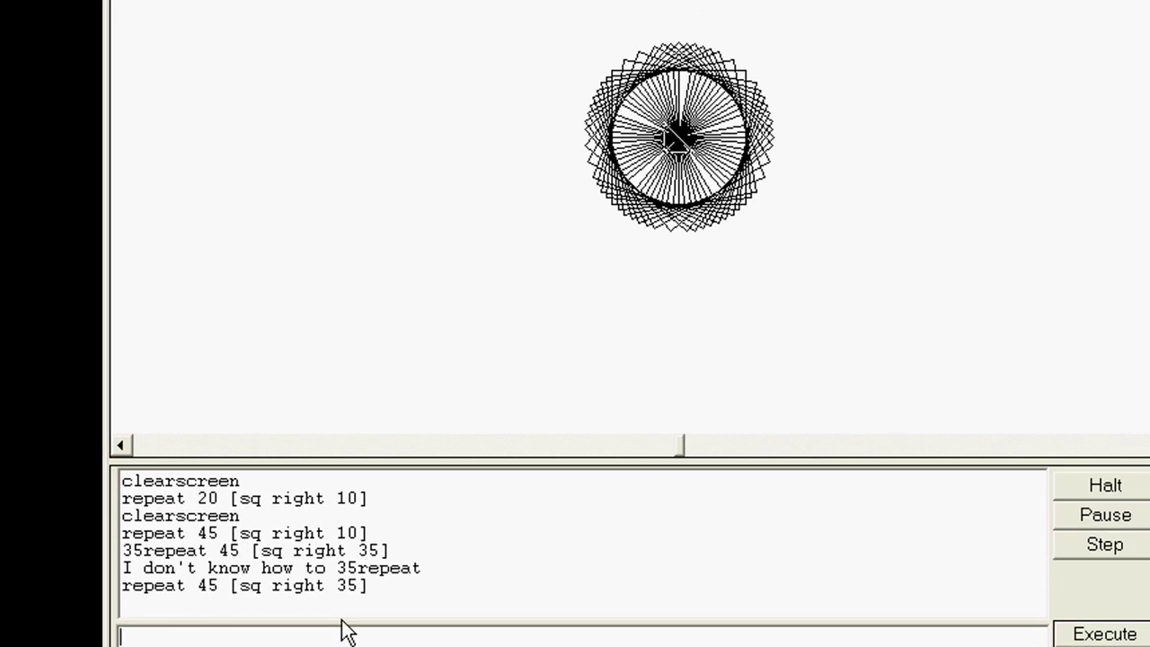
type("clearscreen")
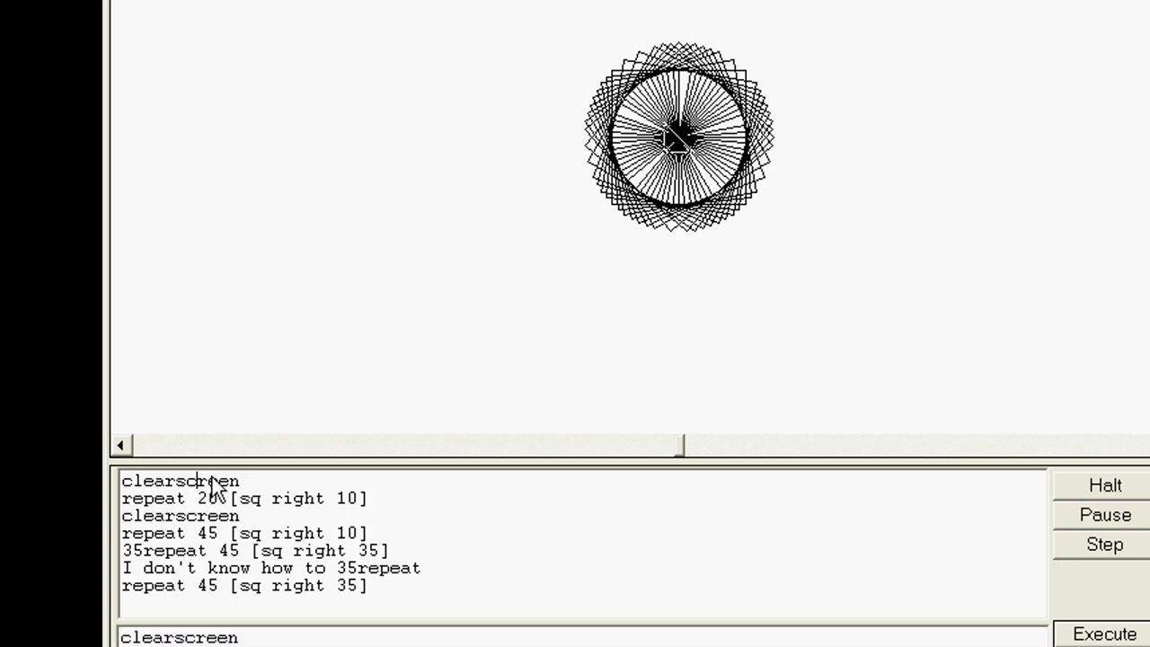
- Edit the recalled command to 'cs repeat 145 [sq right 135]' and run it
left_click(1103, 632)
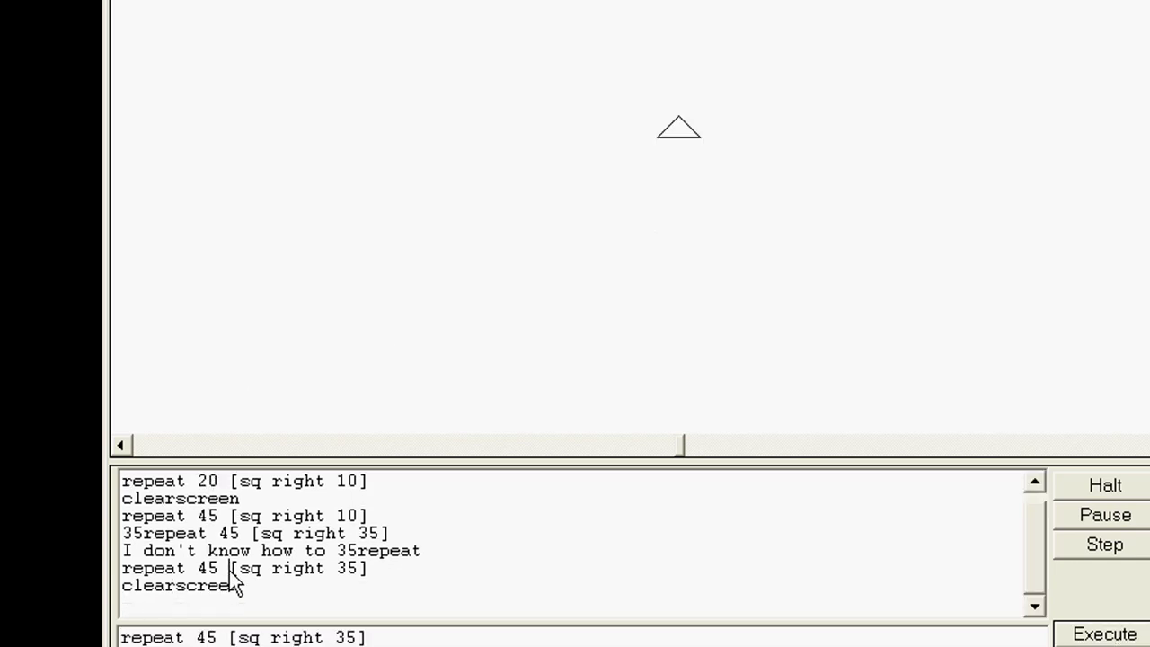
left_click(1103, 632)
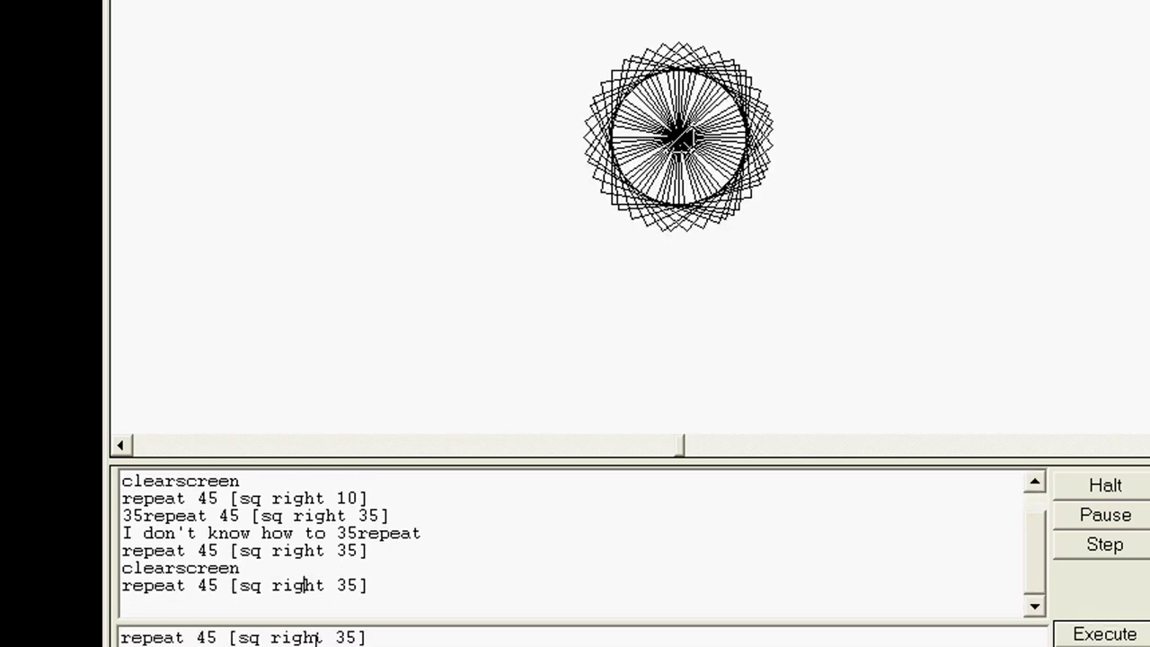
type("1")
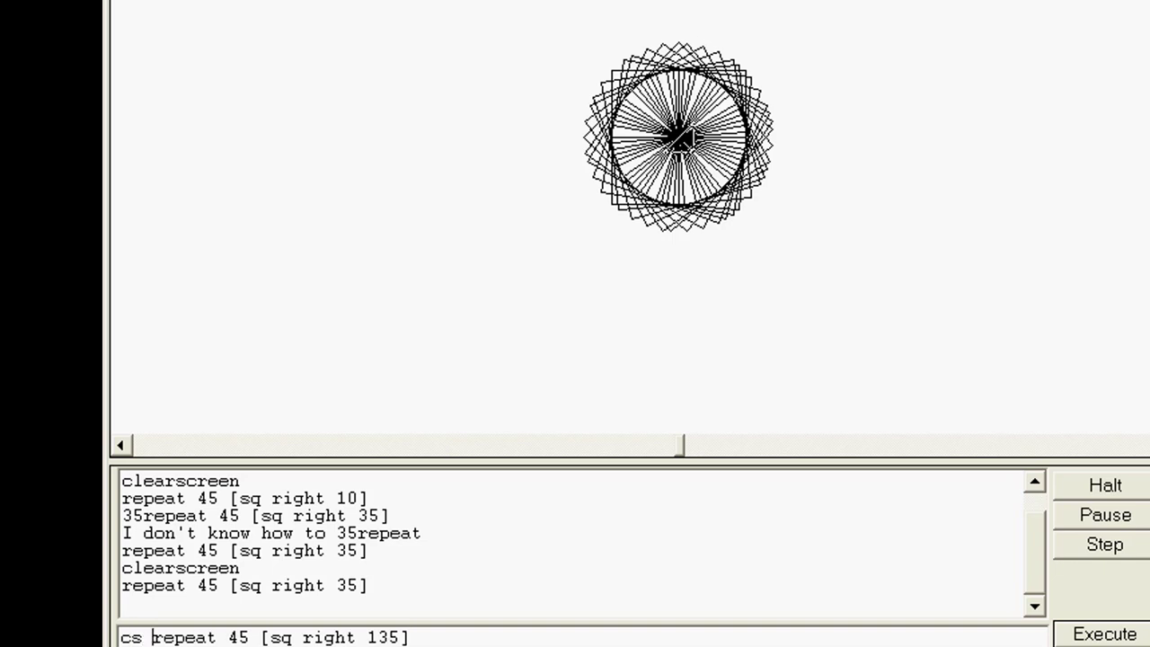
left_click(1103, 632)
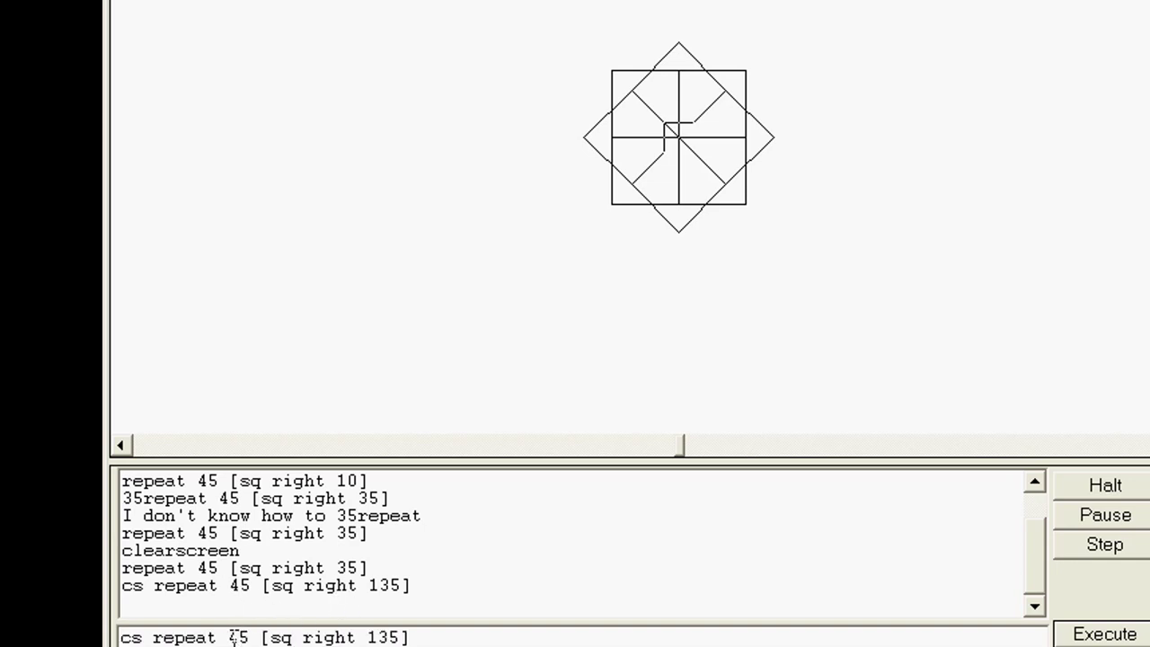
type("1")
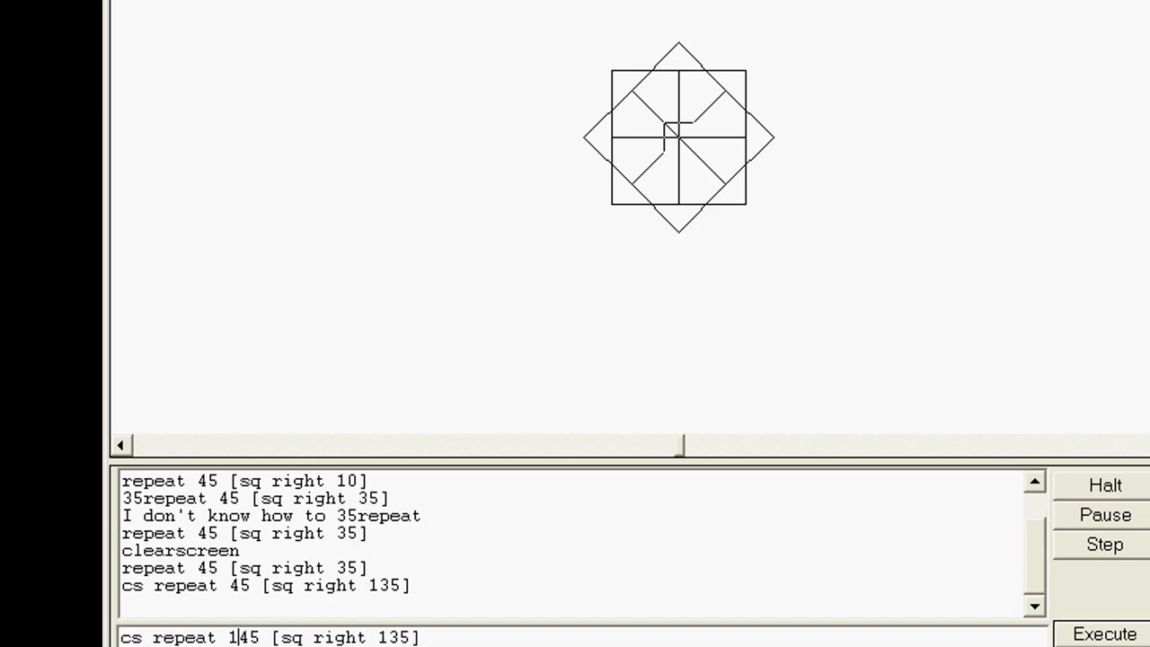
- Change the turn angle to 359 and run it, producing a dense black fan
left_click(1103, 632)
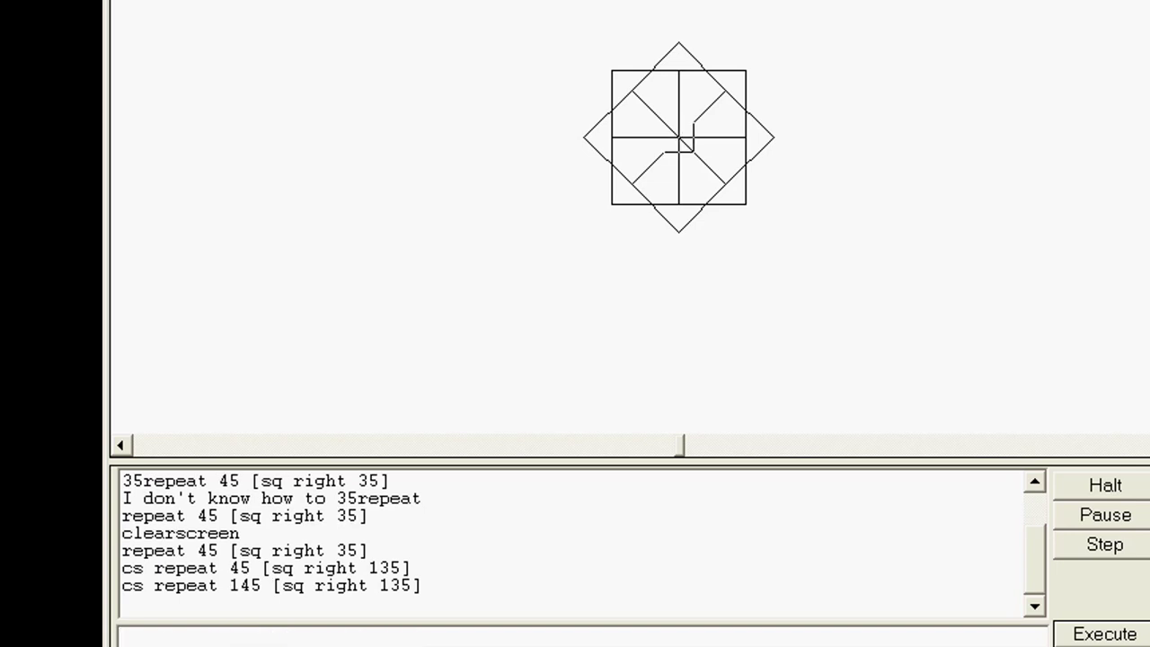
double_click(395, 636)
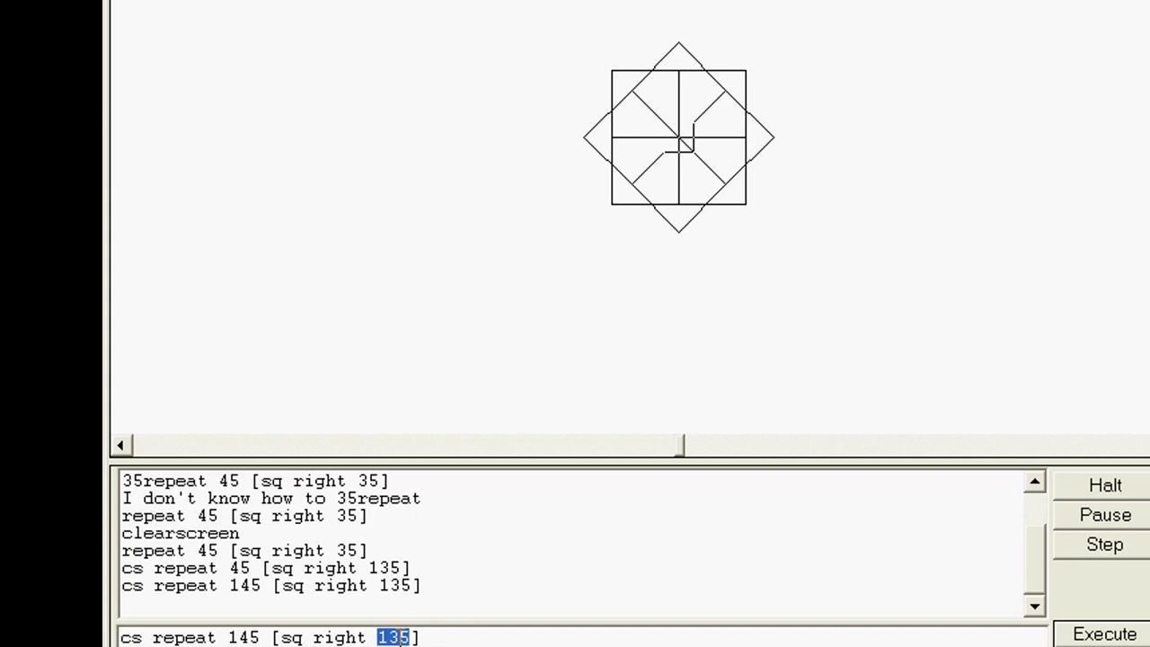
left_click(1103, 632)
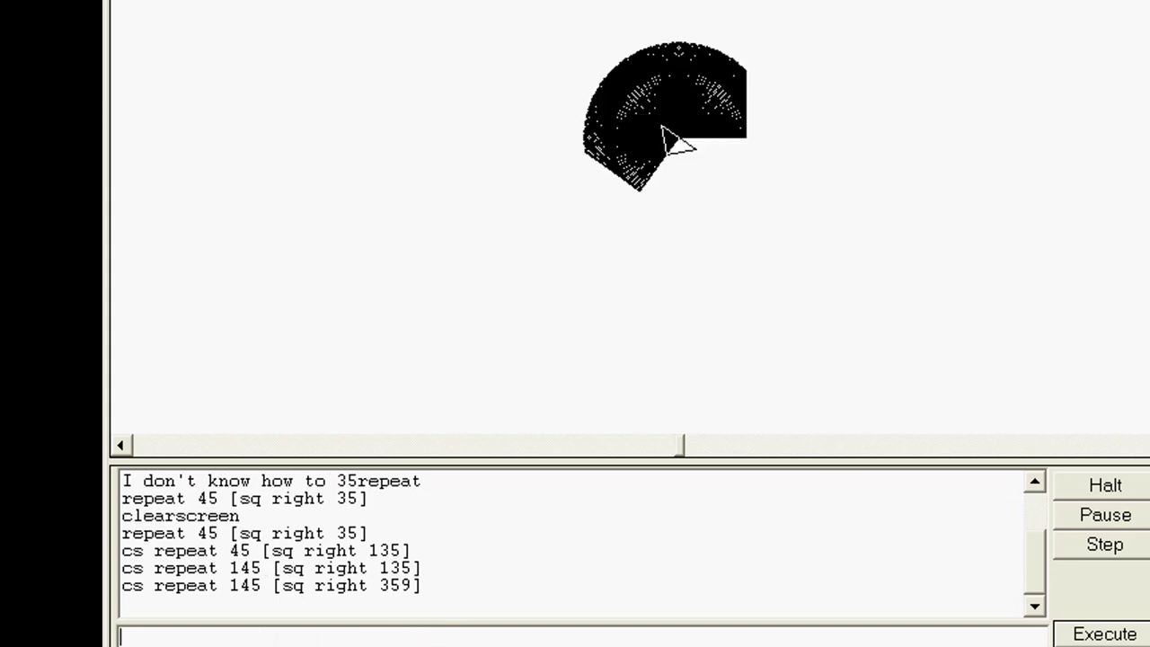
mouse_move(349, 601)
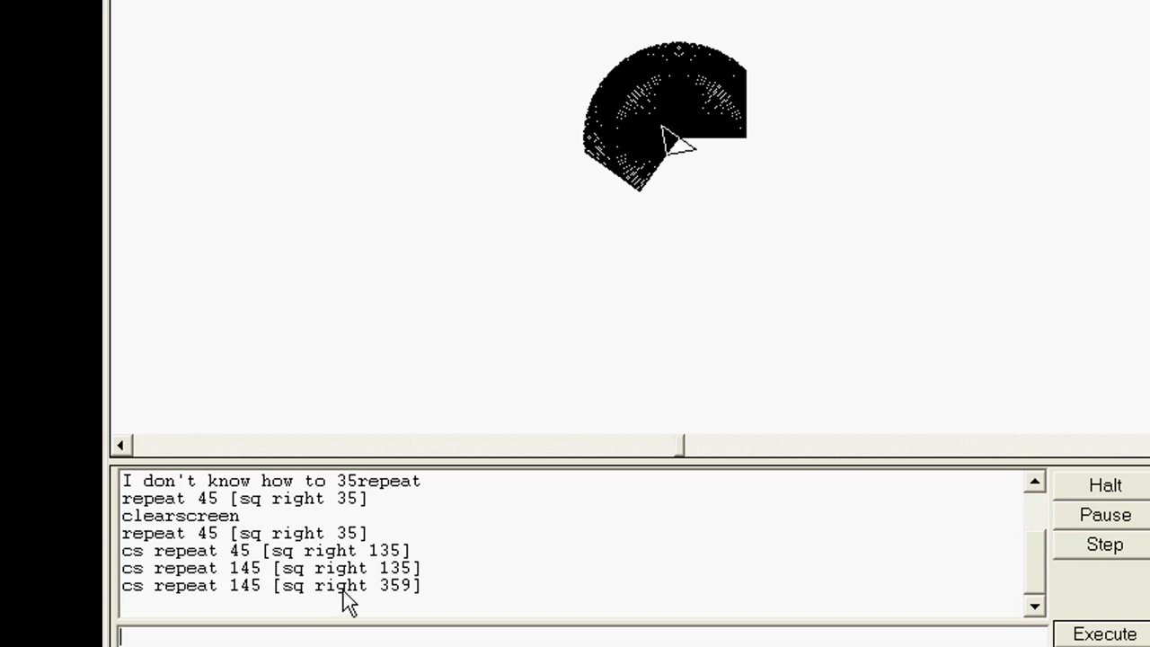
mouse_move(381, 610)
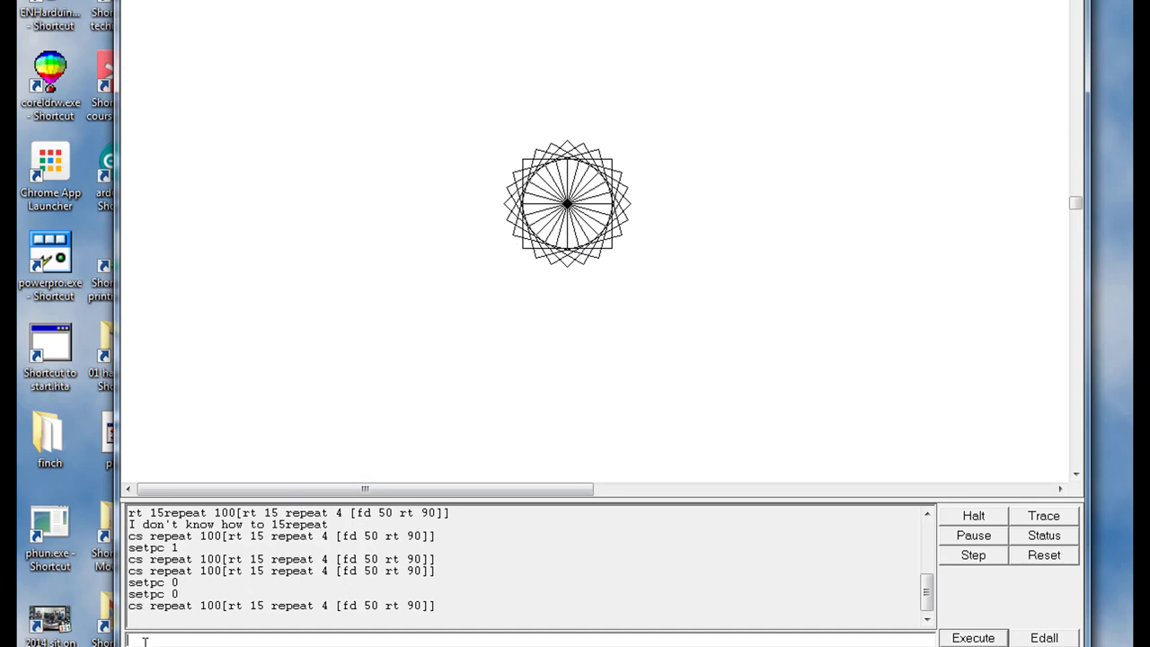
- Set the pen colour to blue with 'setpc 1' and recall the rosette command to redraw it
type("setpc")
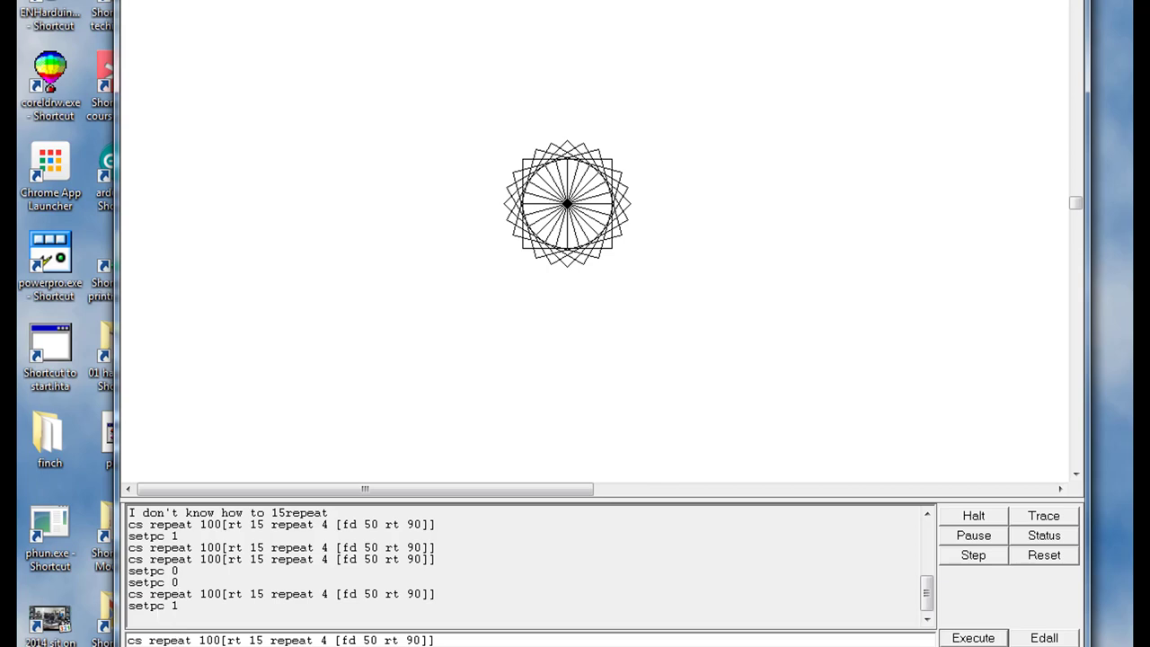
mouse_move(962, 636)
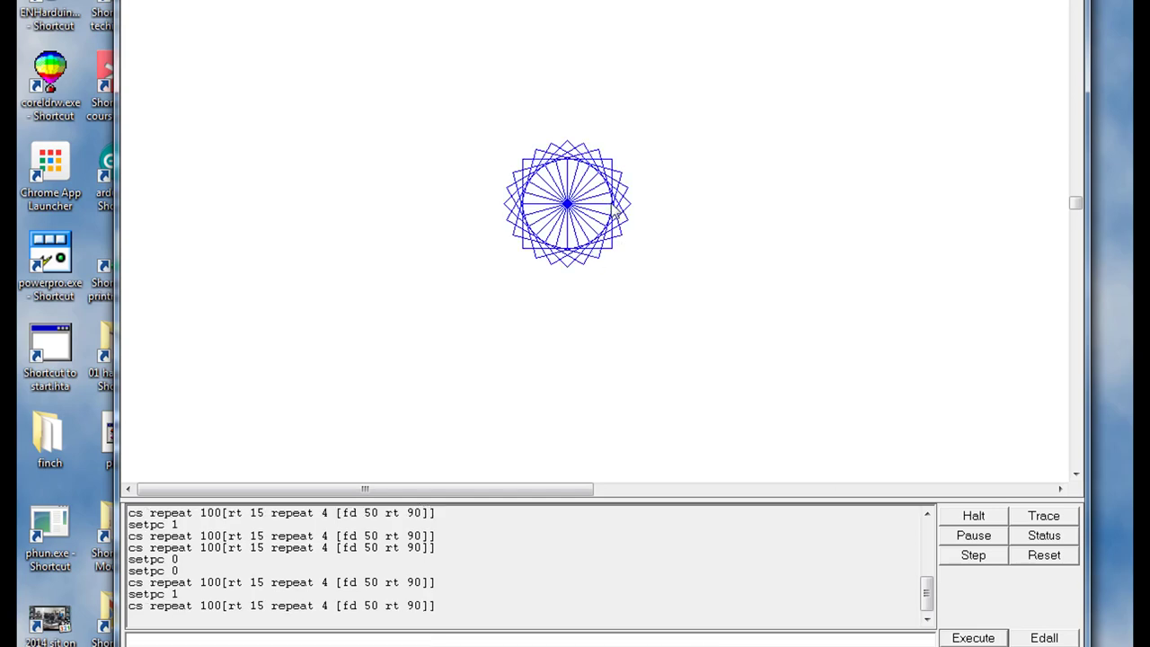
mouse_move(250, 578)
type("setpc ")
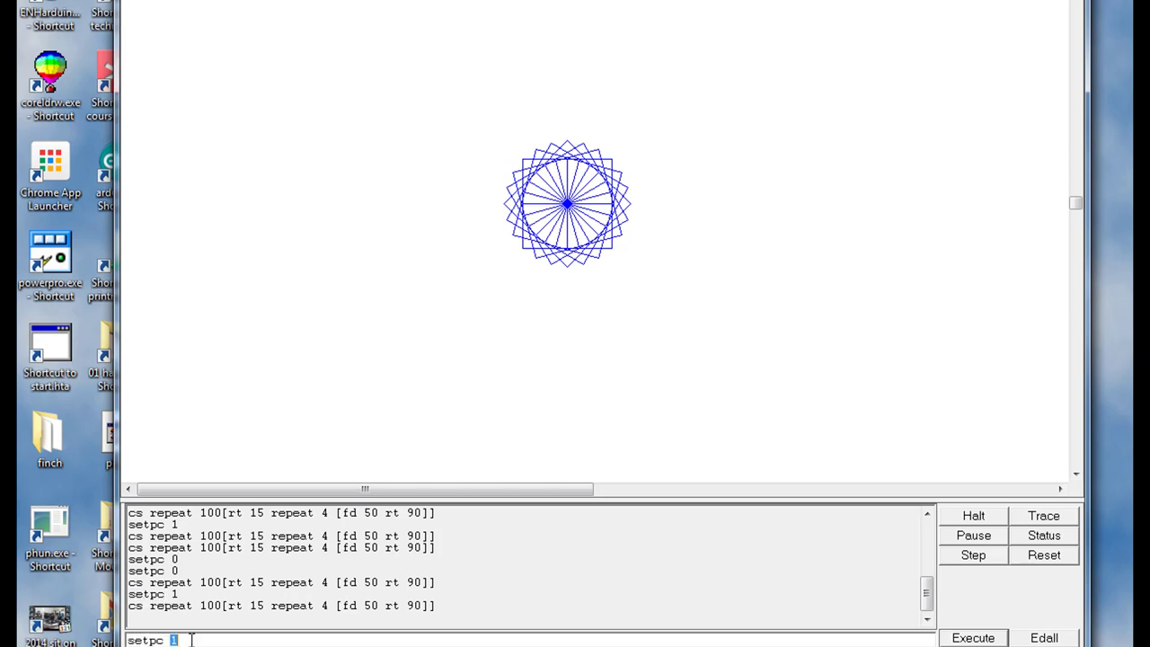
type("1")
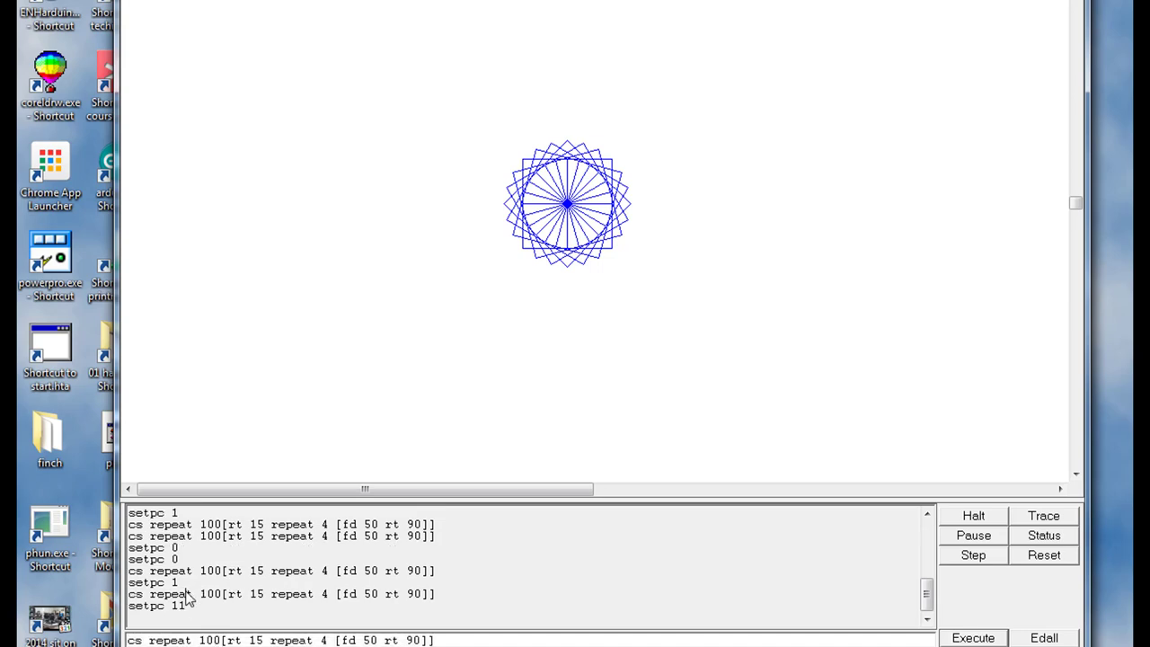
left_click(972, 636)
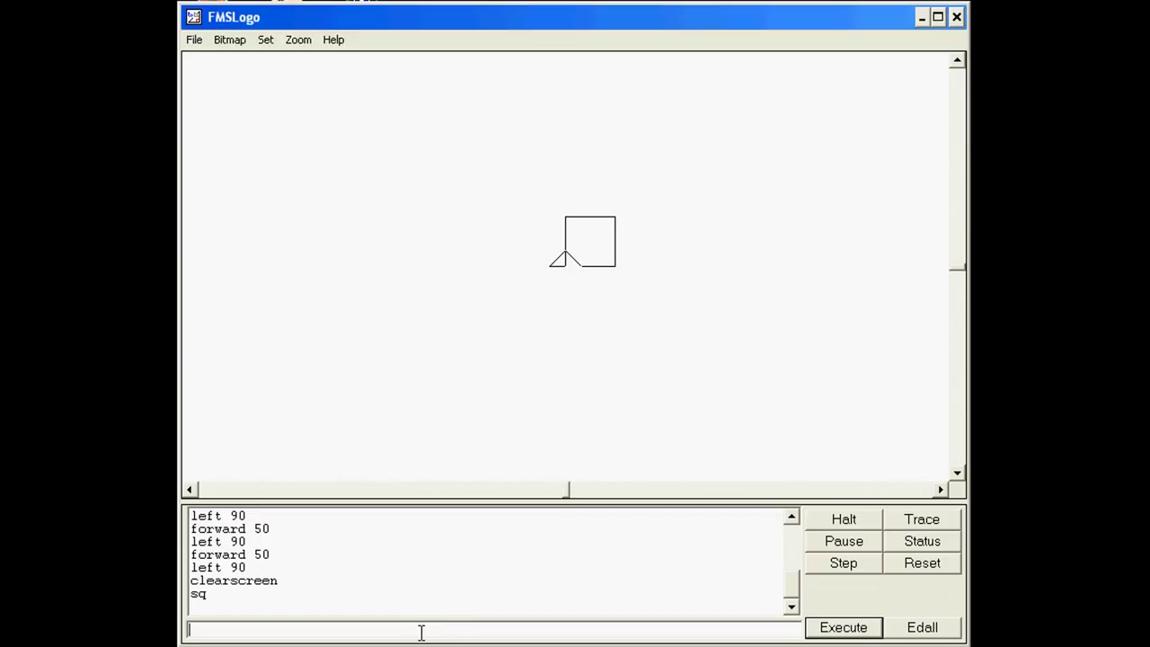
- Enter 'repeat 100 [sq right 20 fd 5 lt 20 sq]' in the input line without running it
type("repeat")
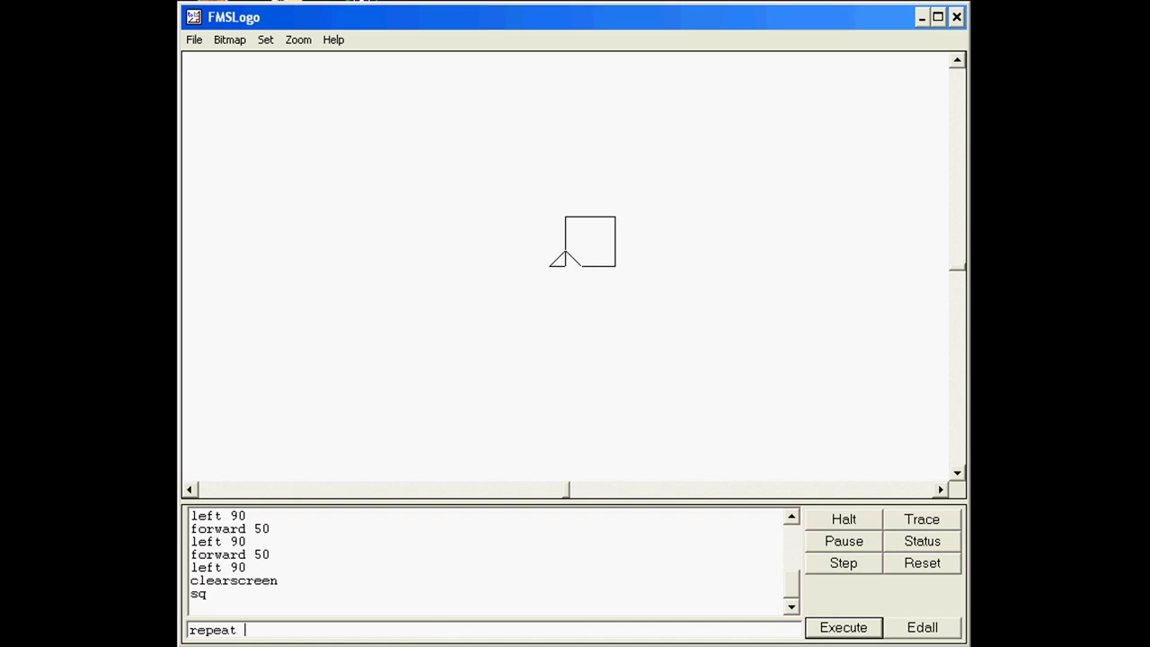
type("100")
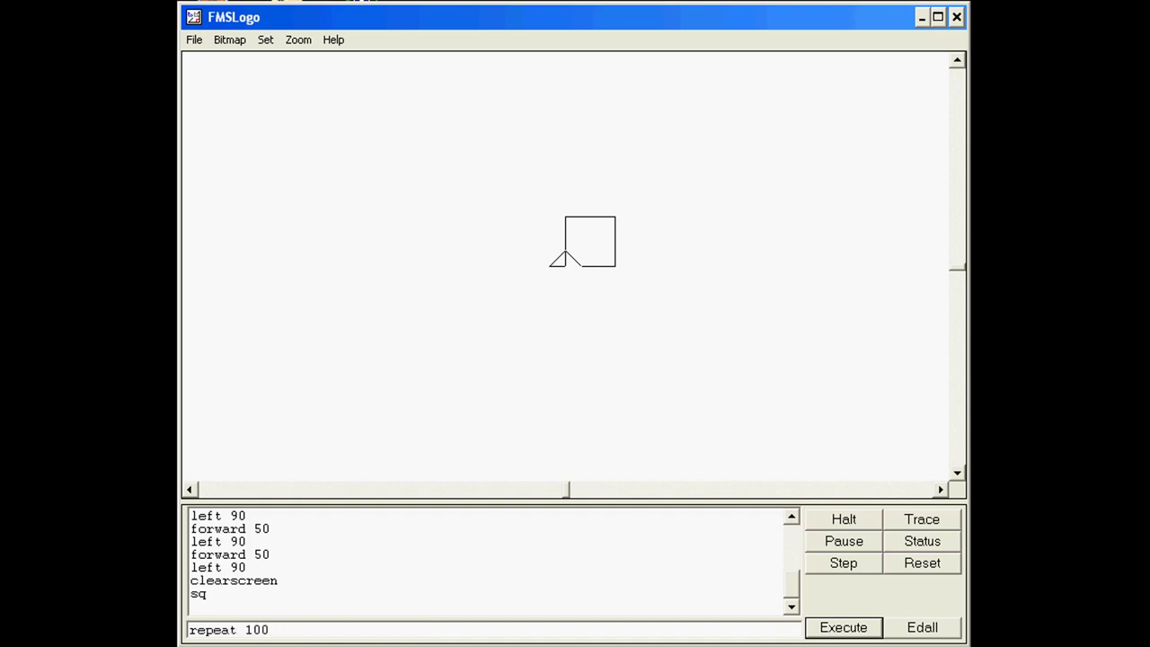
type("[")
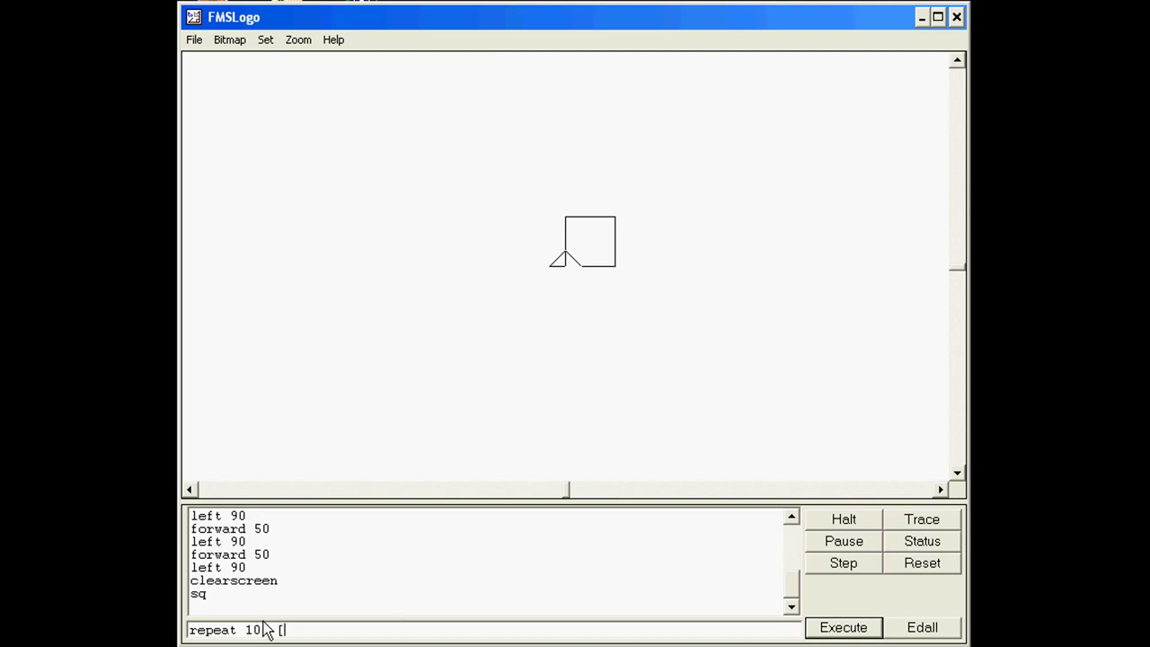
type("0")
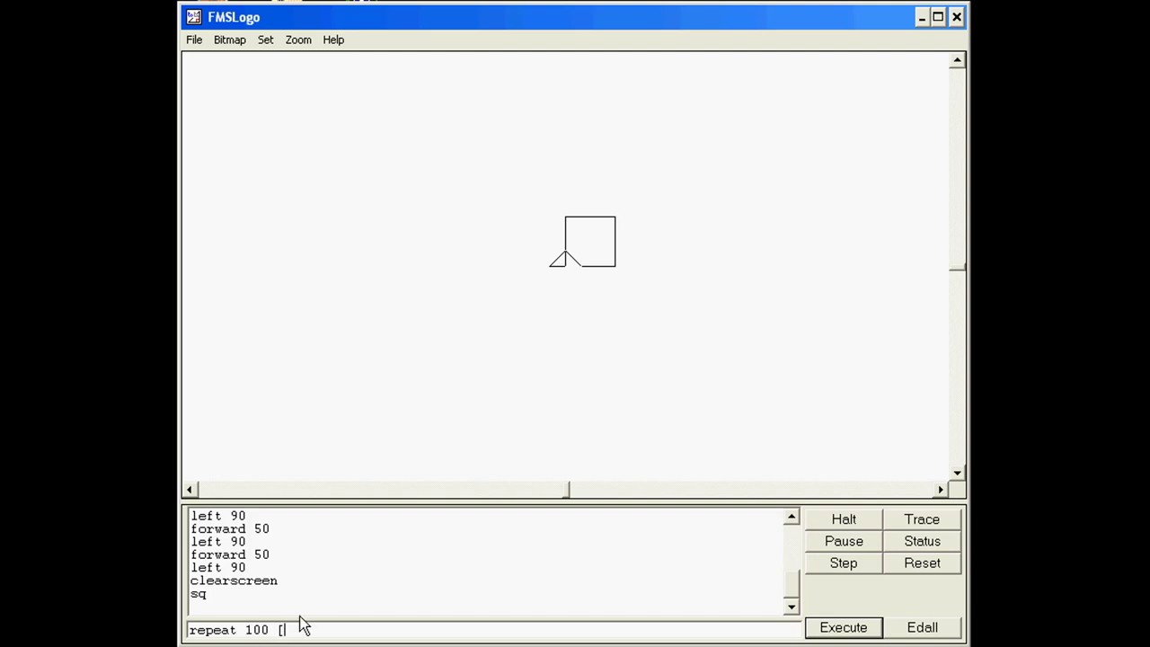
type("sq")
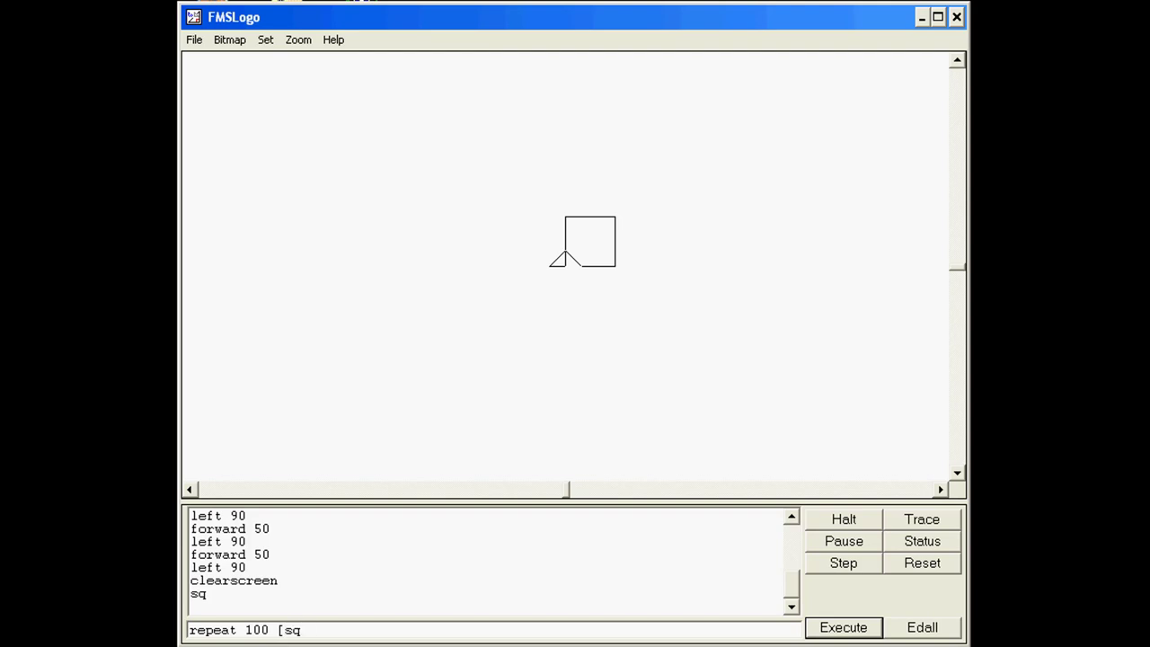
type("ri")
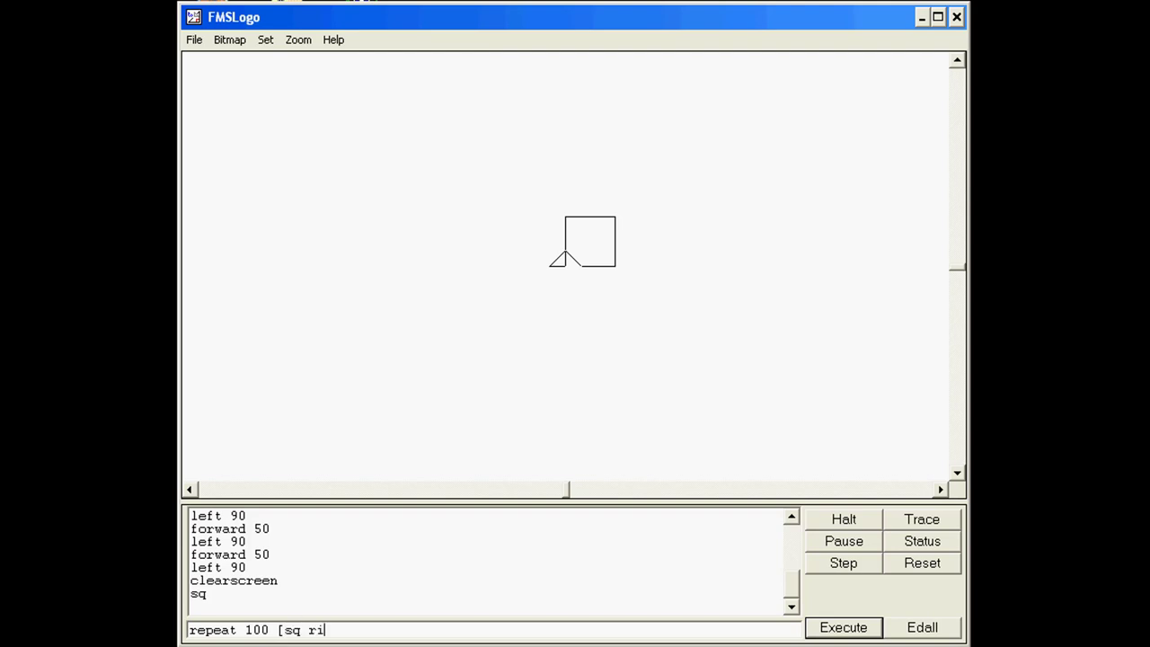
type("ght 20")
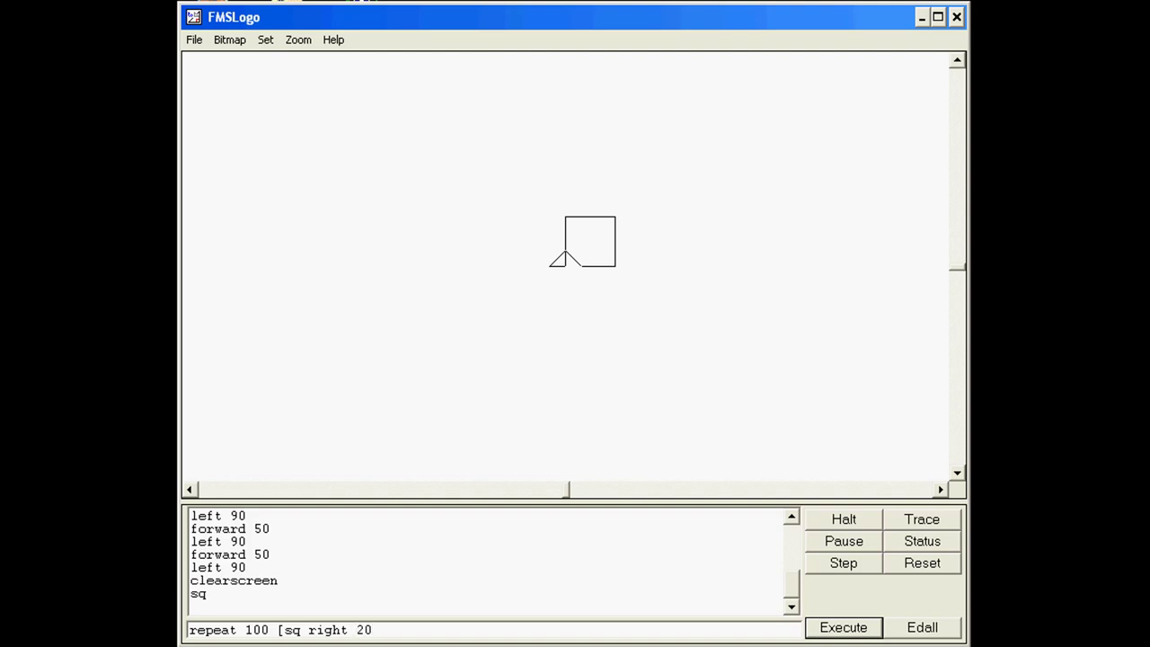
type("fd")
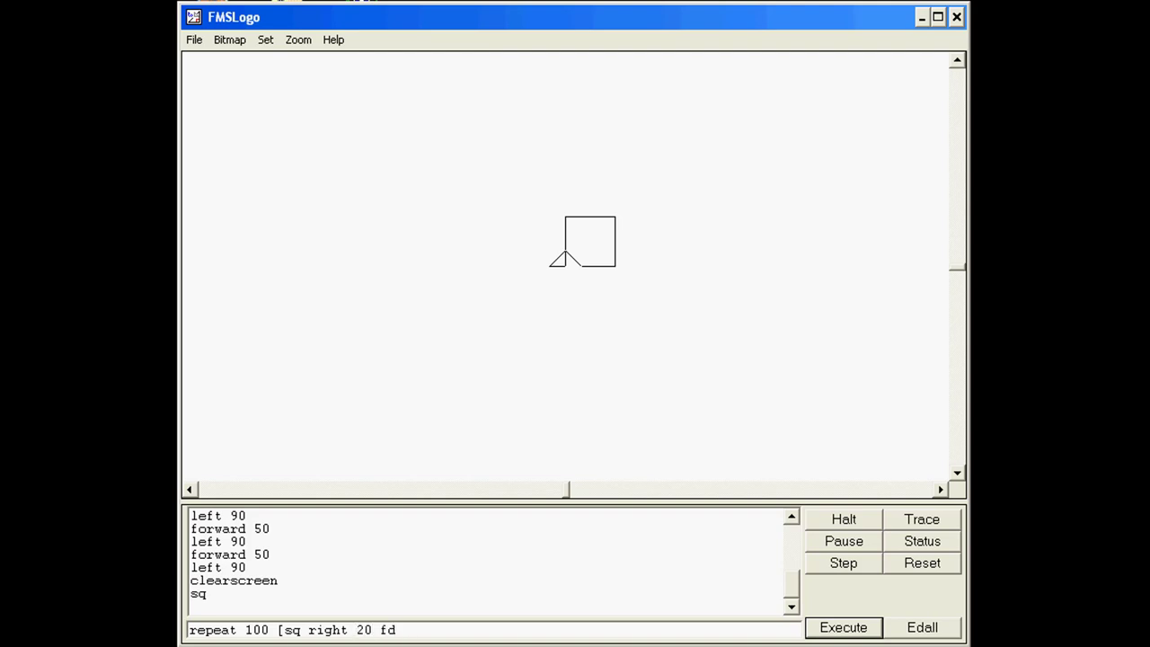
type("5")
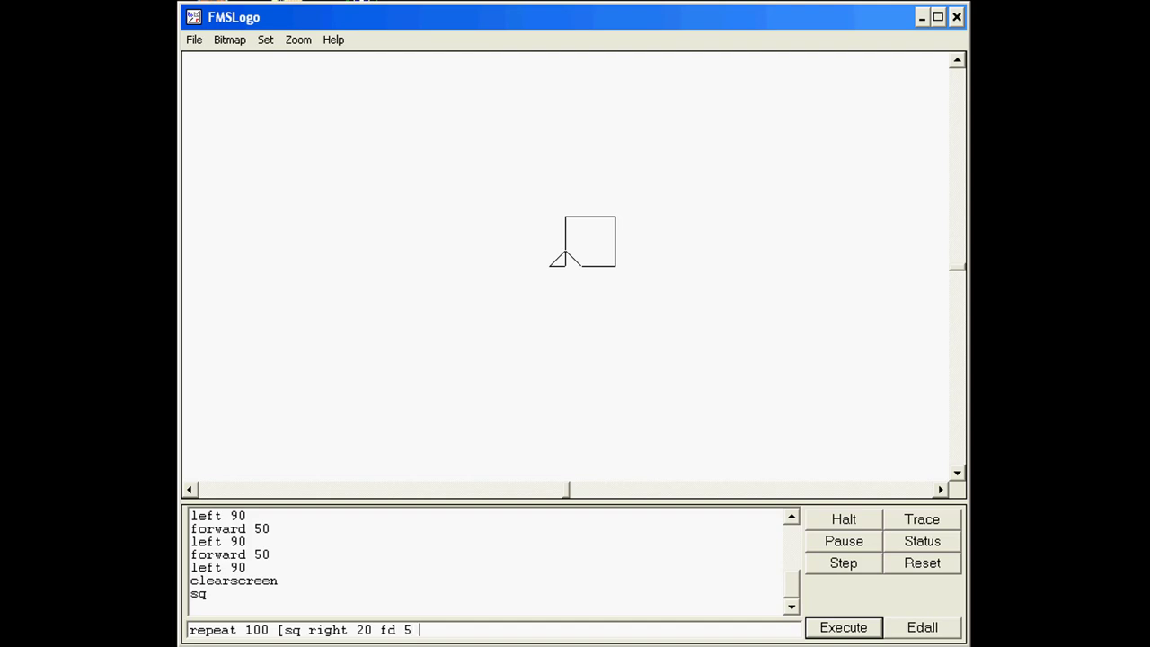
type("lt 20")
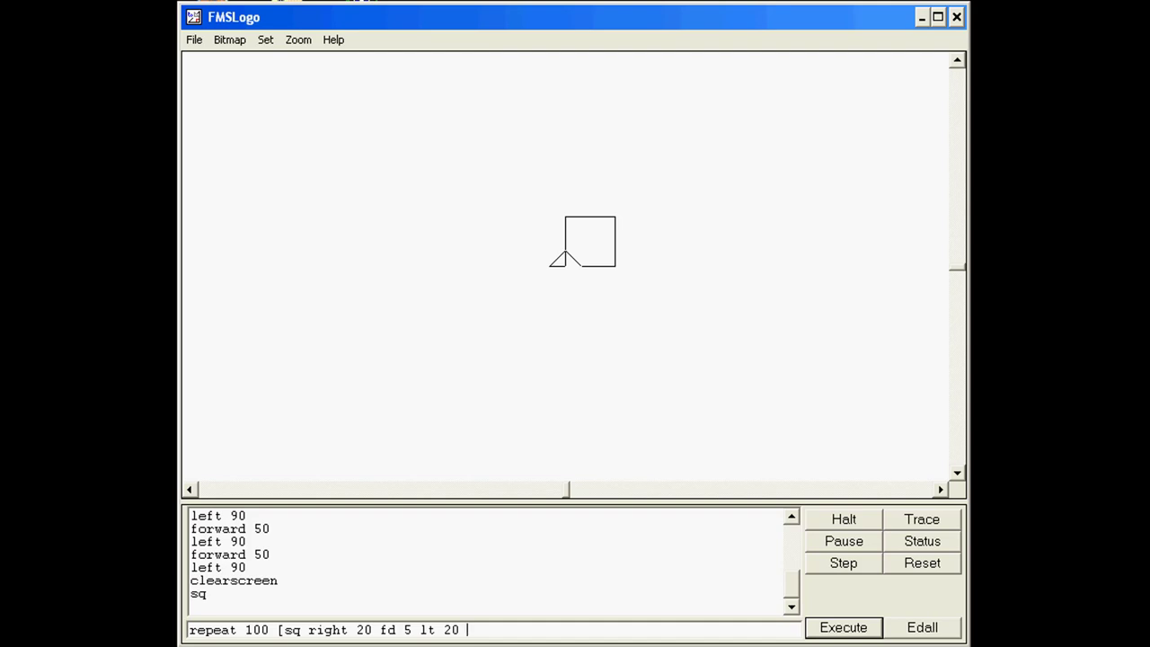
type("sq")
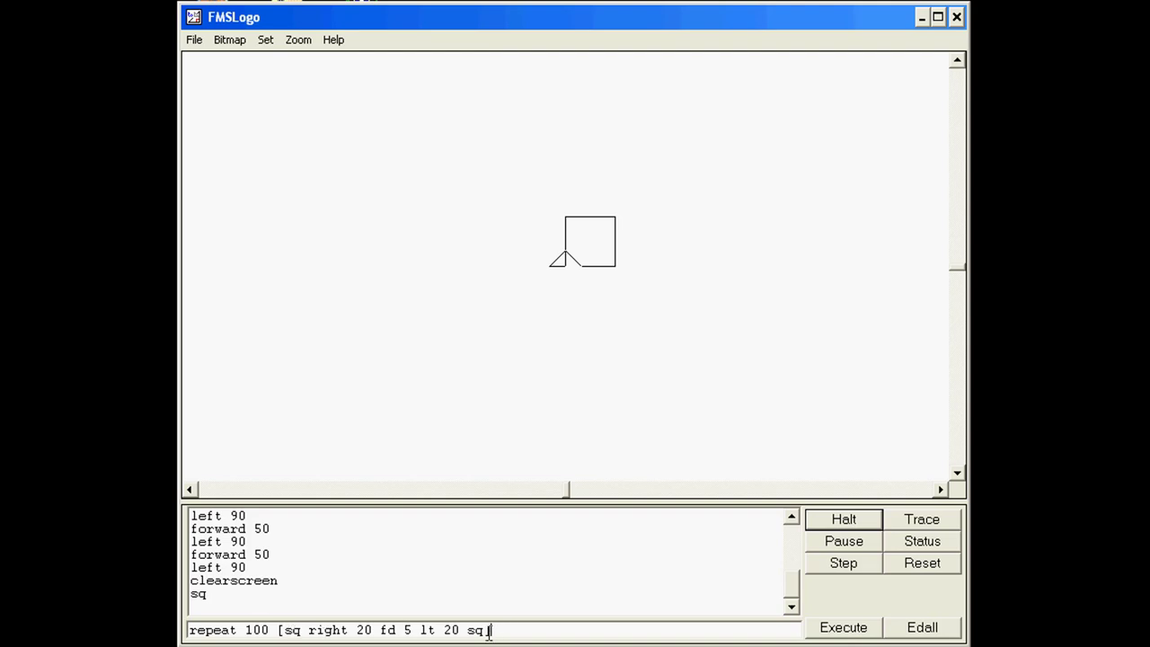
type("]")
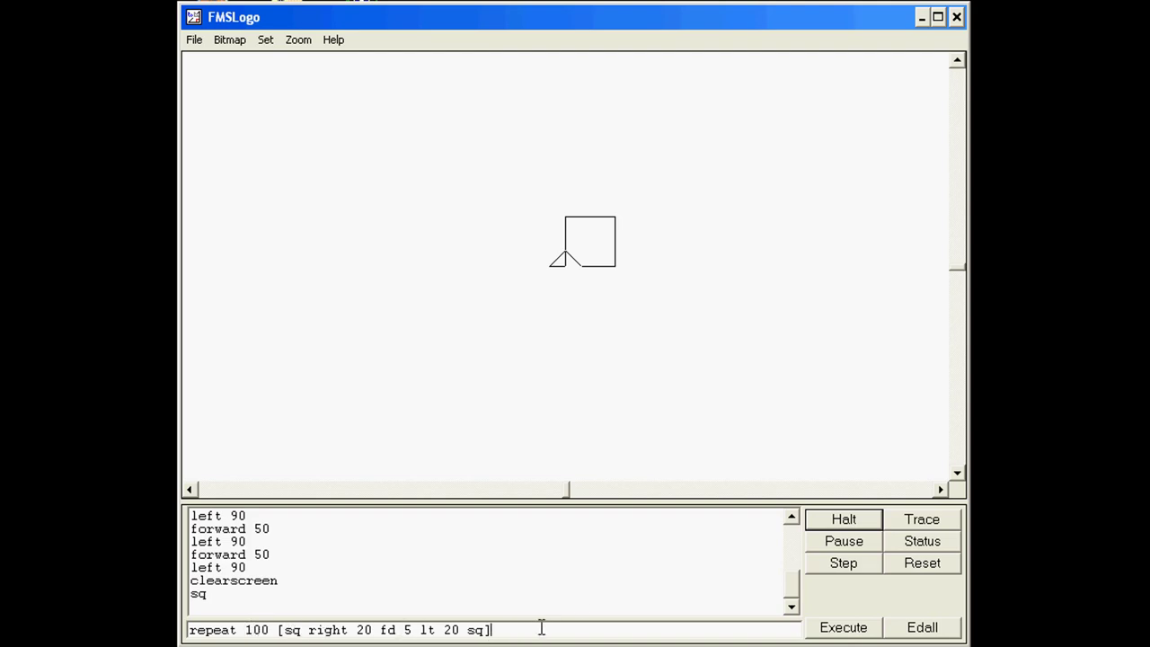
- Run the 100-repeat loop, then prefix it with 'cs', remove the trailing sq and run again
left_click(841, 627)
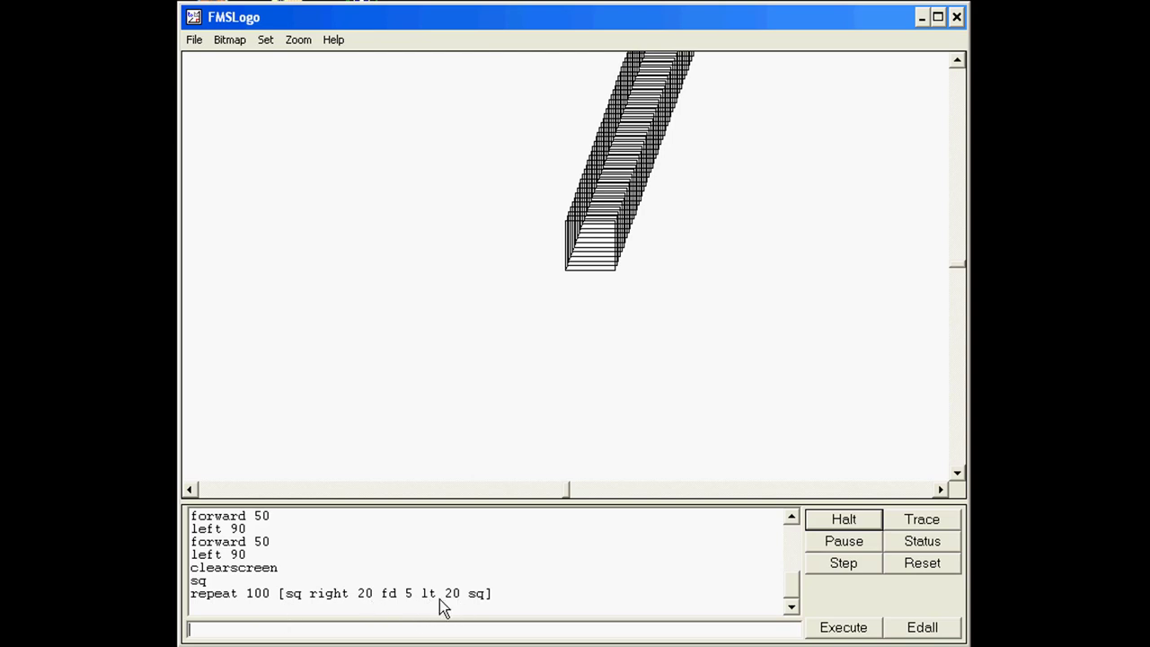
left_click(841, 627)
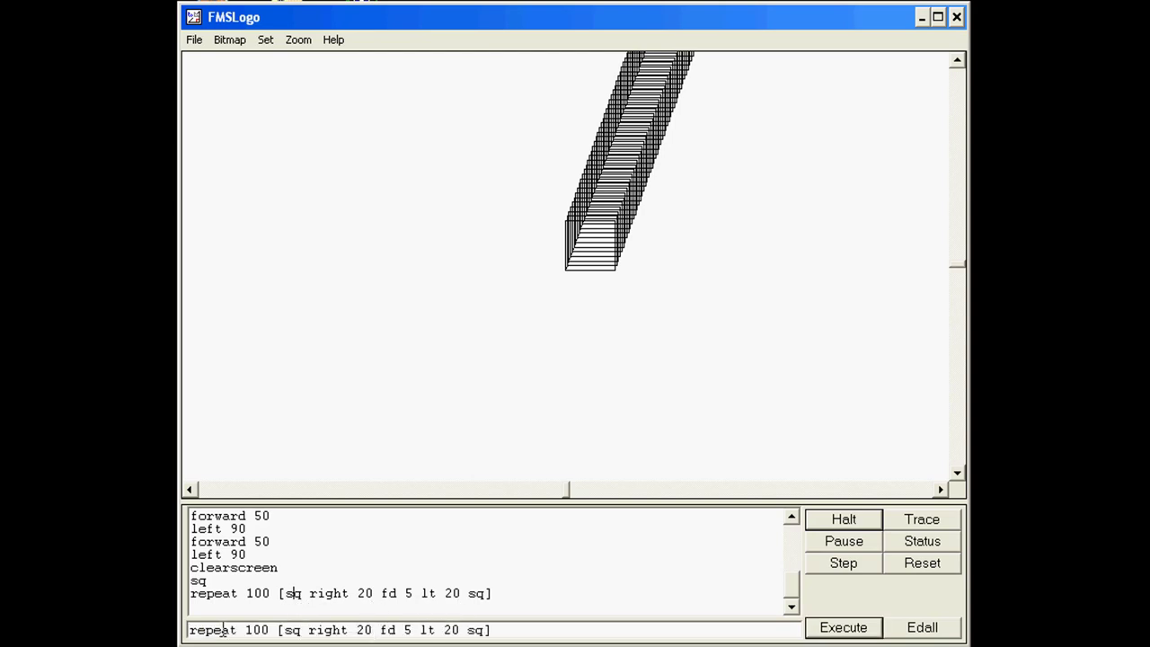
type("cs")
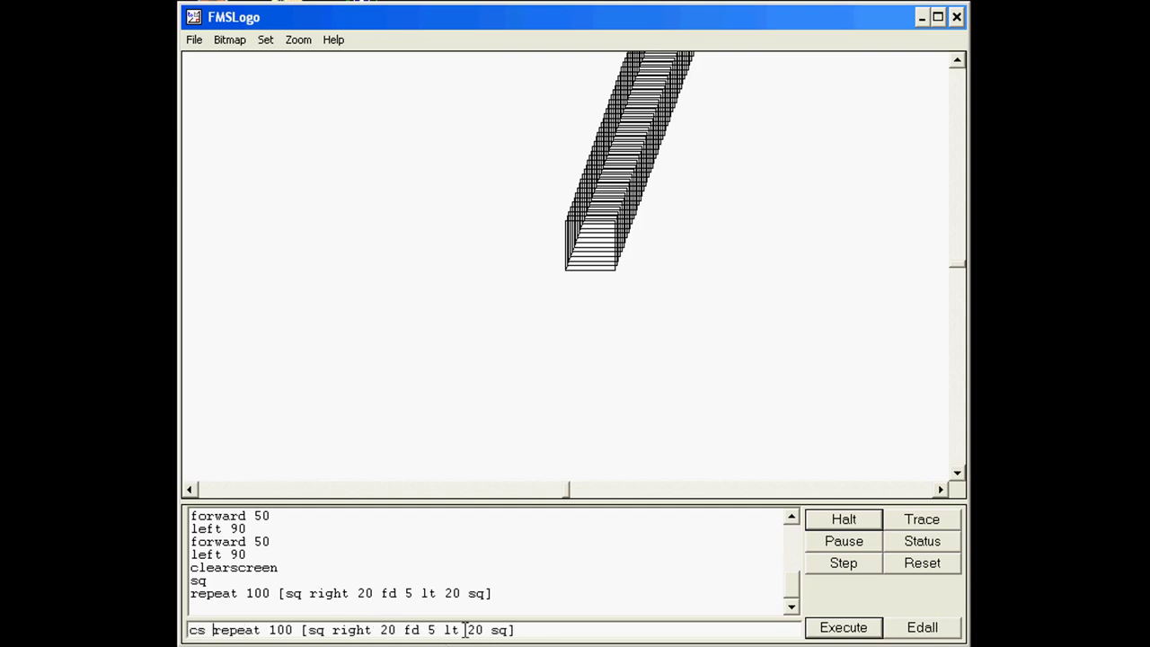
double_click(500, 628)
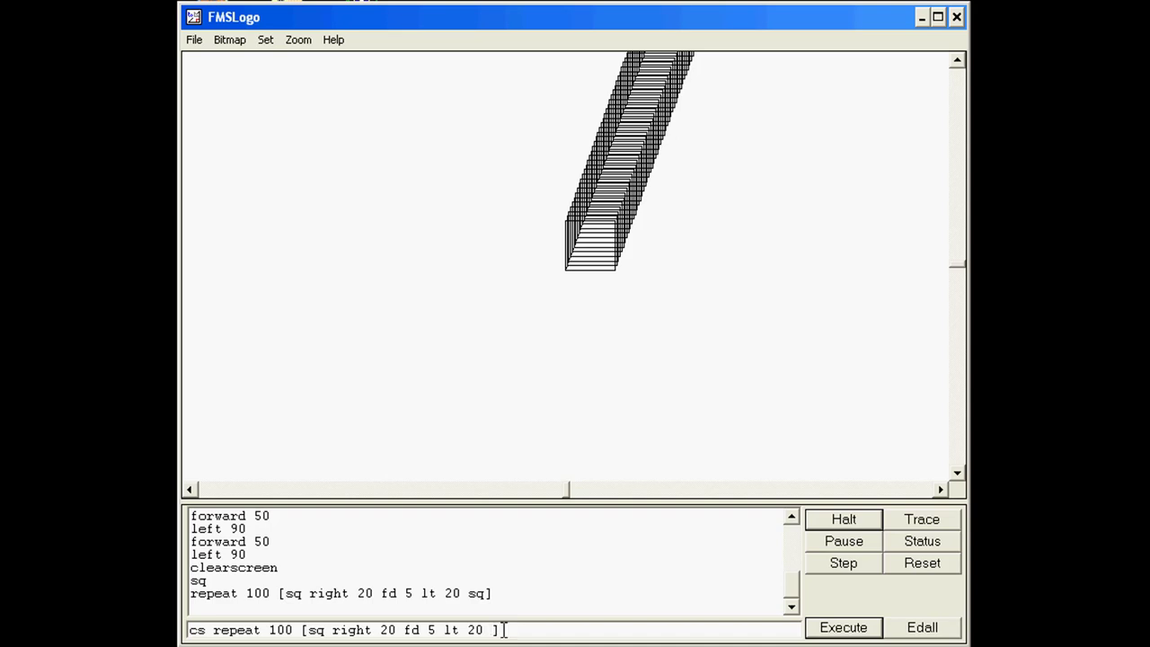
left_click(840, 627)
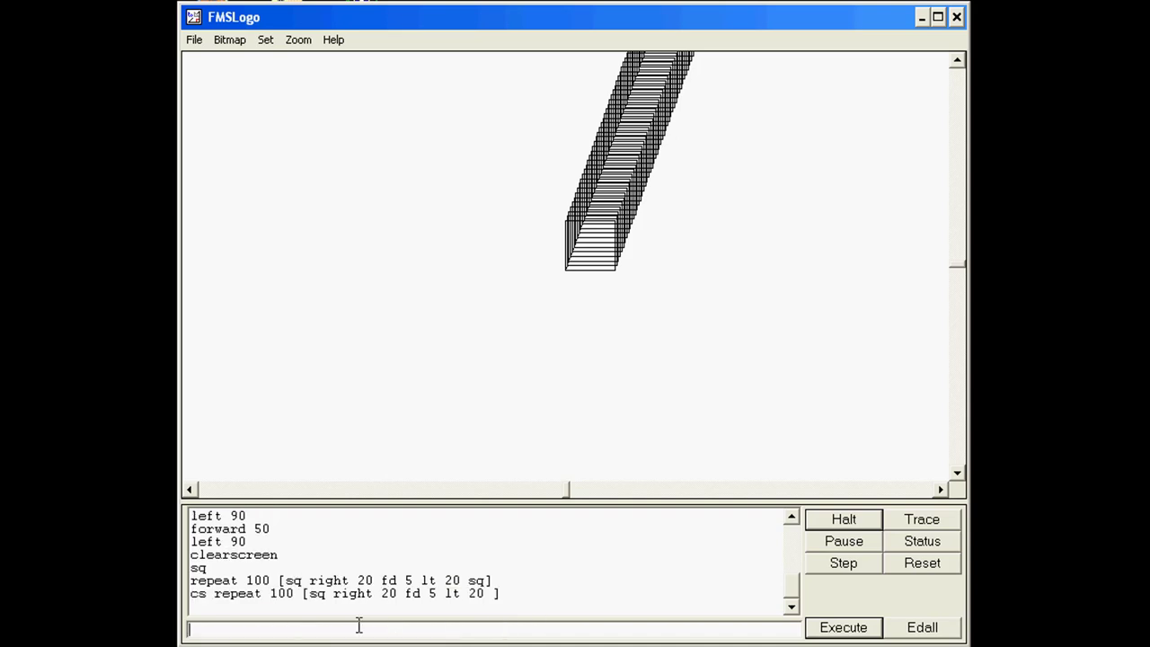
mouse_move(373, 607)
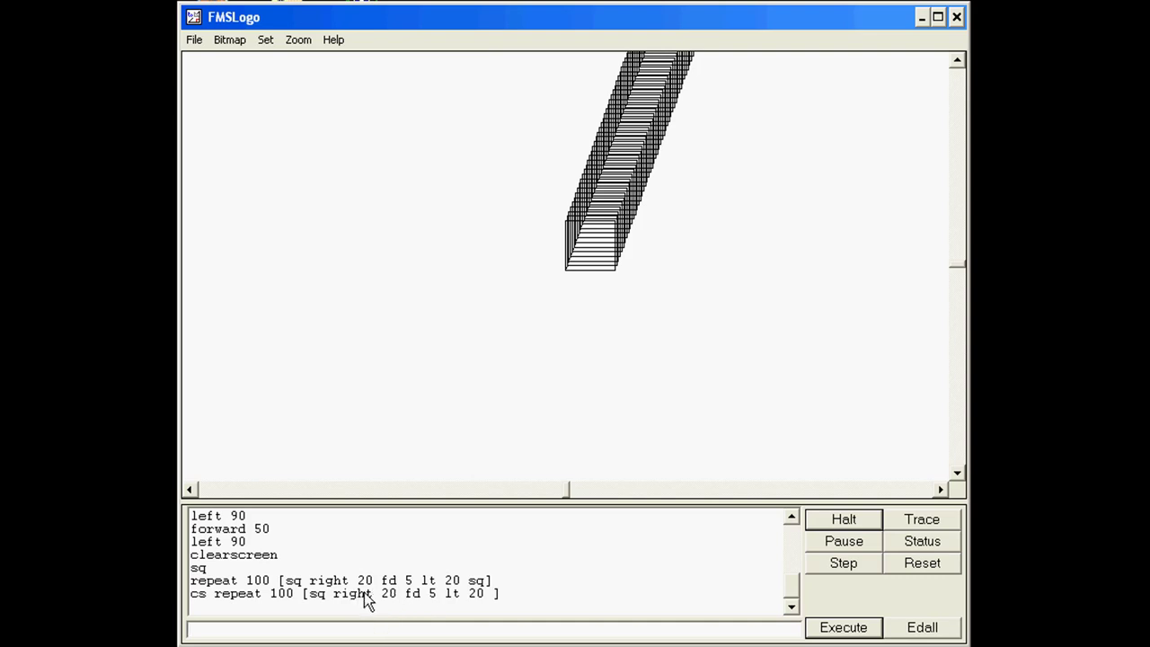
mouse_move(464, 607)
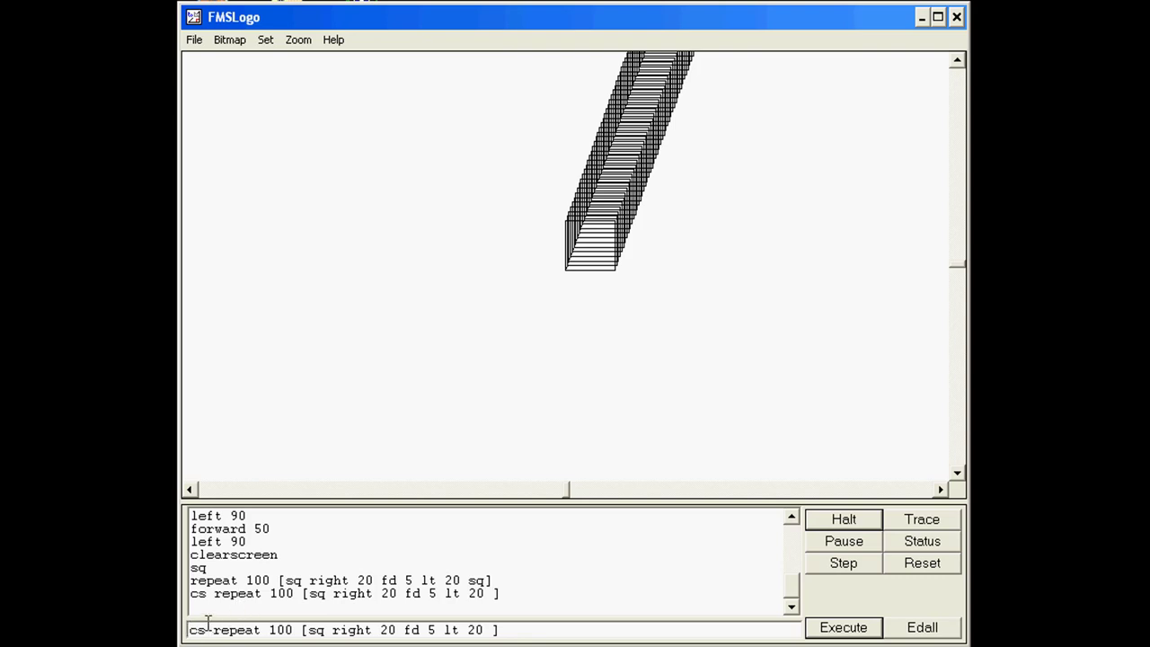
- Redraw with left turn 65, then right turn 33, giving a dense circular rosette
double_click(474, 629)
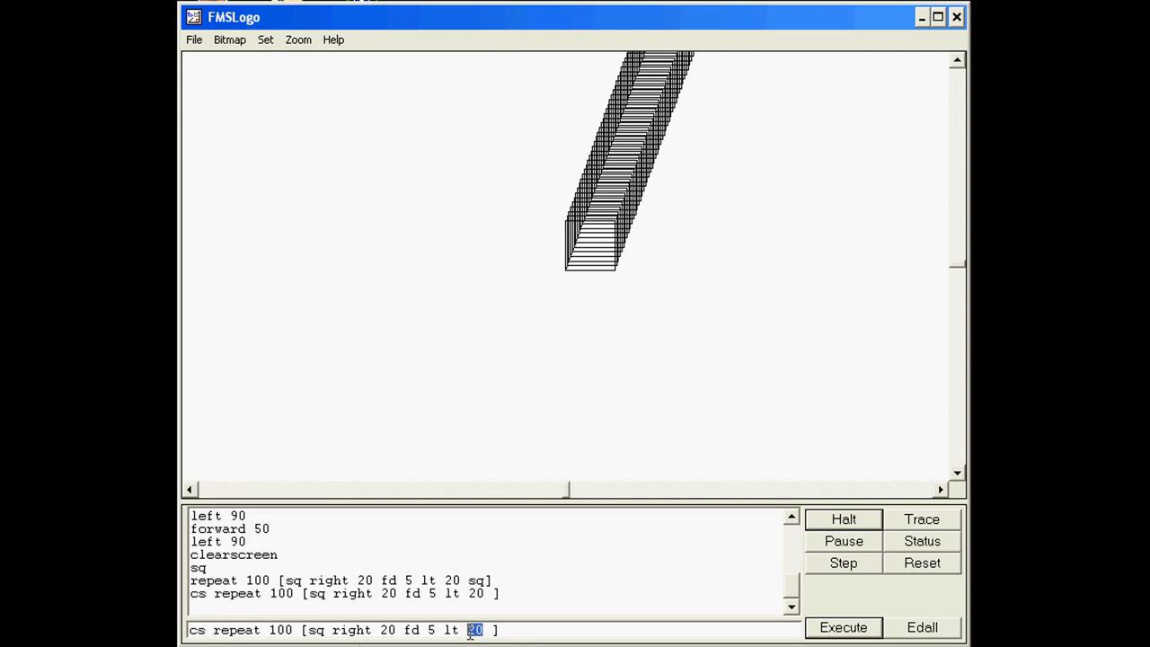
left_click(840, 627)
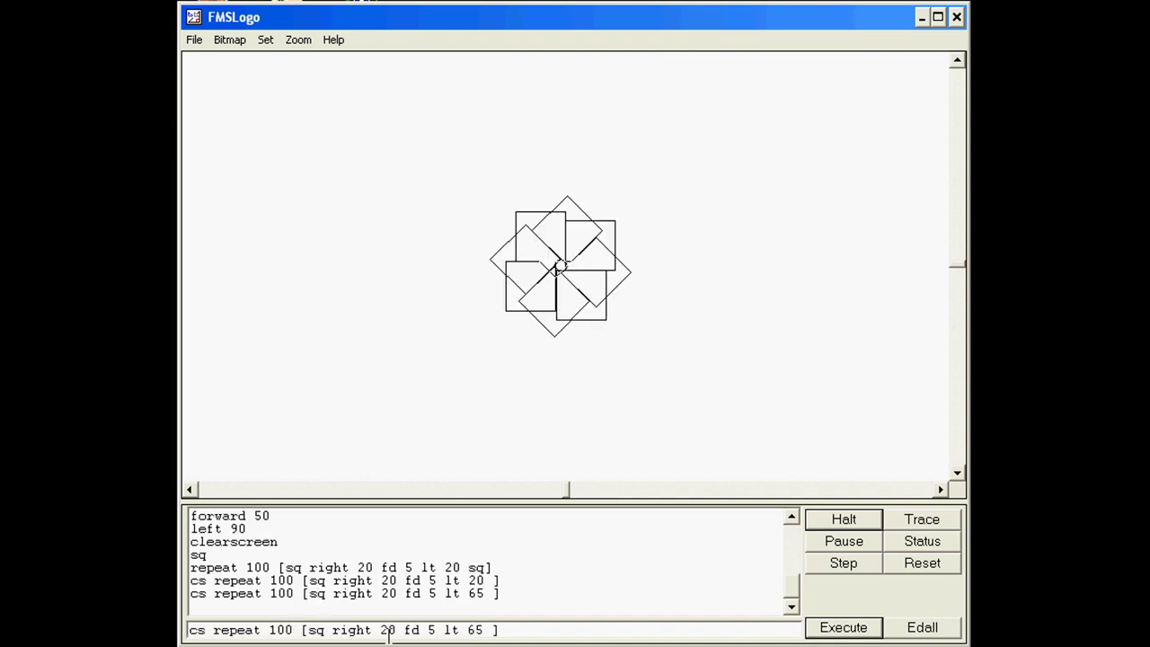
double_click(384, 629)
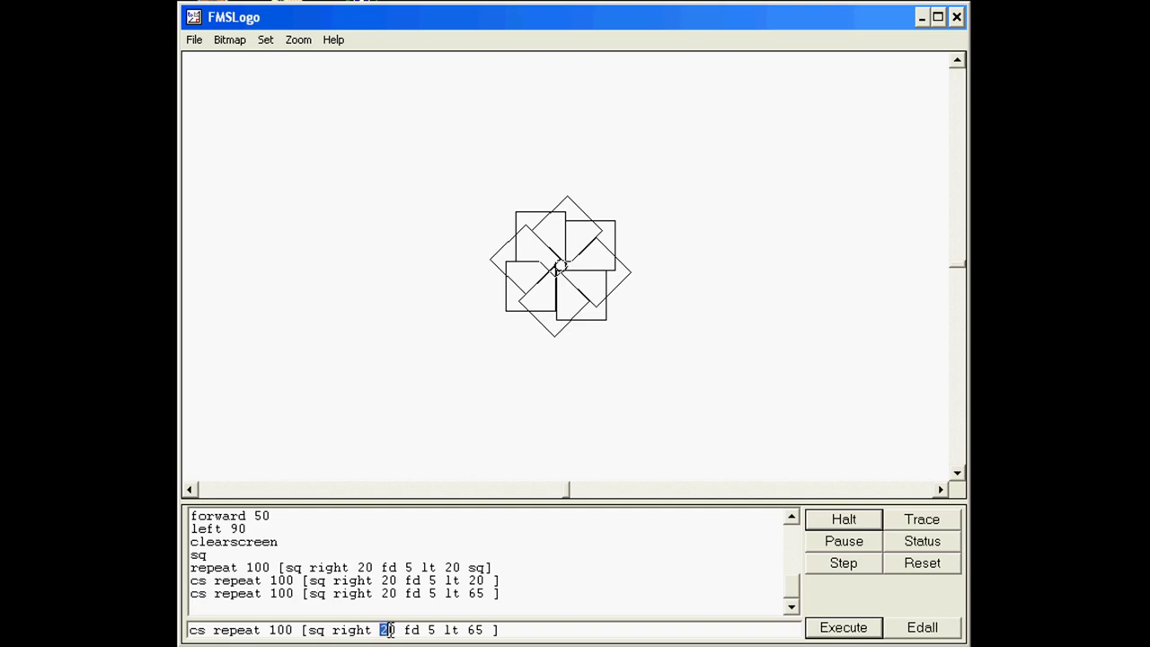
type("33")
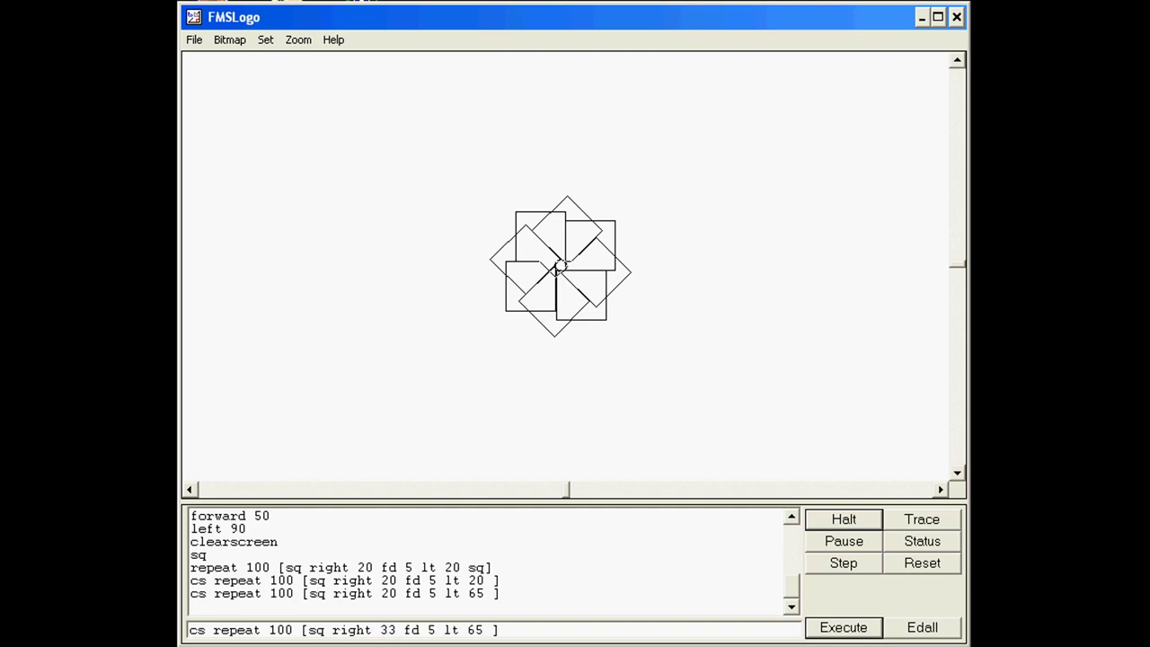
left_click(840, 627)
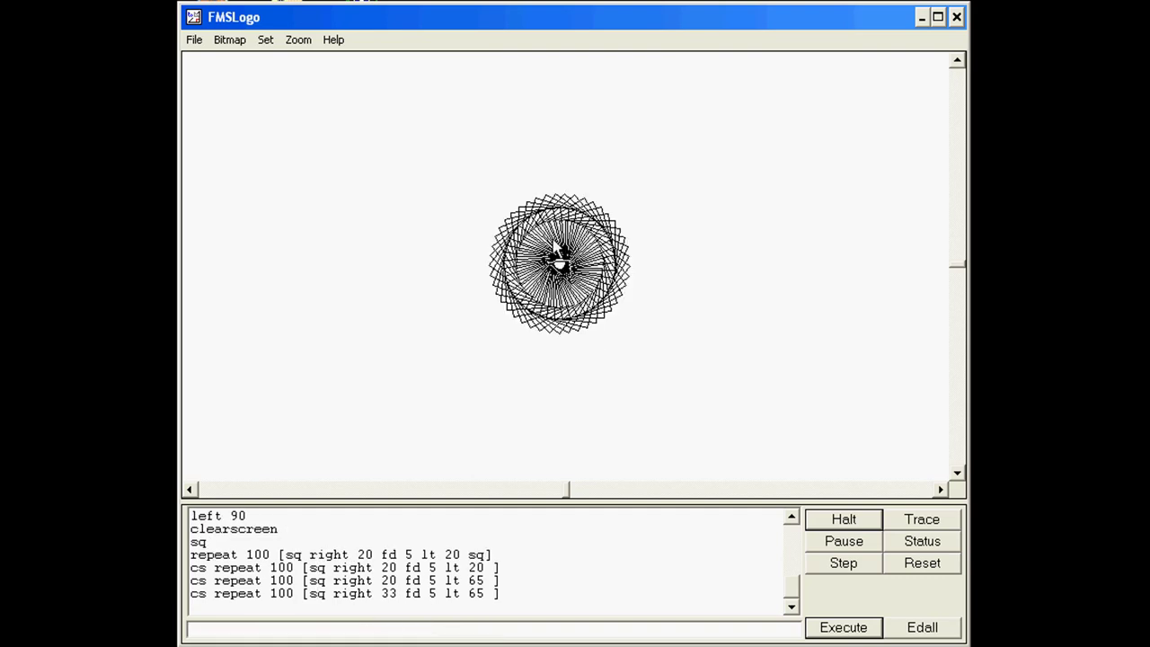
mouse_move(453, 446)
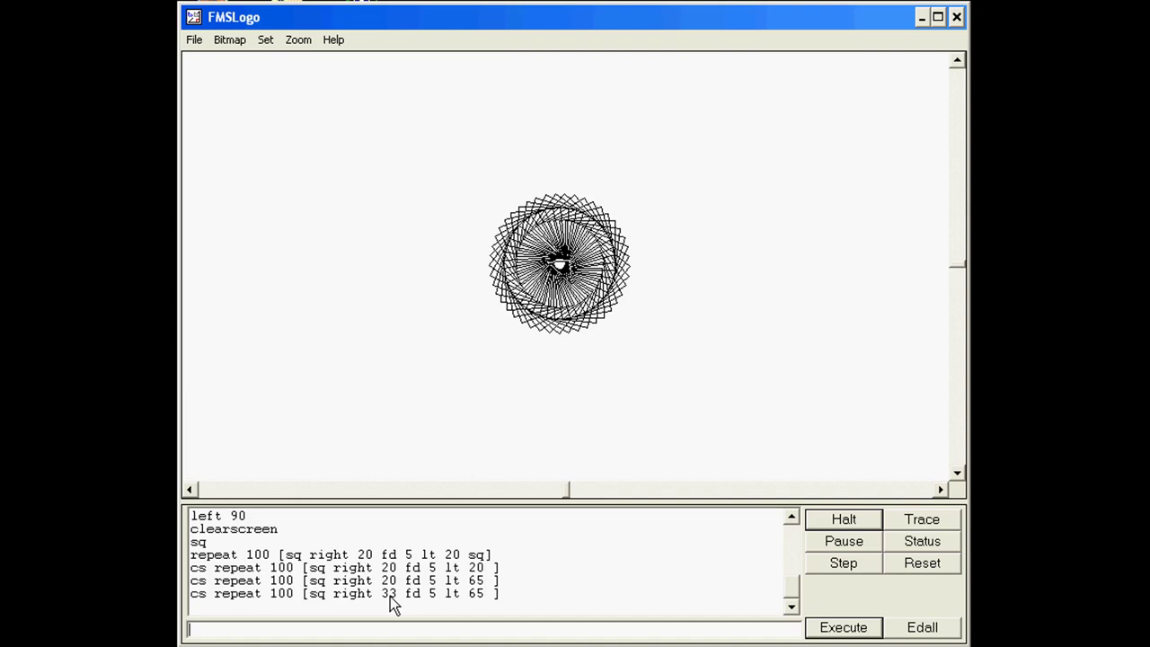
- Set the pen colour to cyan via Set > Pen Color and redraw the rosette
left_click(264, 40)
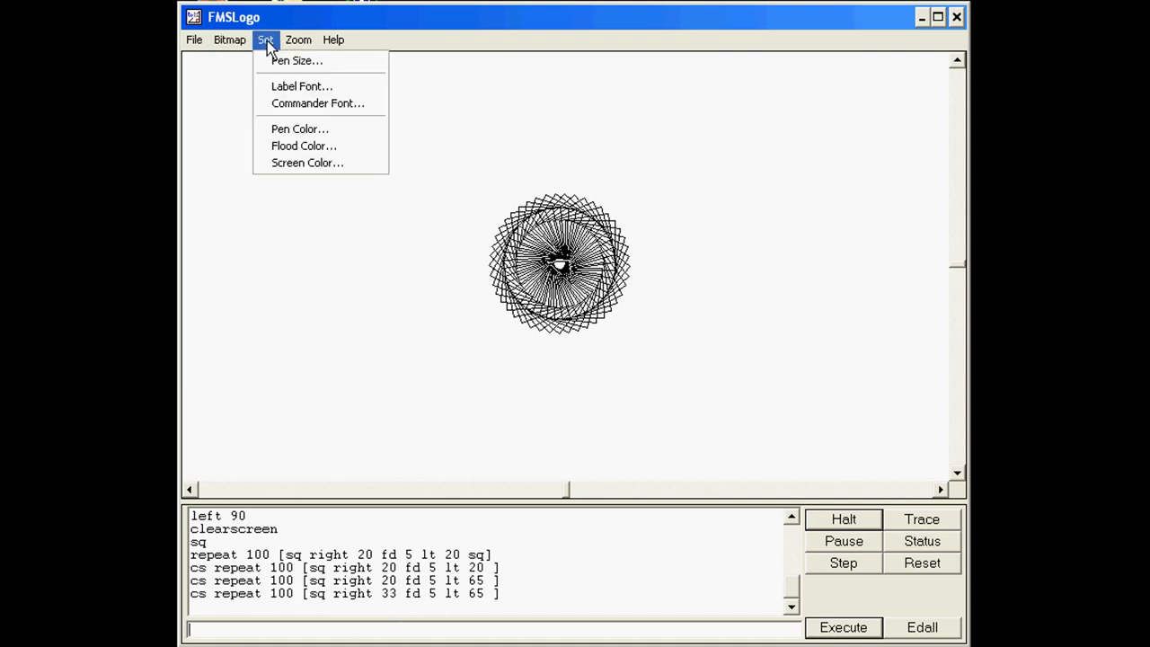
left_click(298, 129)
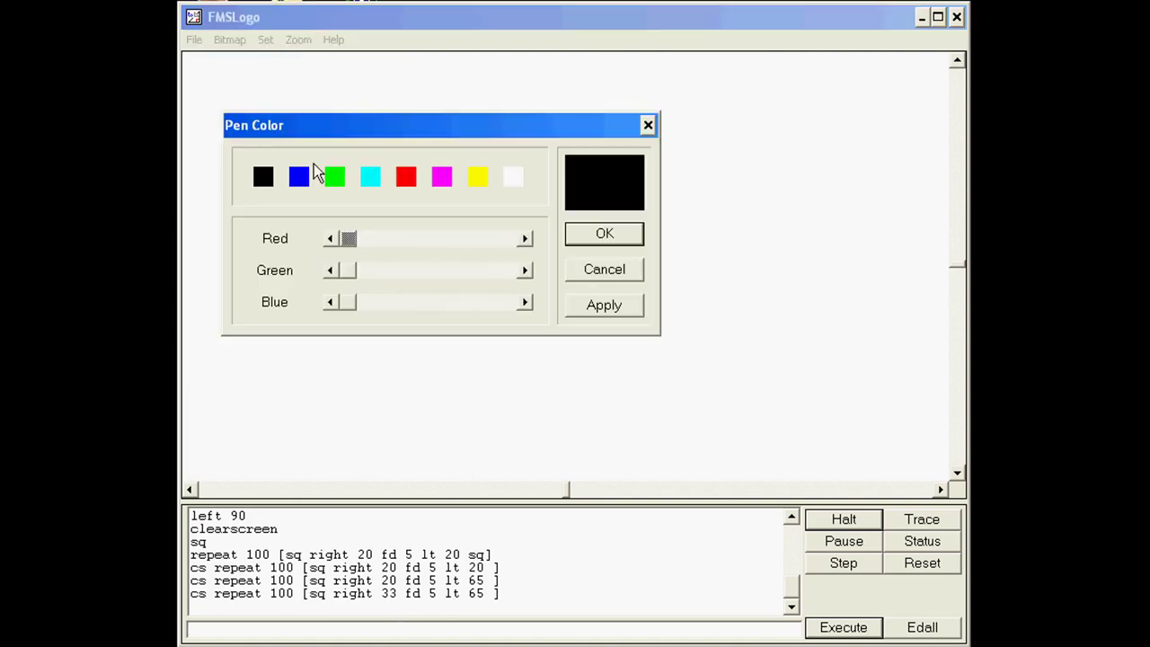
left_click(604, 233)
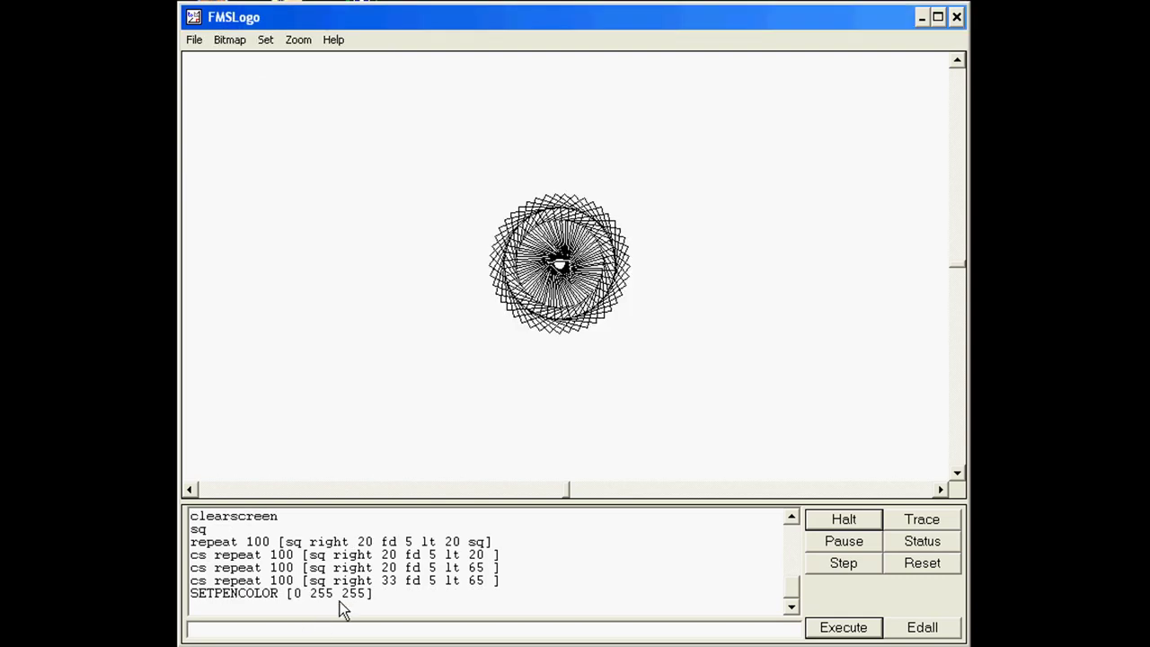
left_click(843, 626)
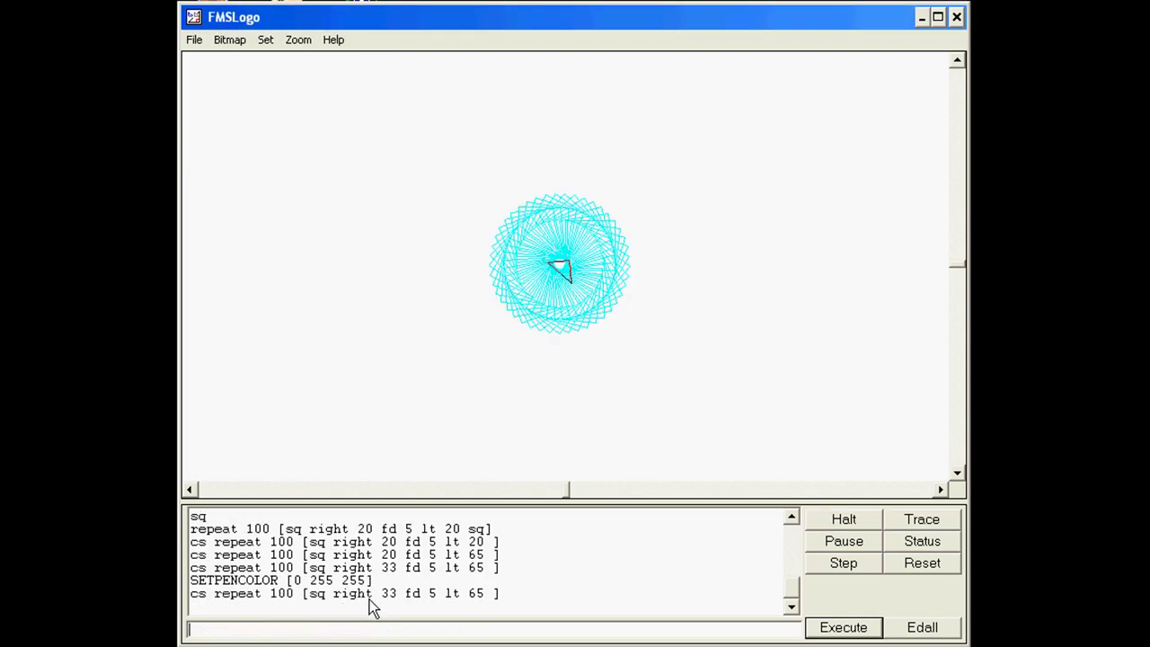
- Set the pen size to 6 via Set > Pen Size and redraw the rosette as a solid cyan disc
left_click(266, 40)
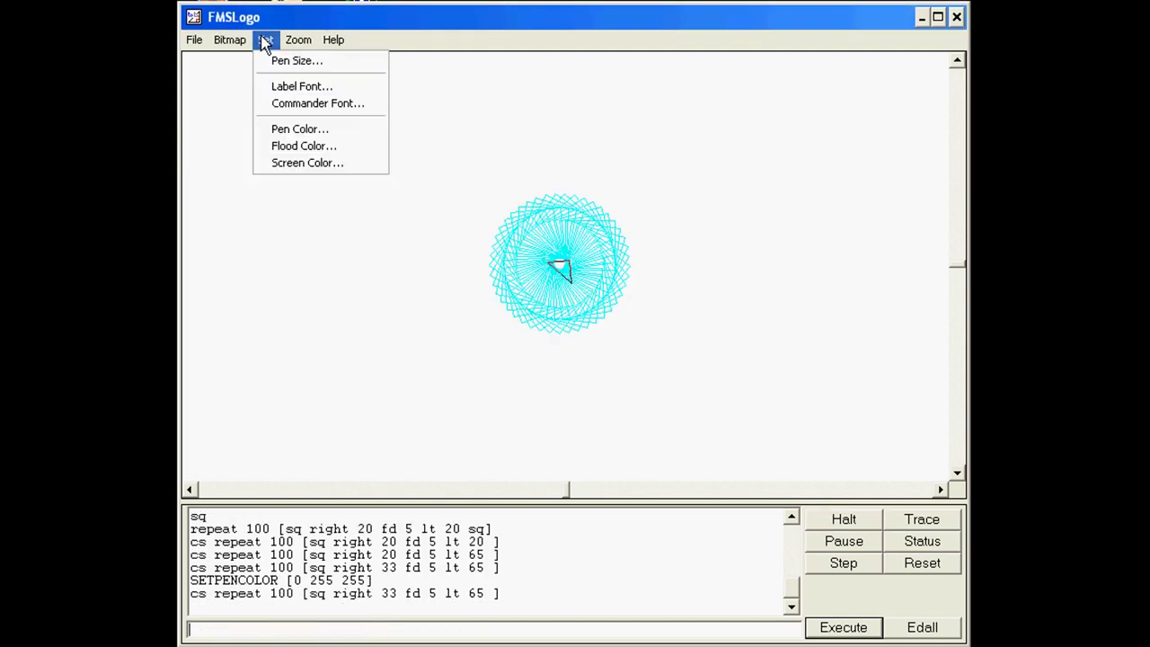
left_click(296, 61)
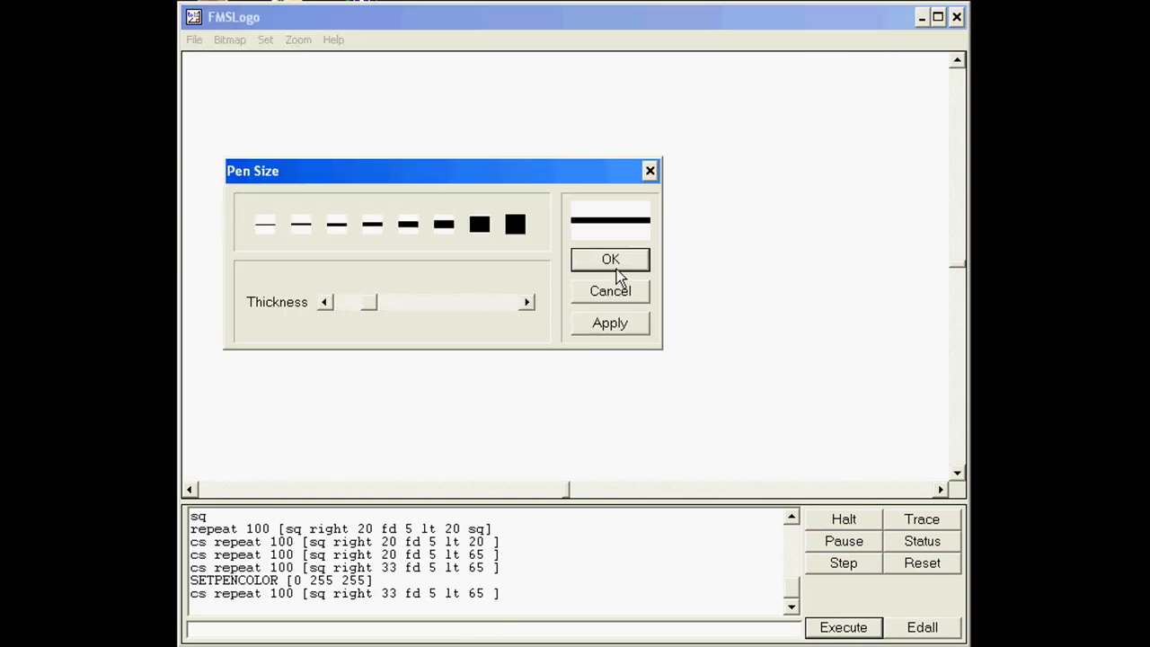
left_click(611, 258)
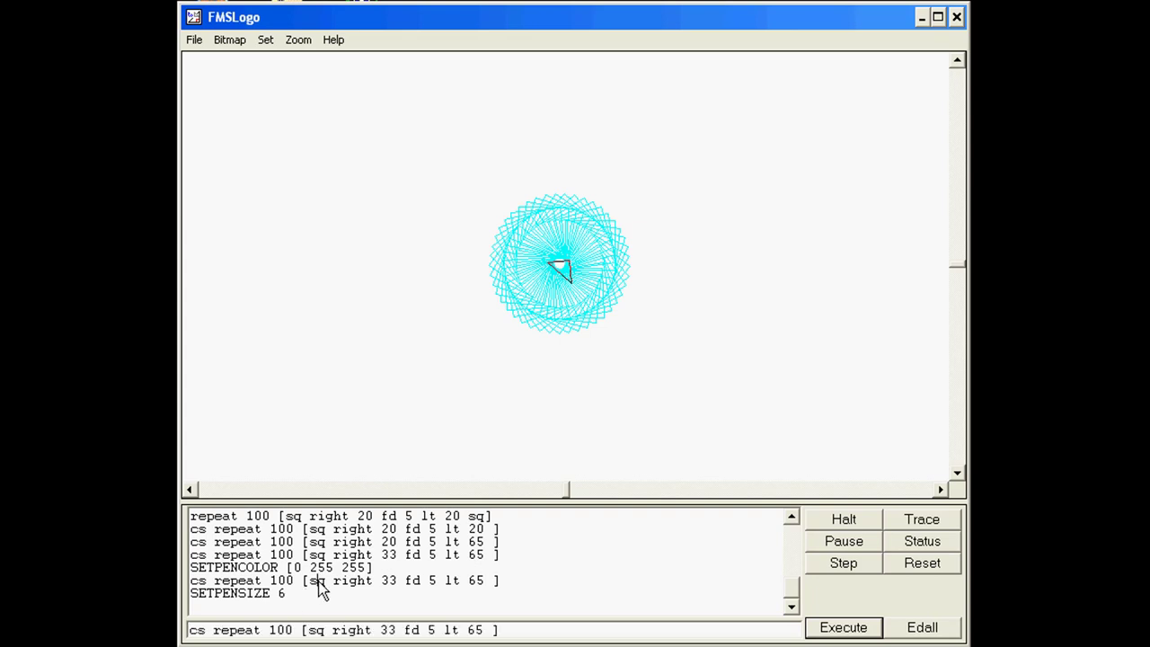
left_click(840, 627)
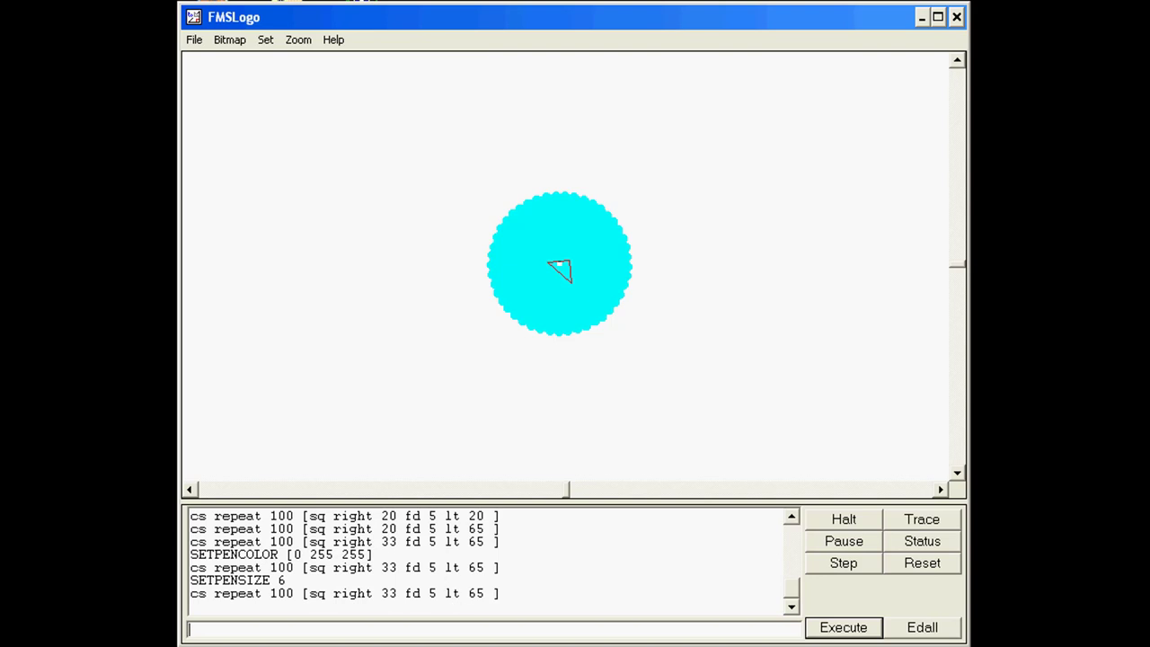
mouse_move(611, 495)
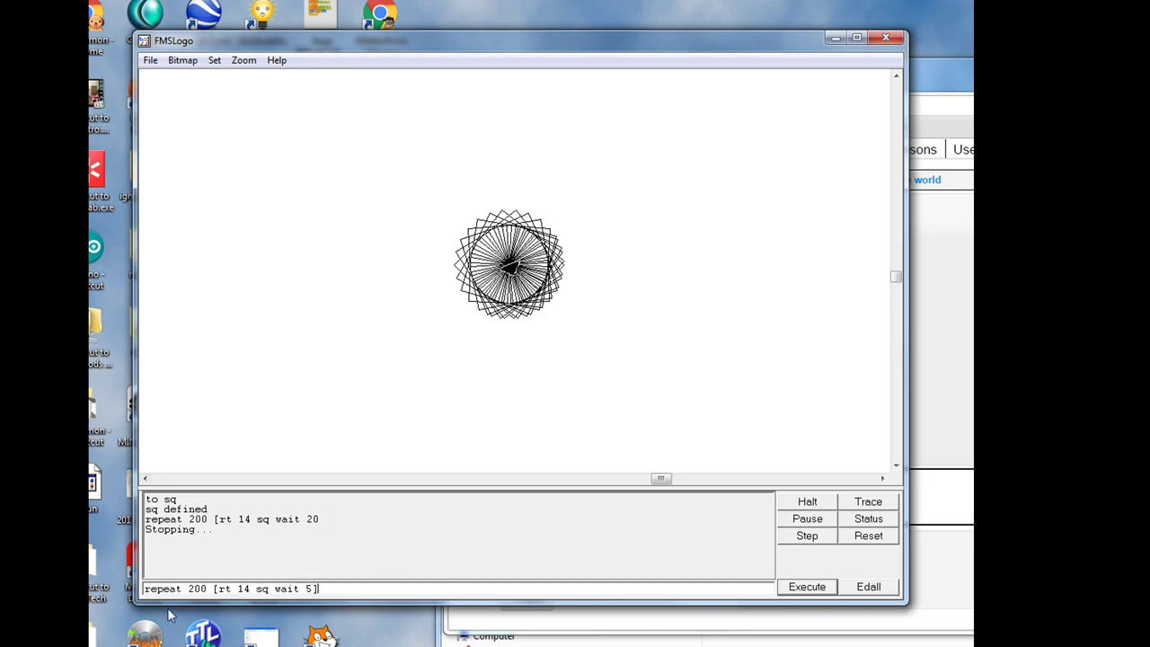
- Run 'cs repeat 200 [rt 14 sq wait 5]' and let the faster animation finish
left_click(805, 586)
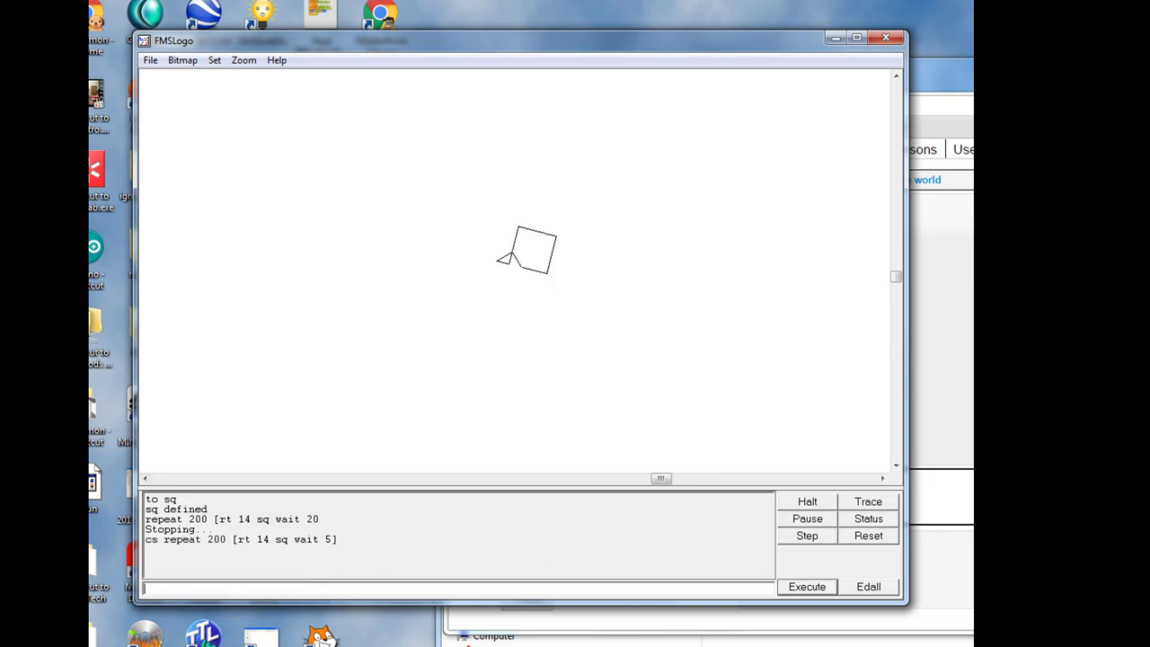
left_click(804, 586)
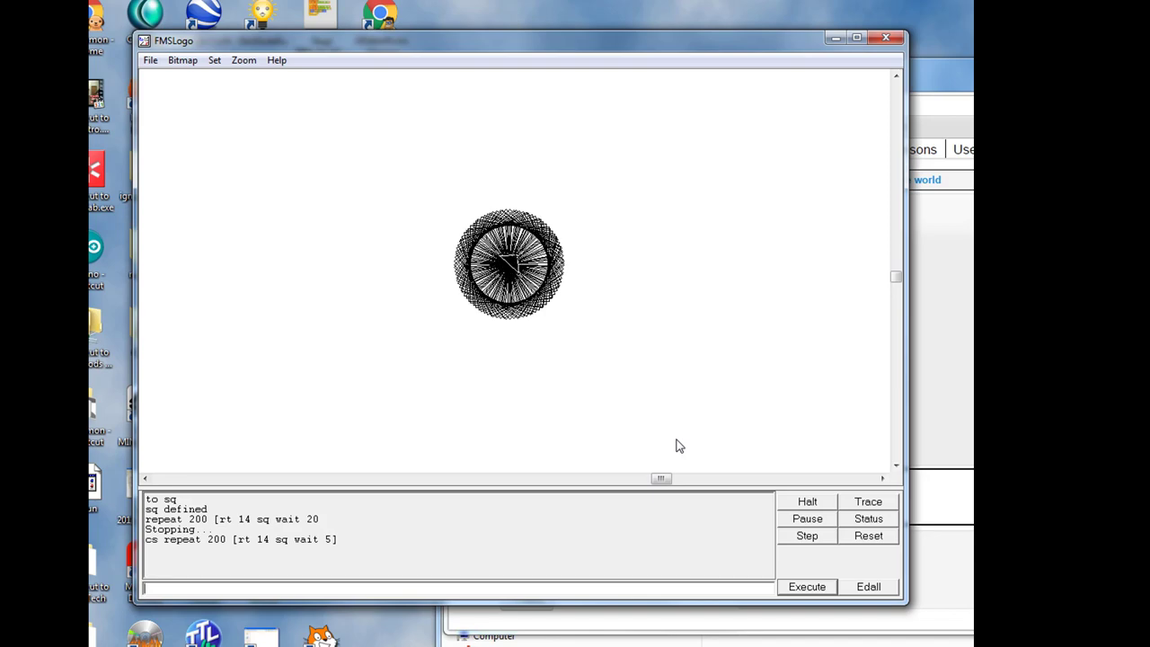
left_click(855, 36)
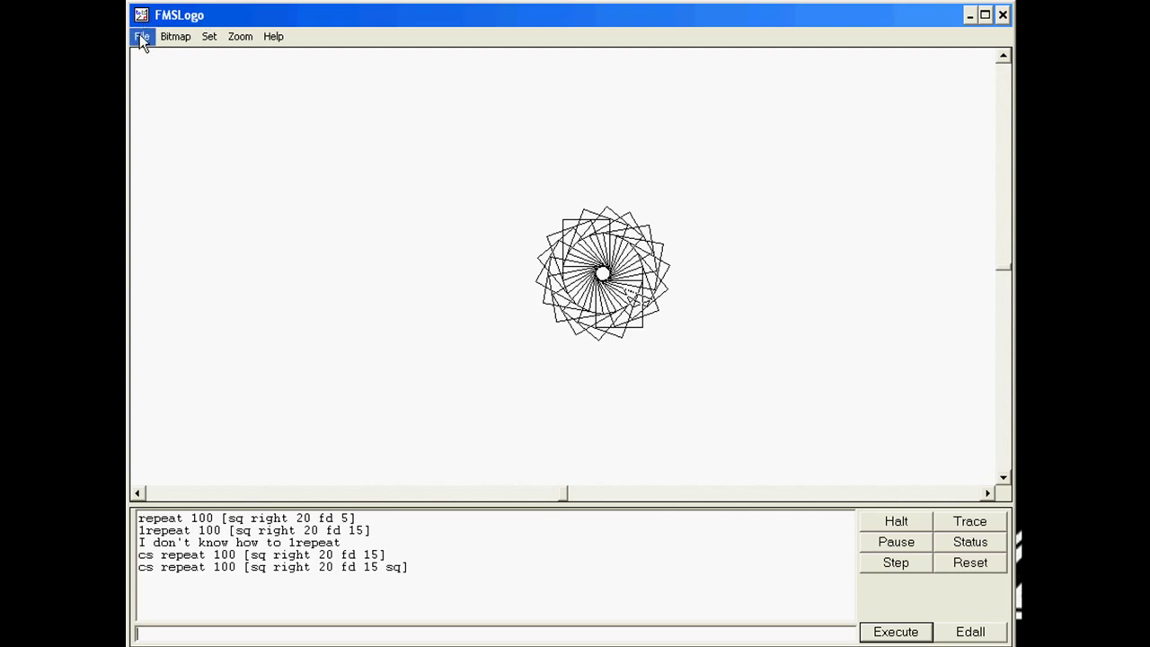
- Save the workspace from the File menu and close FMSLogo
left_click(140, 36)
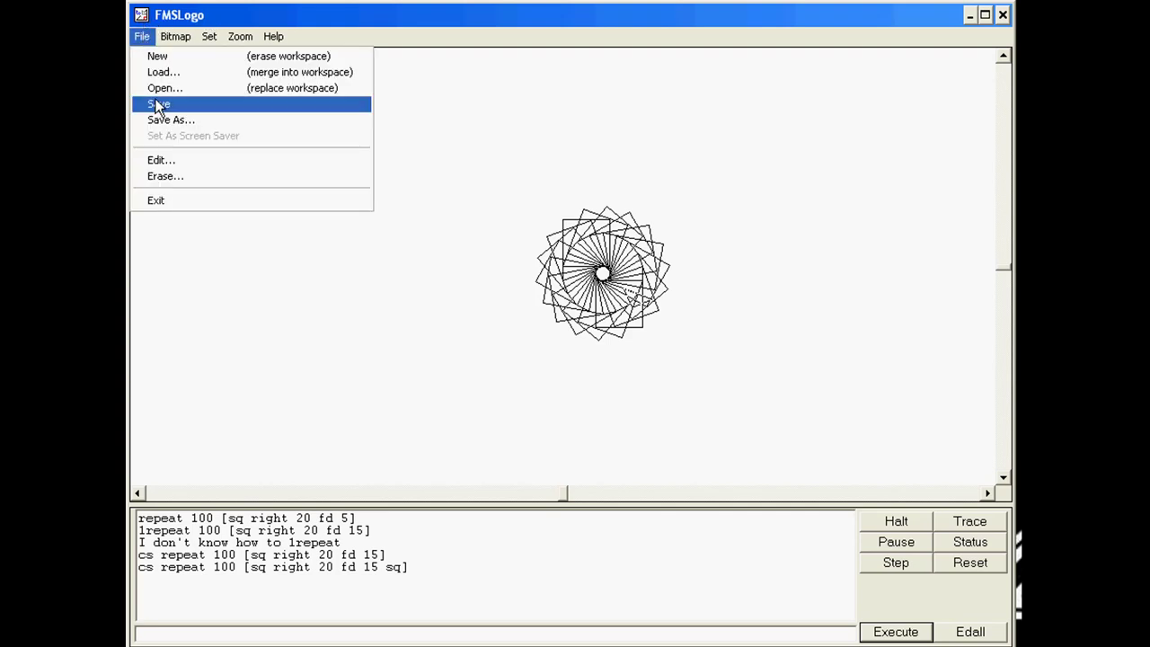
mouse_move(171, 119)
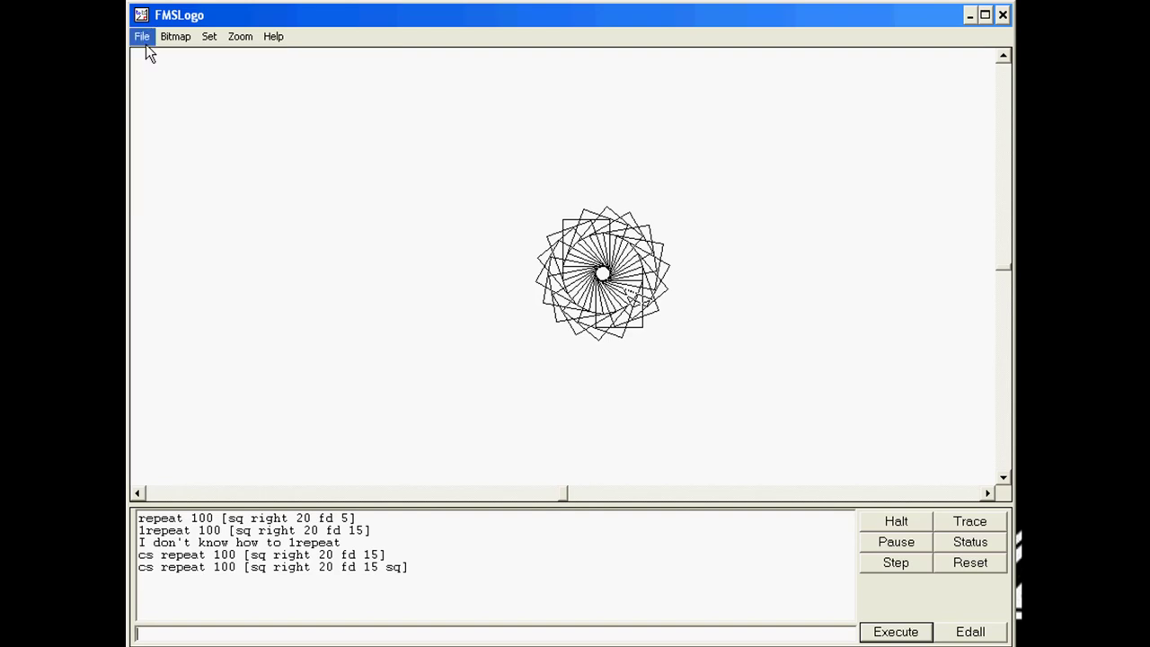
mouse_move(1006, 25)
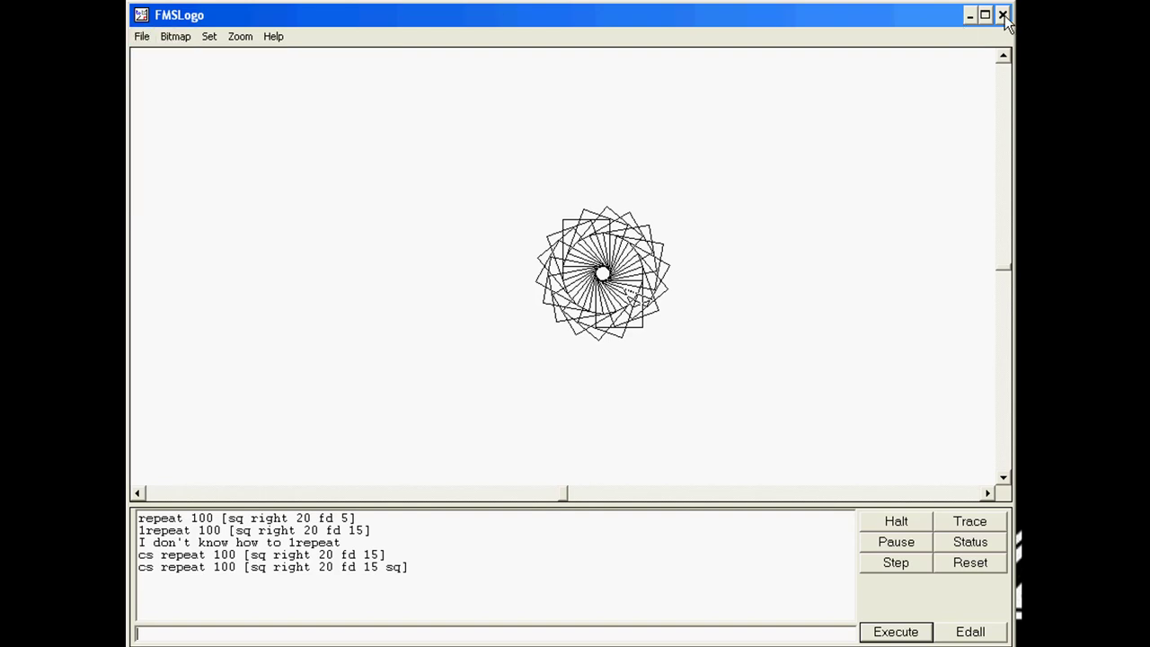
left_click(1002, 14)
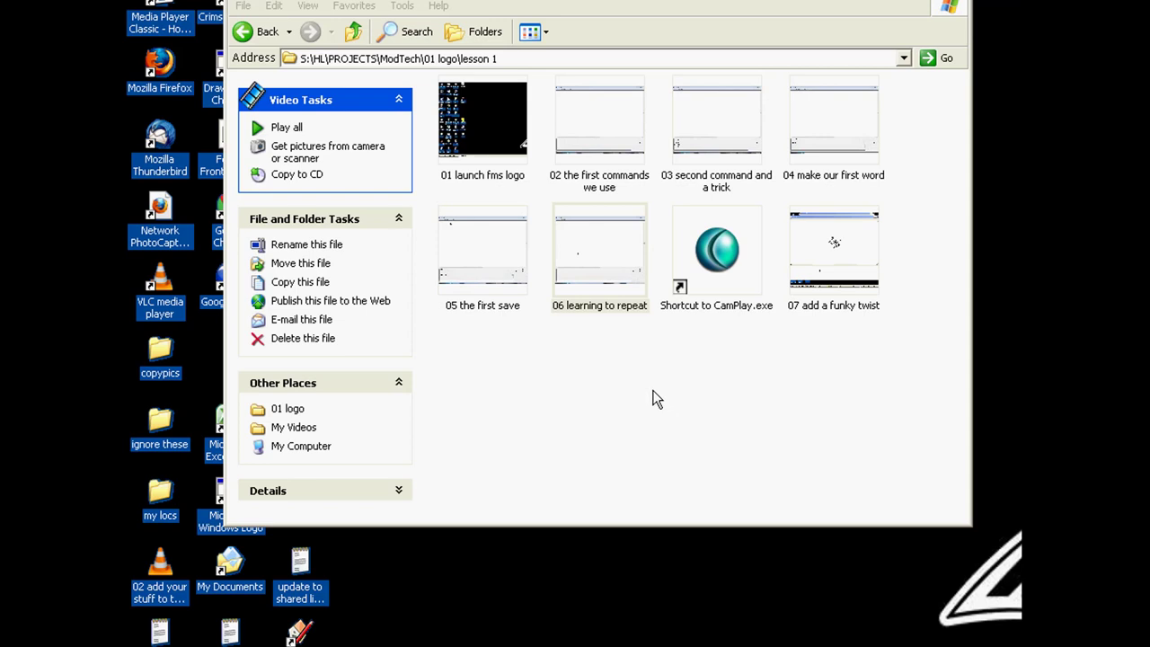